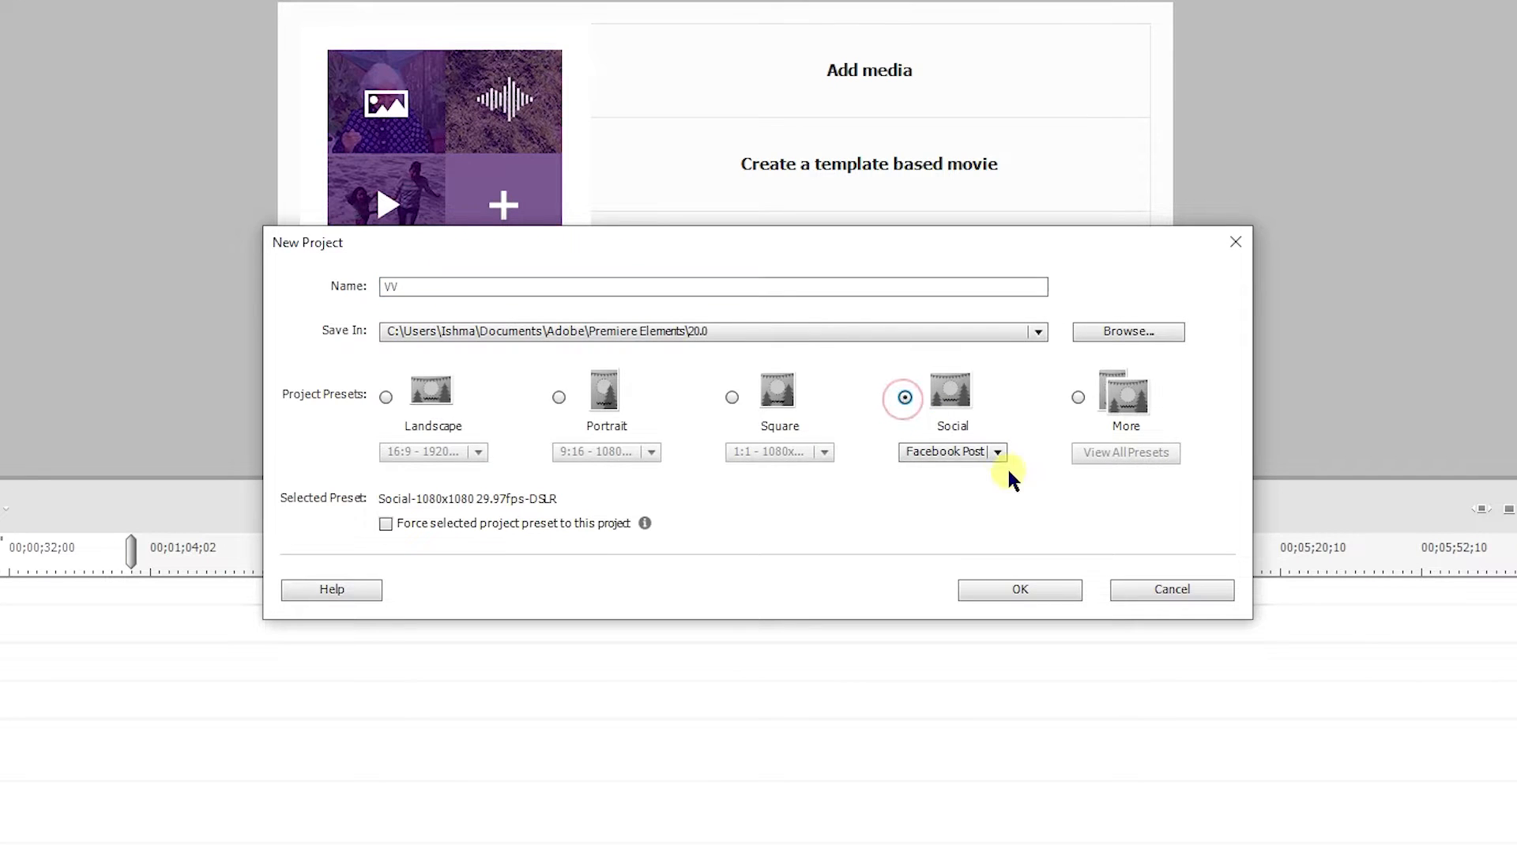
Create the project with the Social Facebook Story 1080x1920 preset, forced onto the project.
click(996, 451)
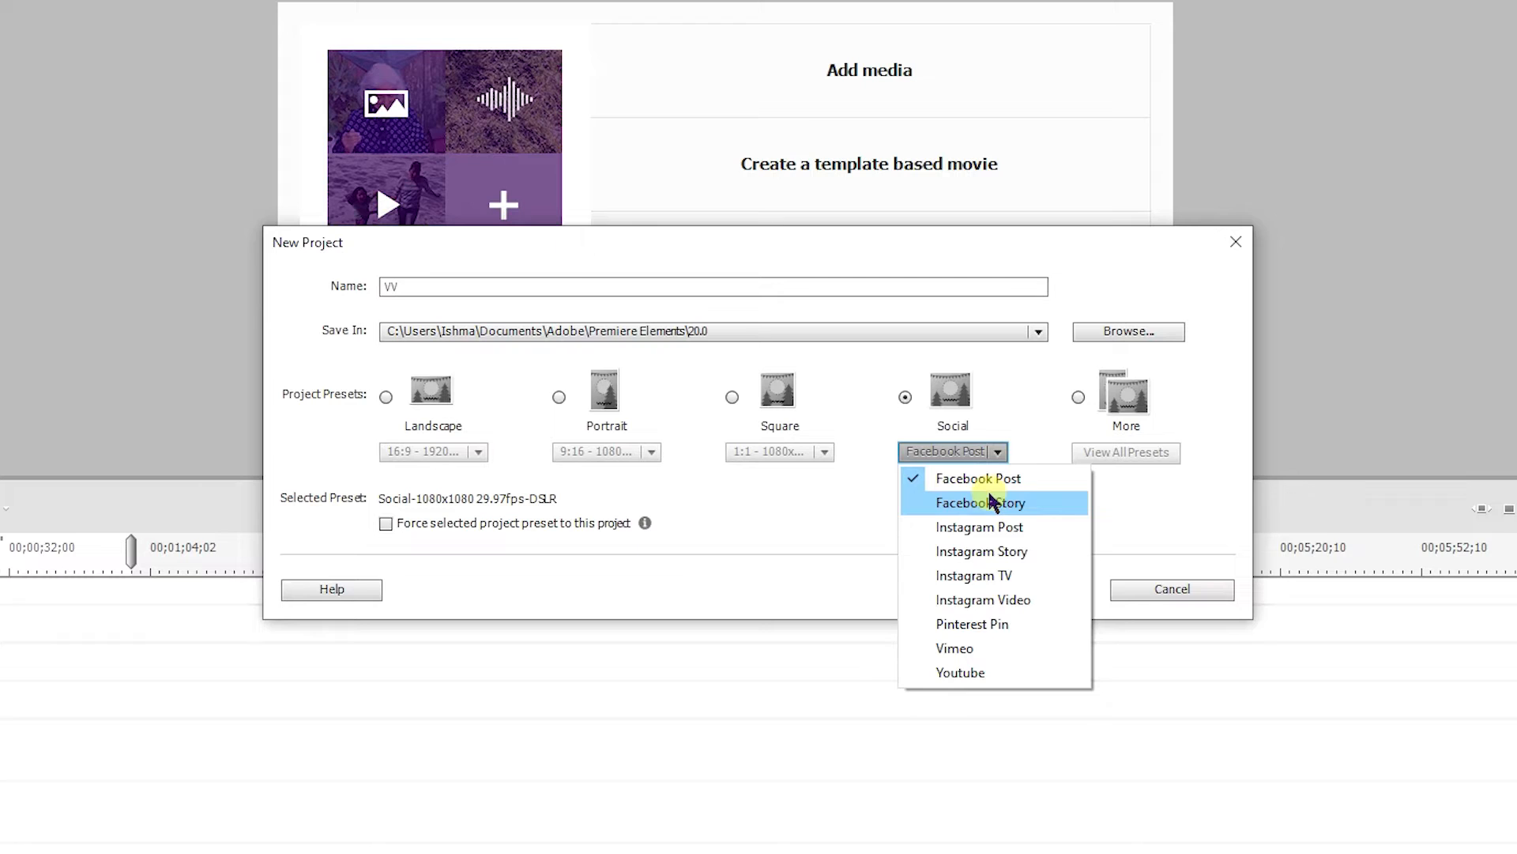
click(980, 503)
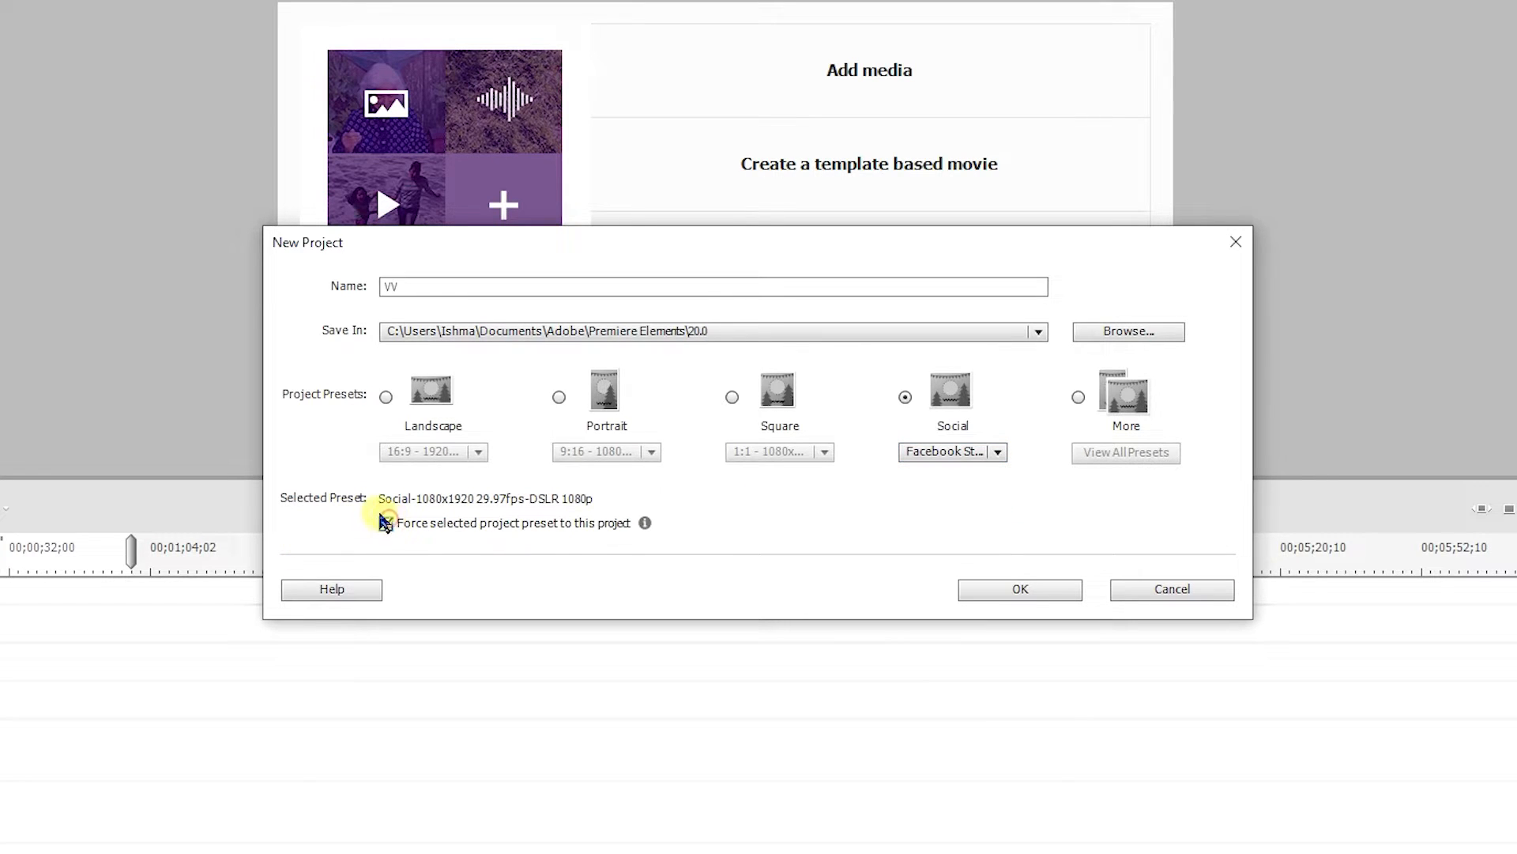
click(385, 522)
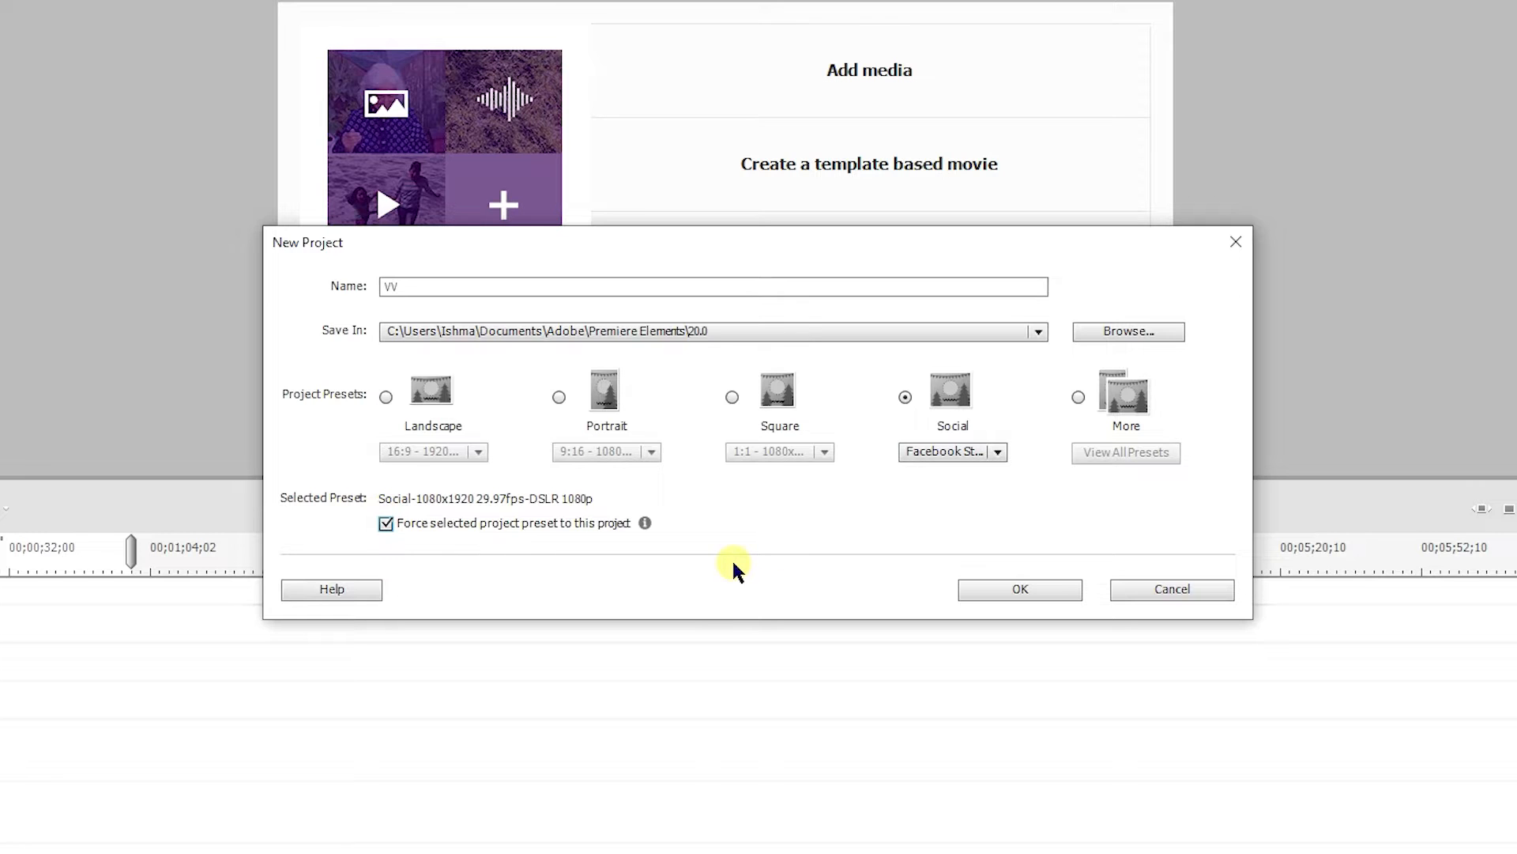
click(1018, 588)
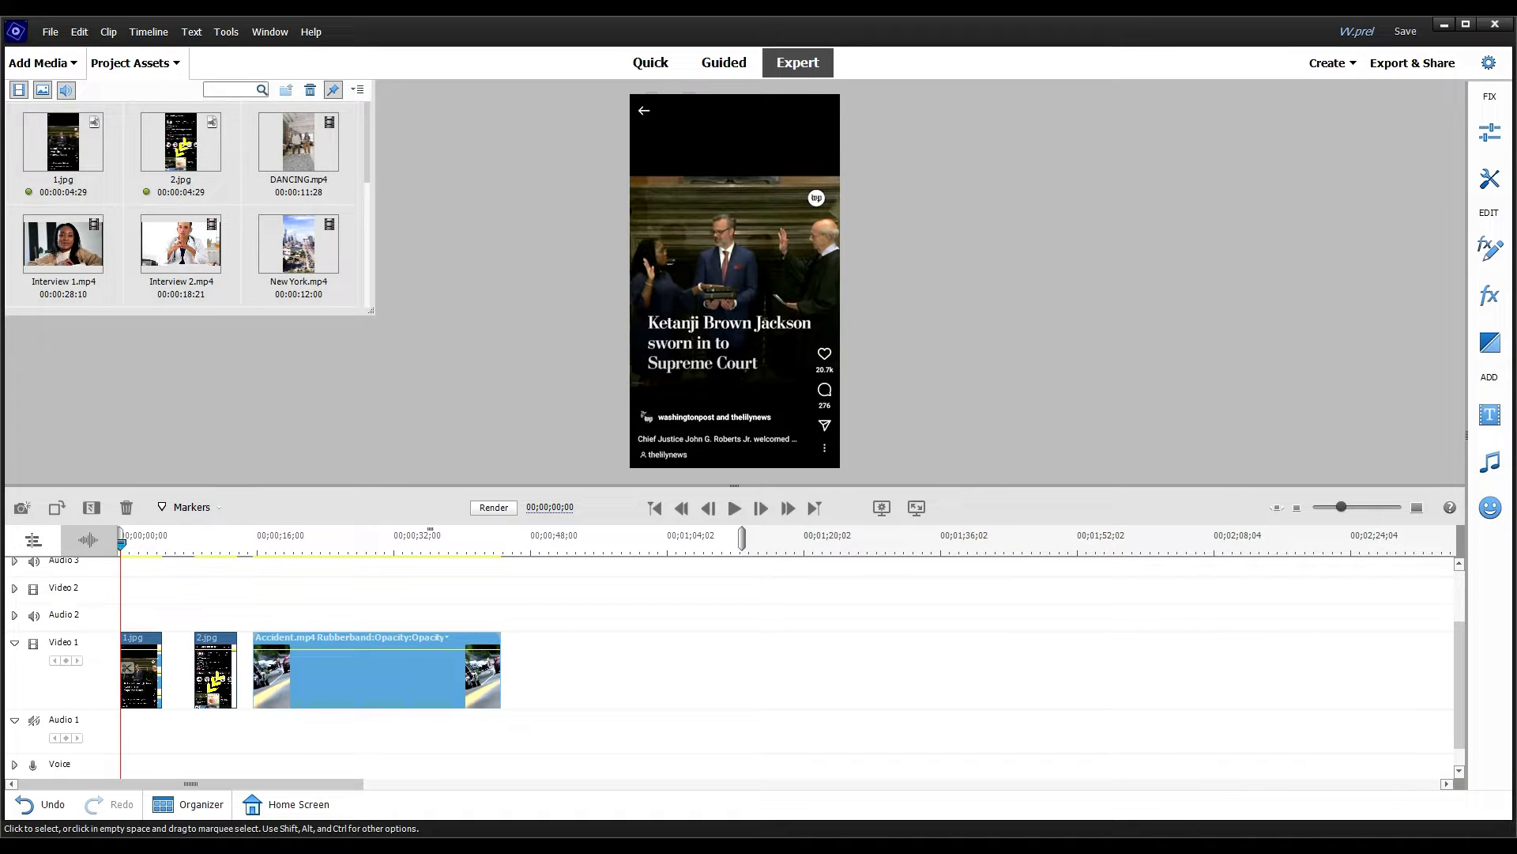
mouse_move(301, 507)
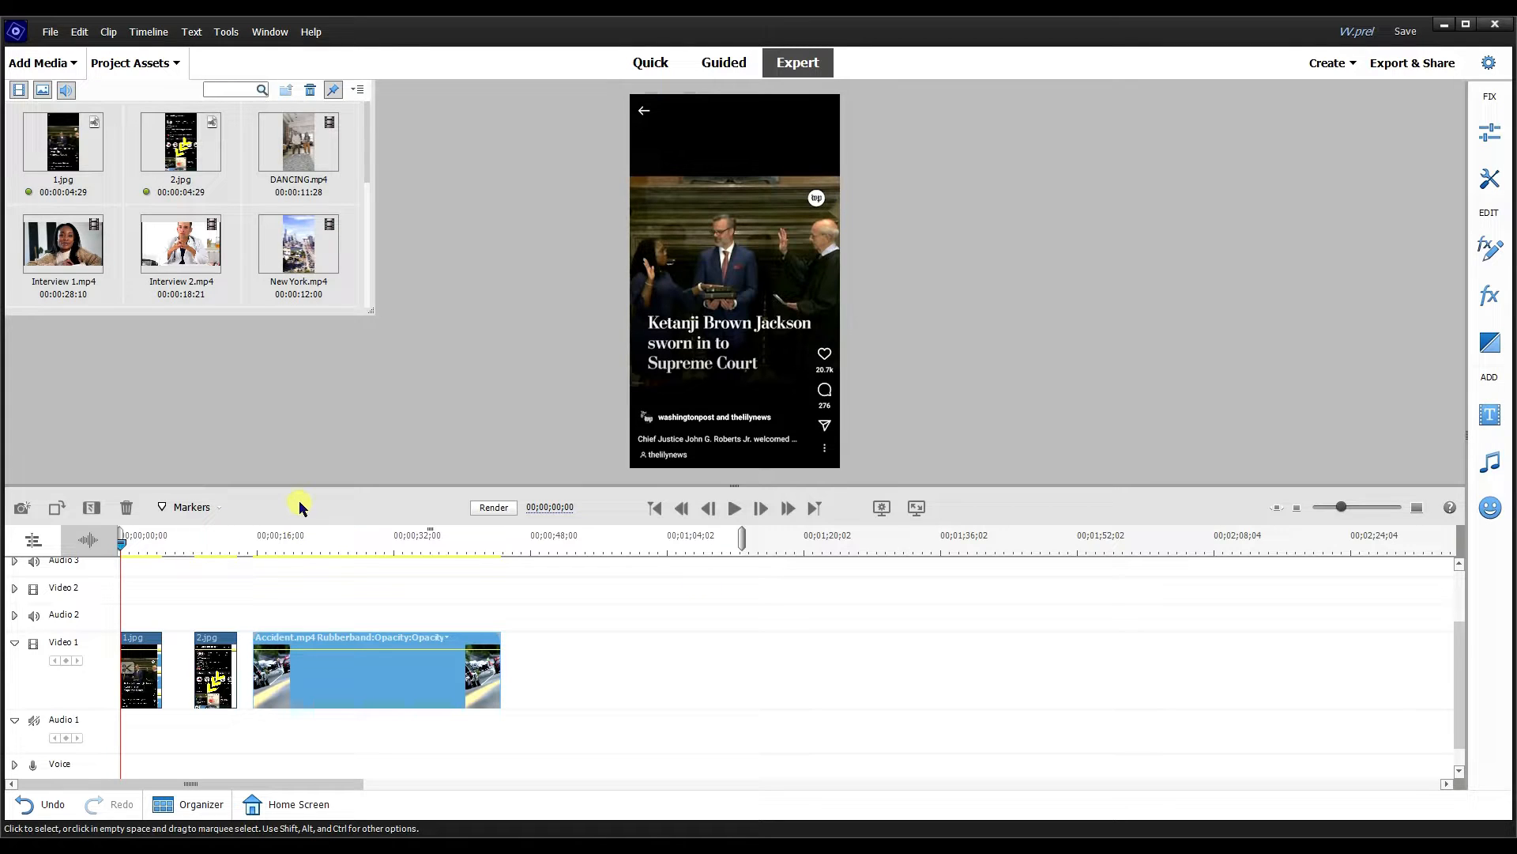
mouse_move(290, 126)
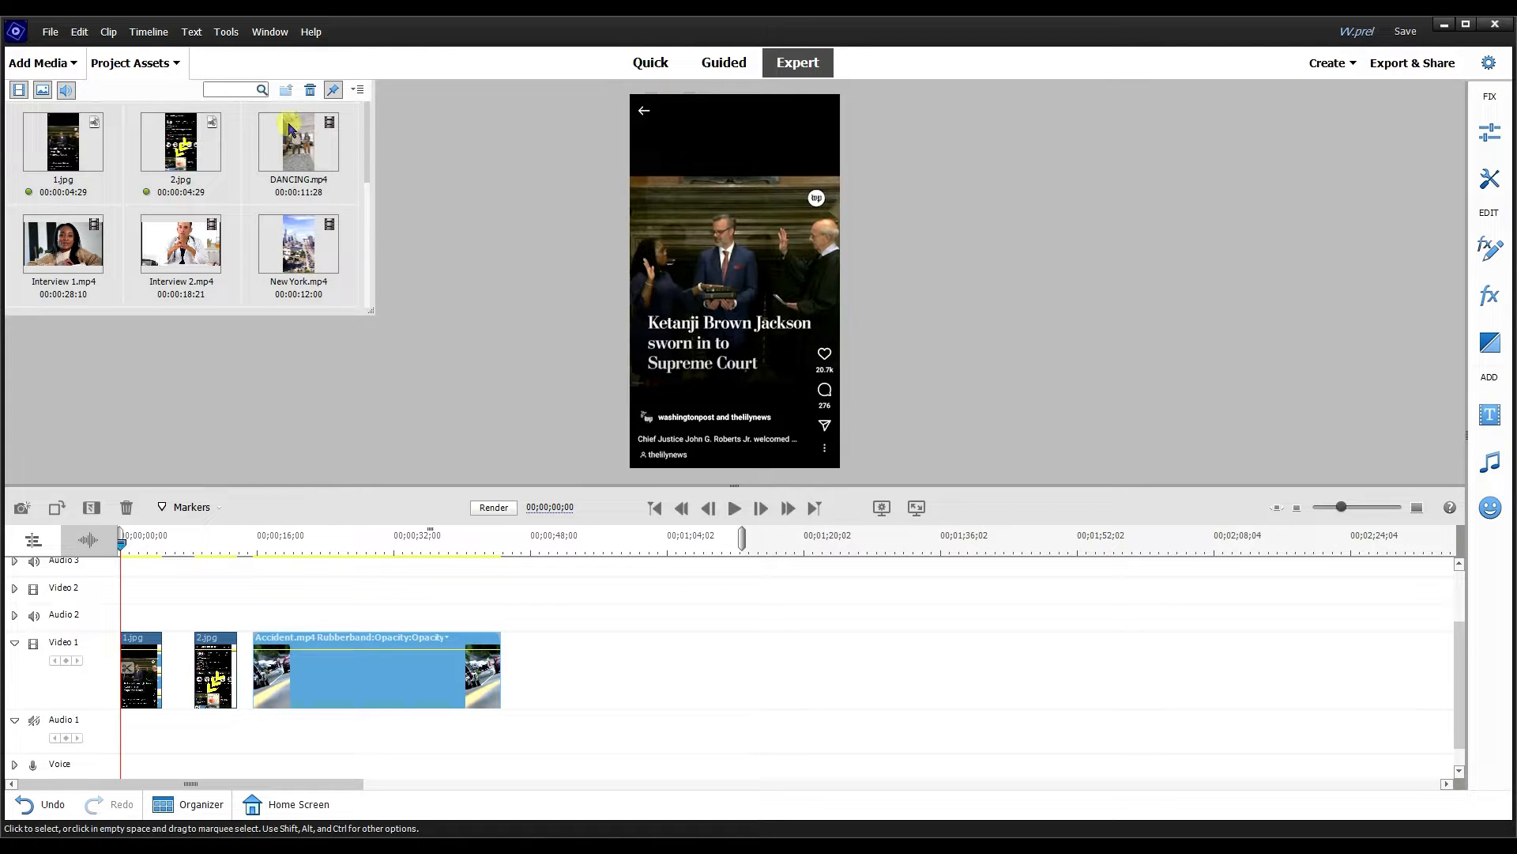
mouse_move(440, 302)
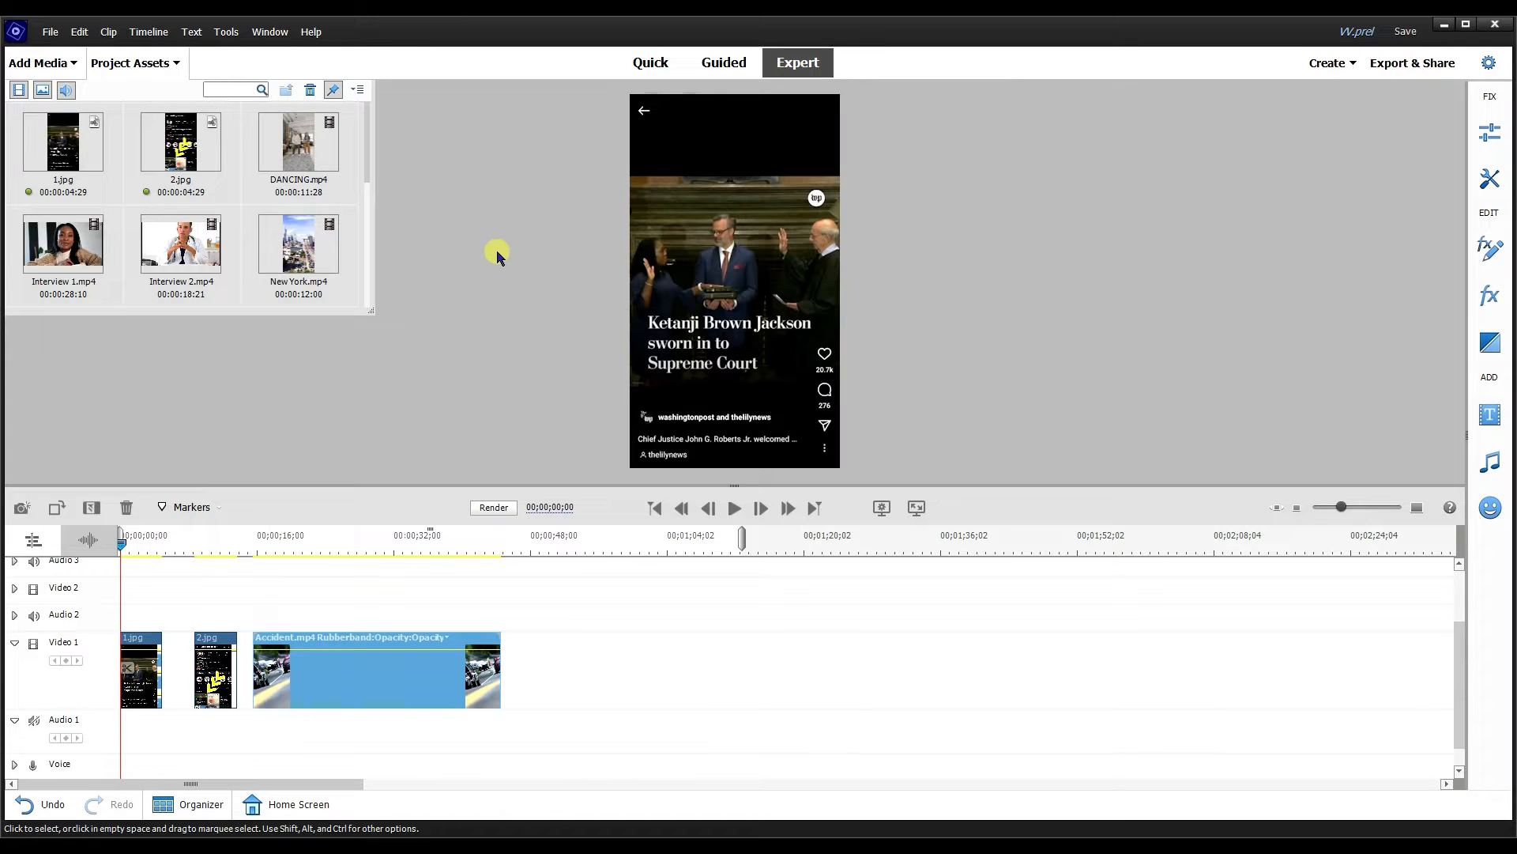
mouse_move(633, 124)
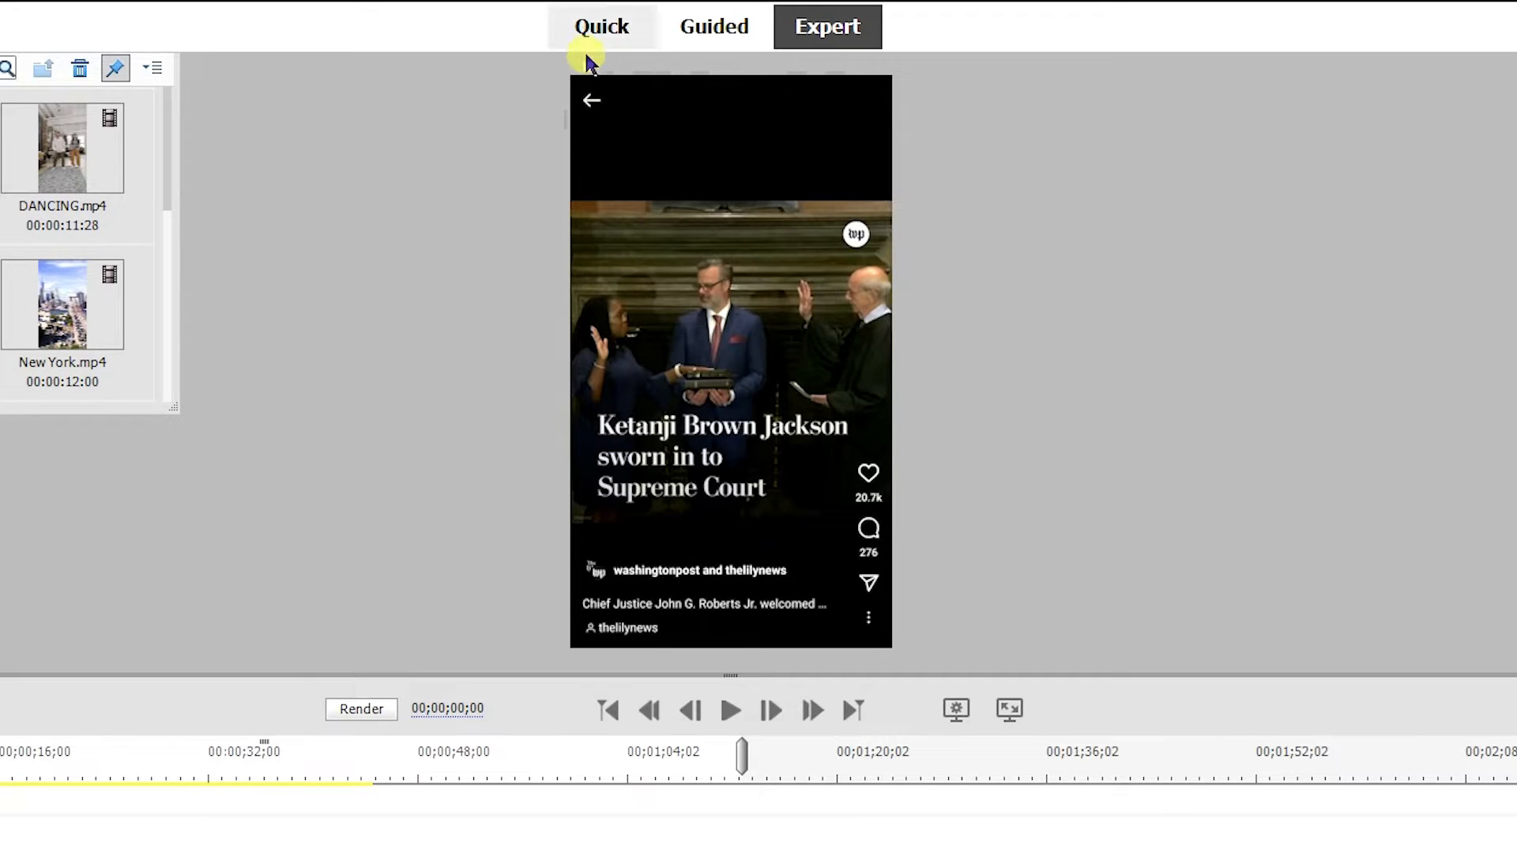
mouse_move(646, 482)
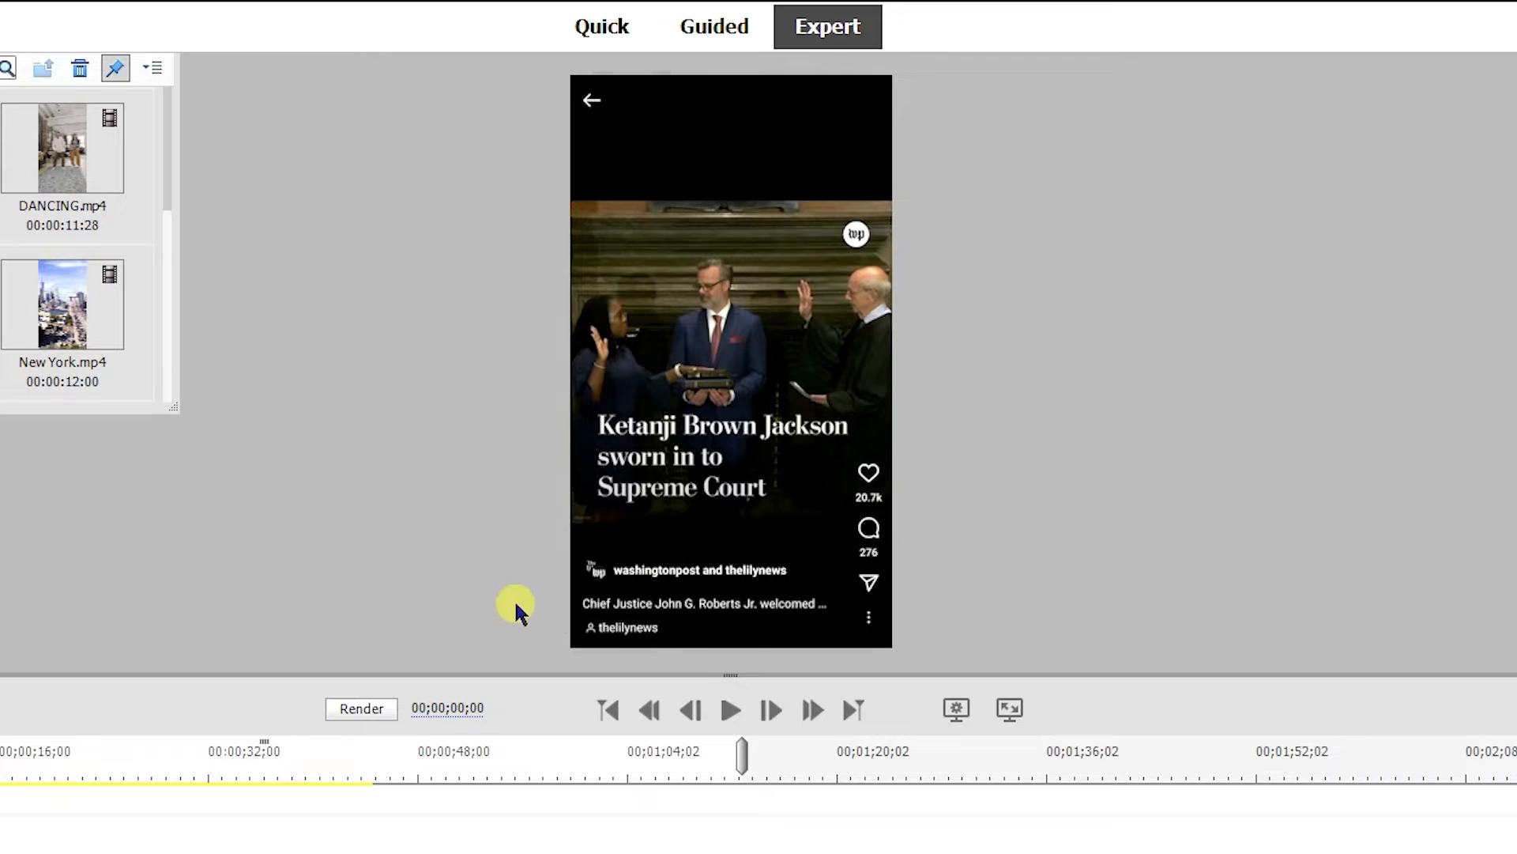
mouse_move(671, 305)
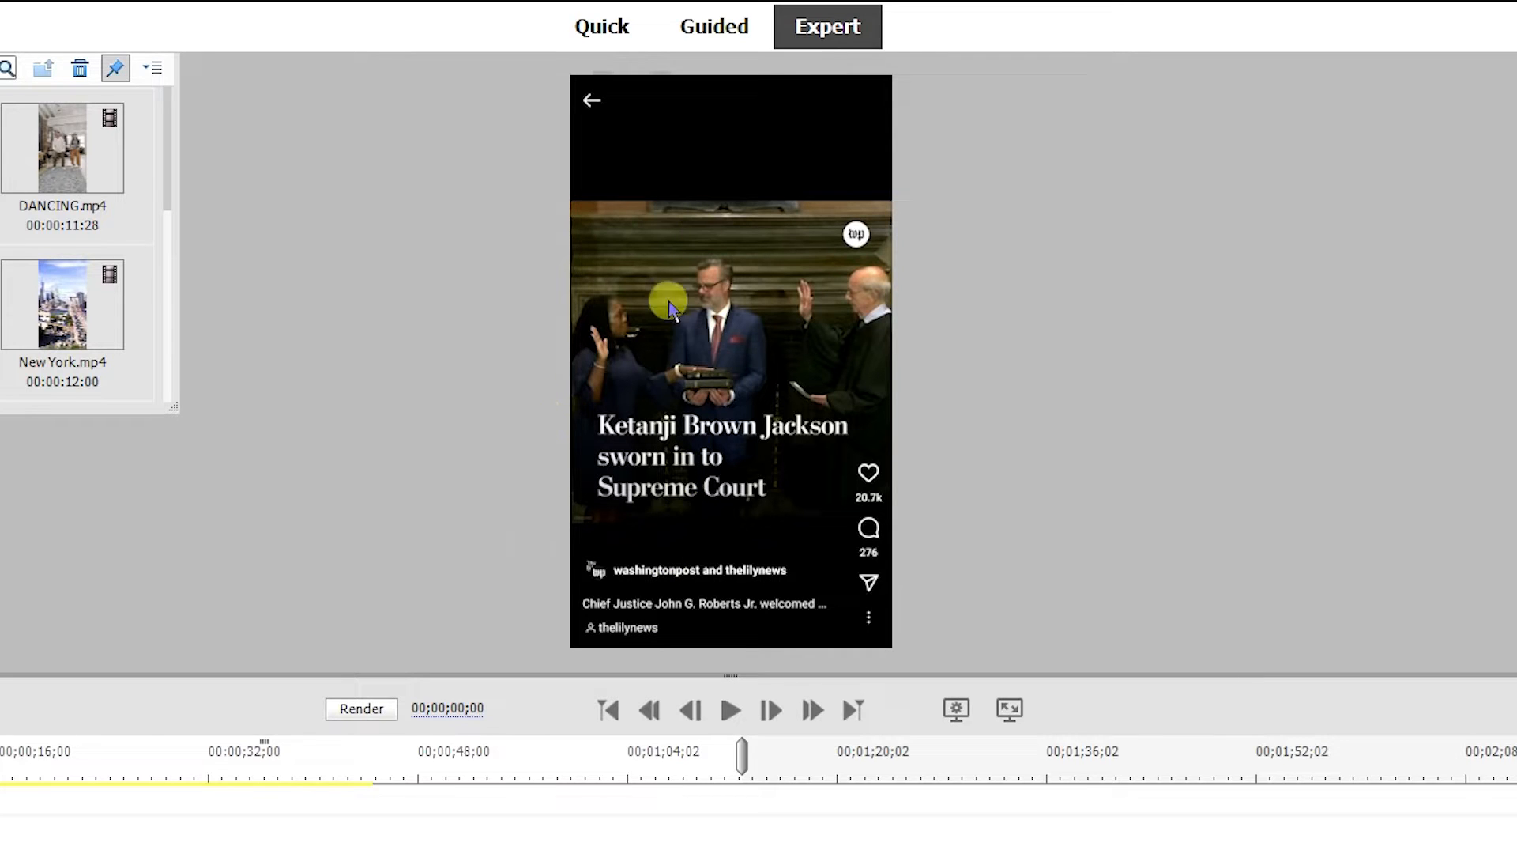
mouse_move(673, 253)
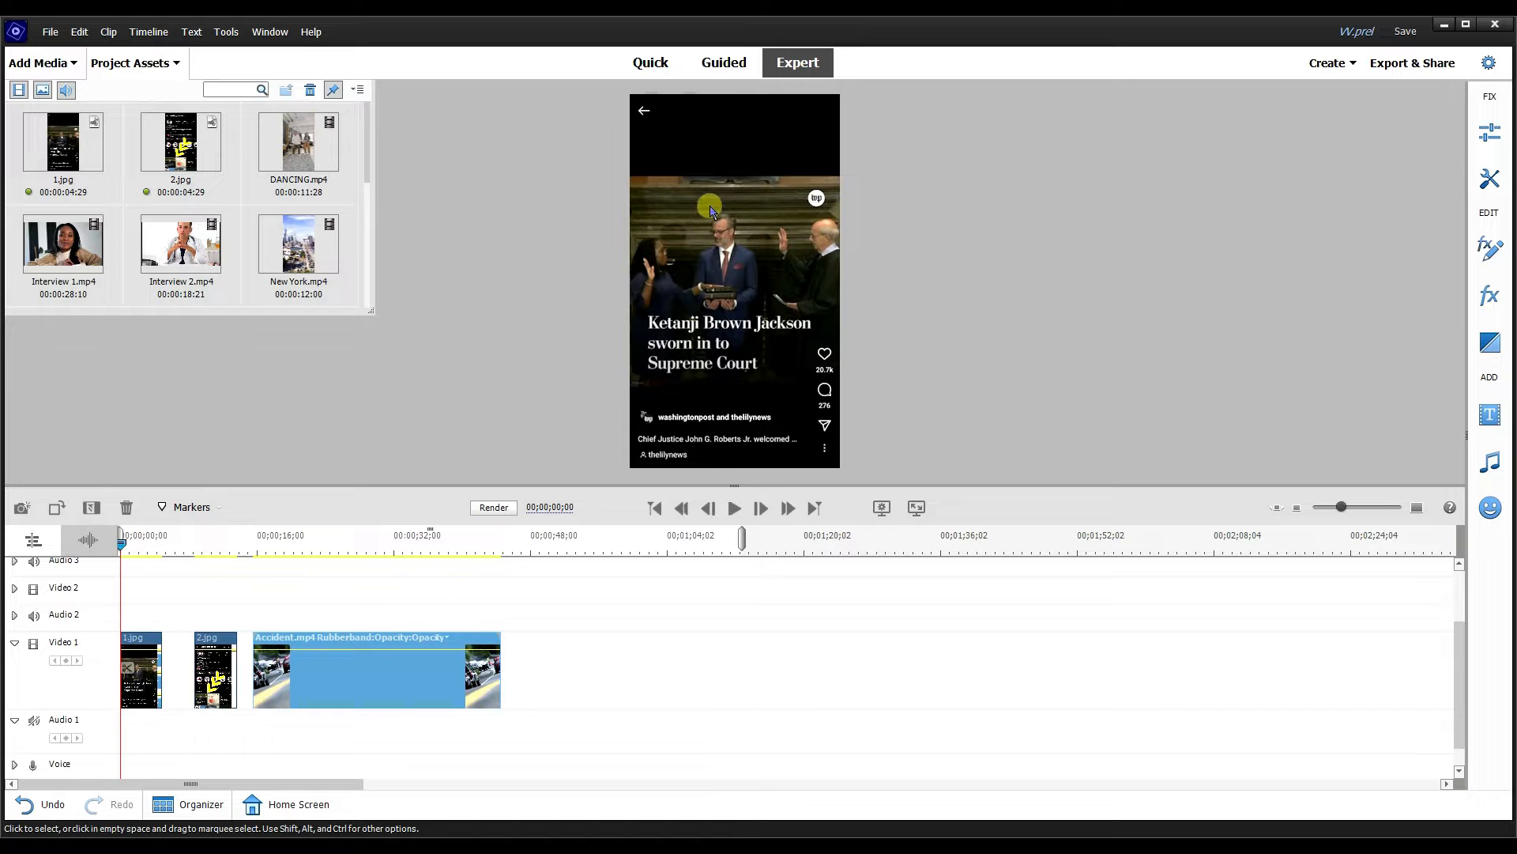
mouse_move(715, 207)
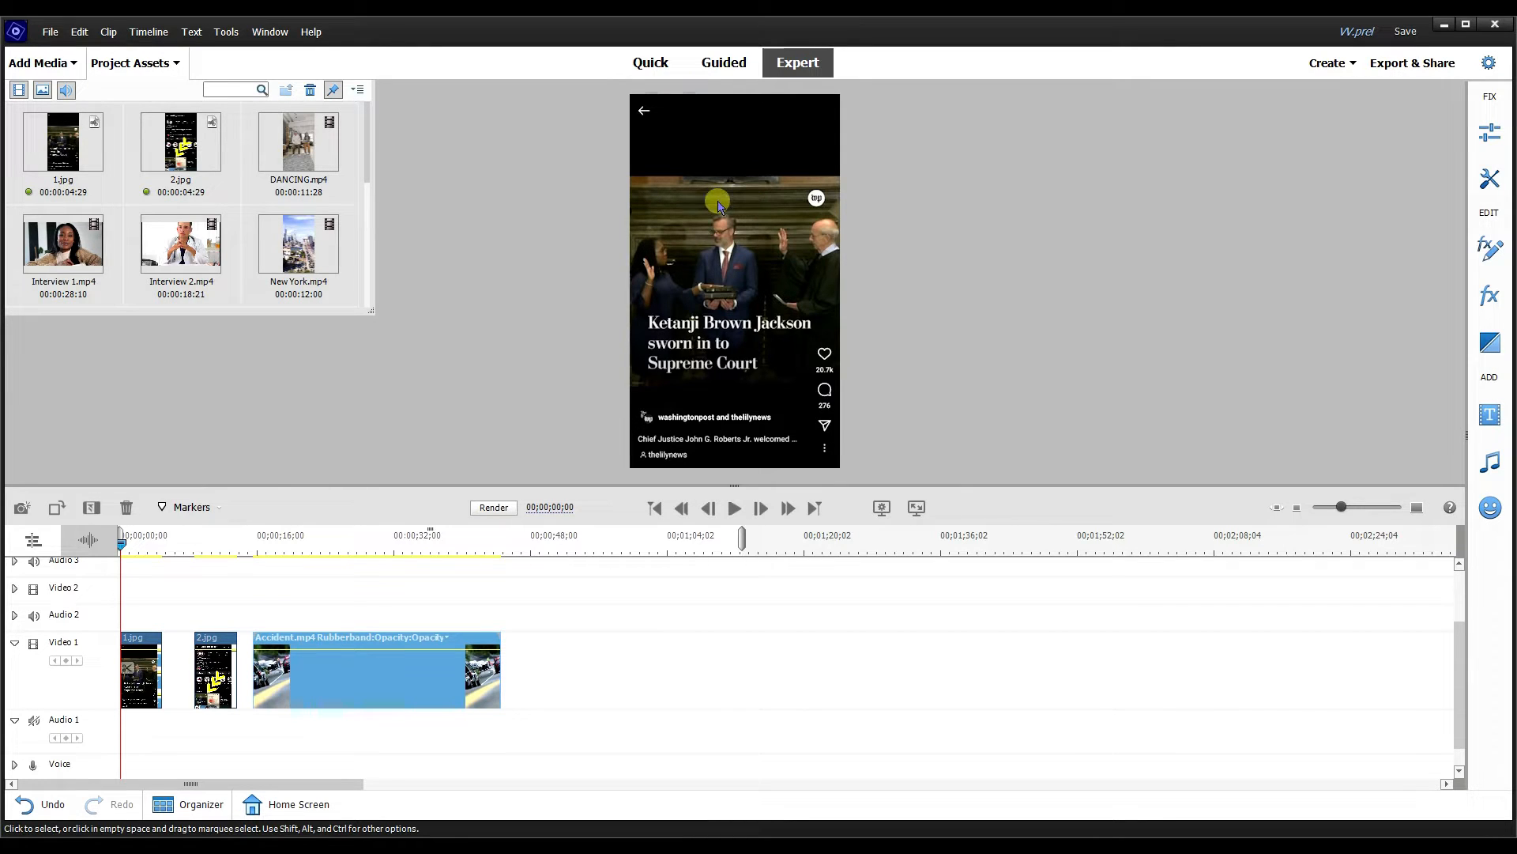
mouse_move(470, 318)
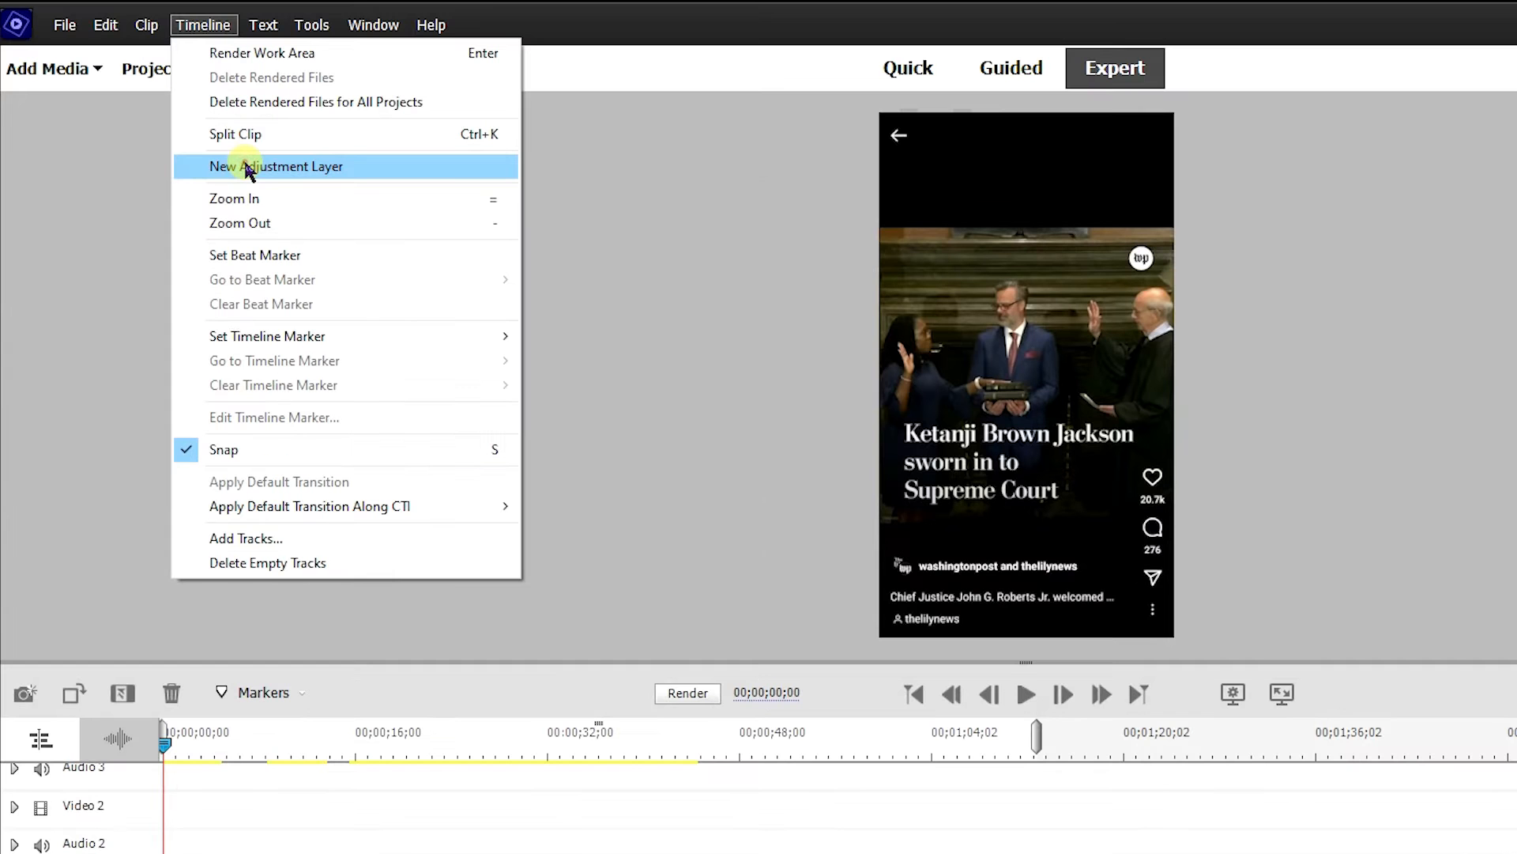
Add a new adjustment layer over the opening clips for the Crop effect.
click(275, 165)
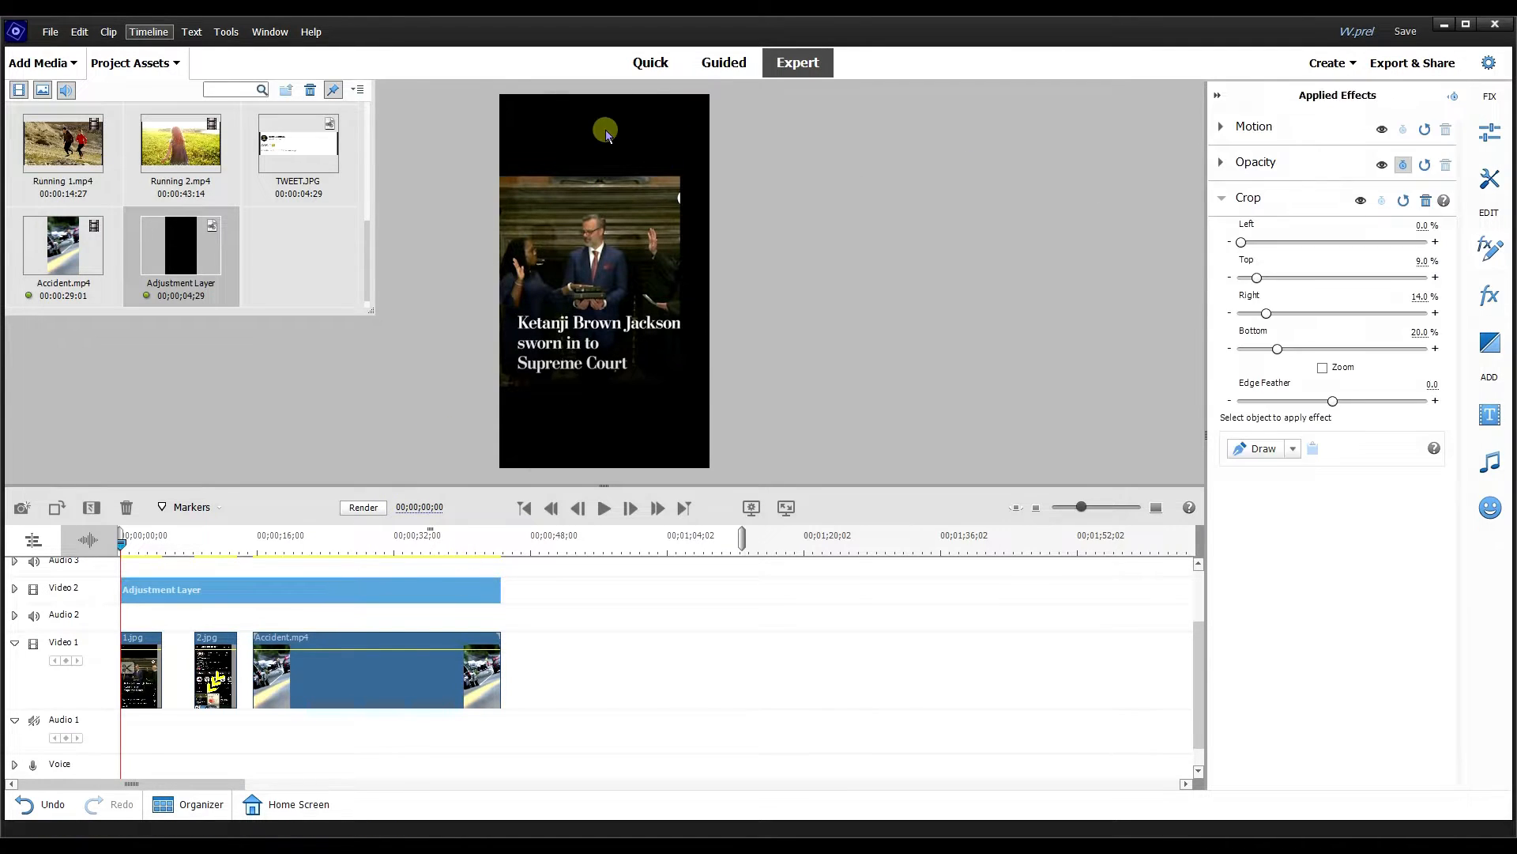
mouse_move(1288, 269)
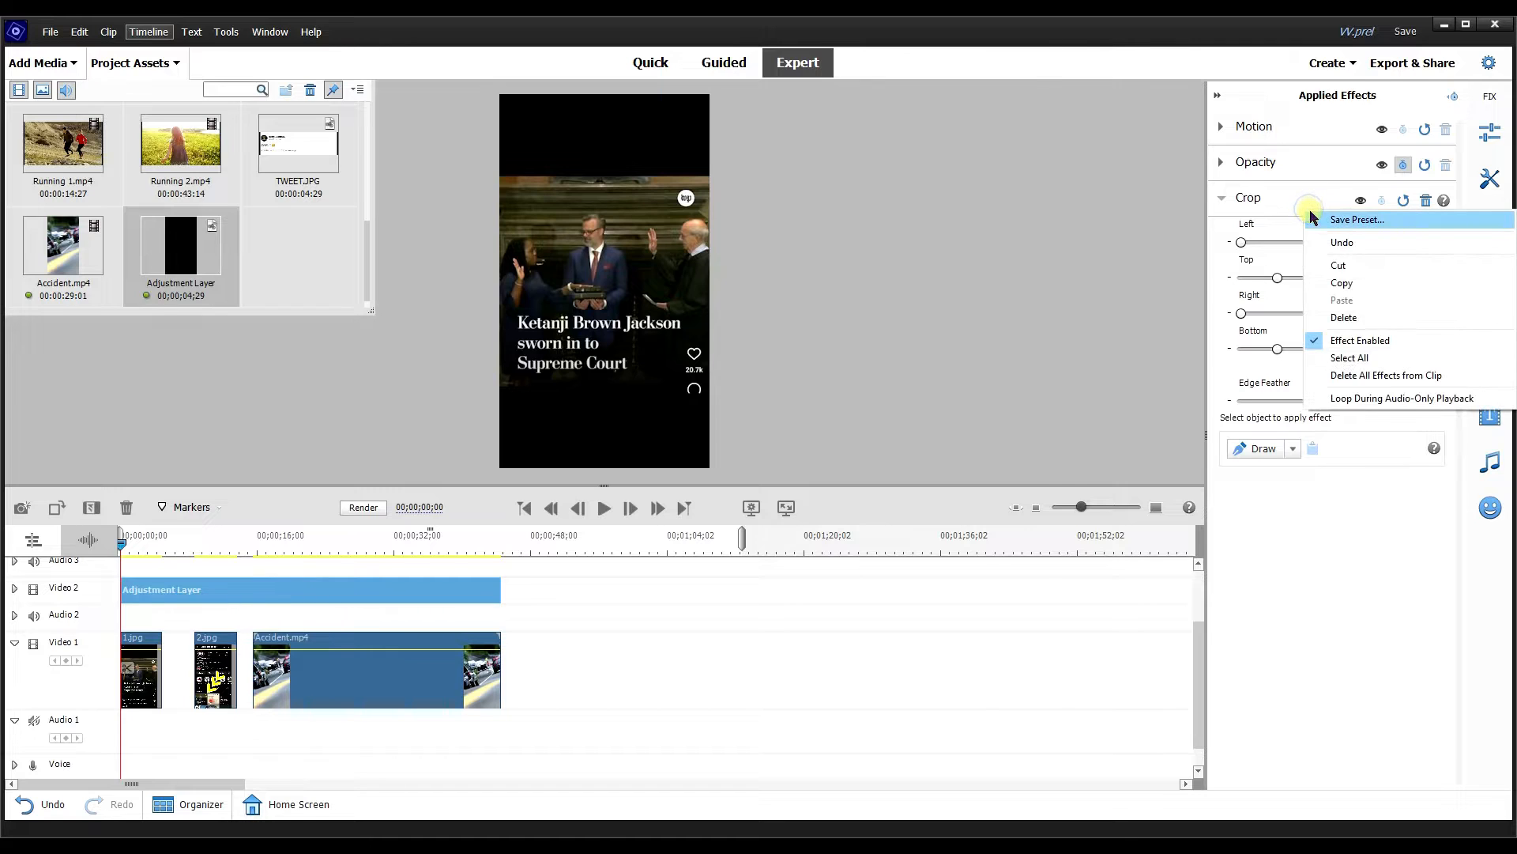
Save the crop as 'Safe Area' with 20% top/bottom, and re-enable the adjustment layer.
click(1357, 219)
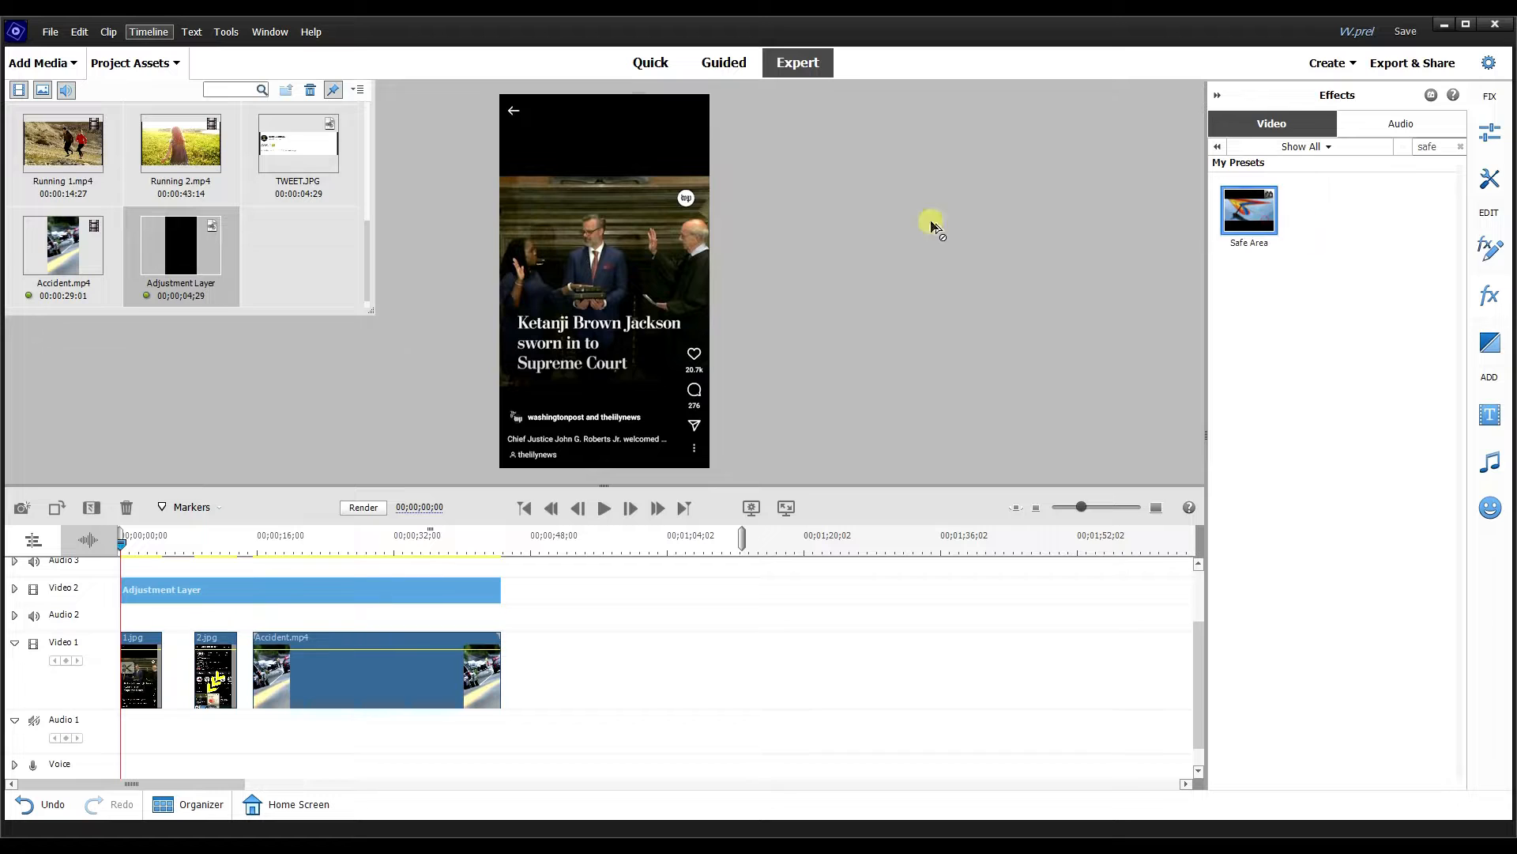
click(1249, 211)
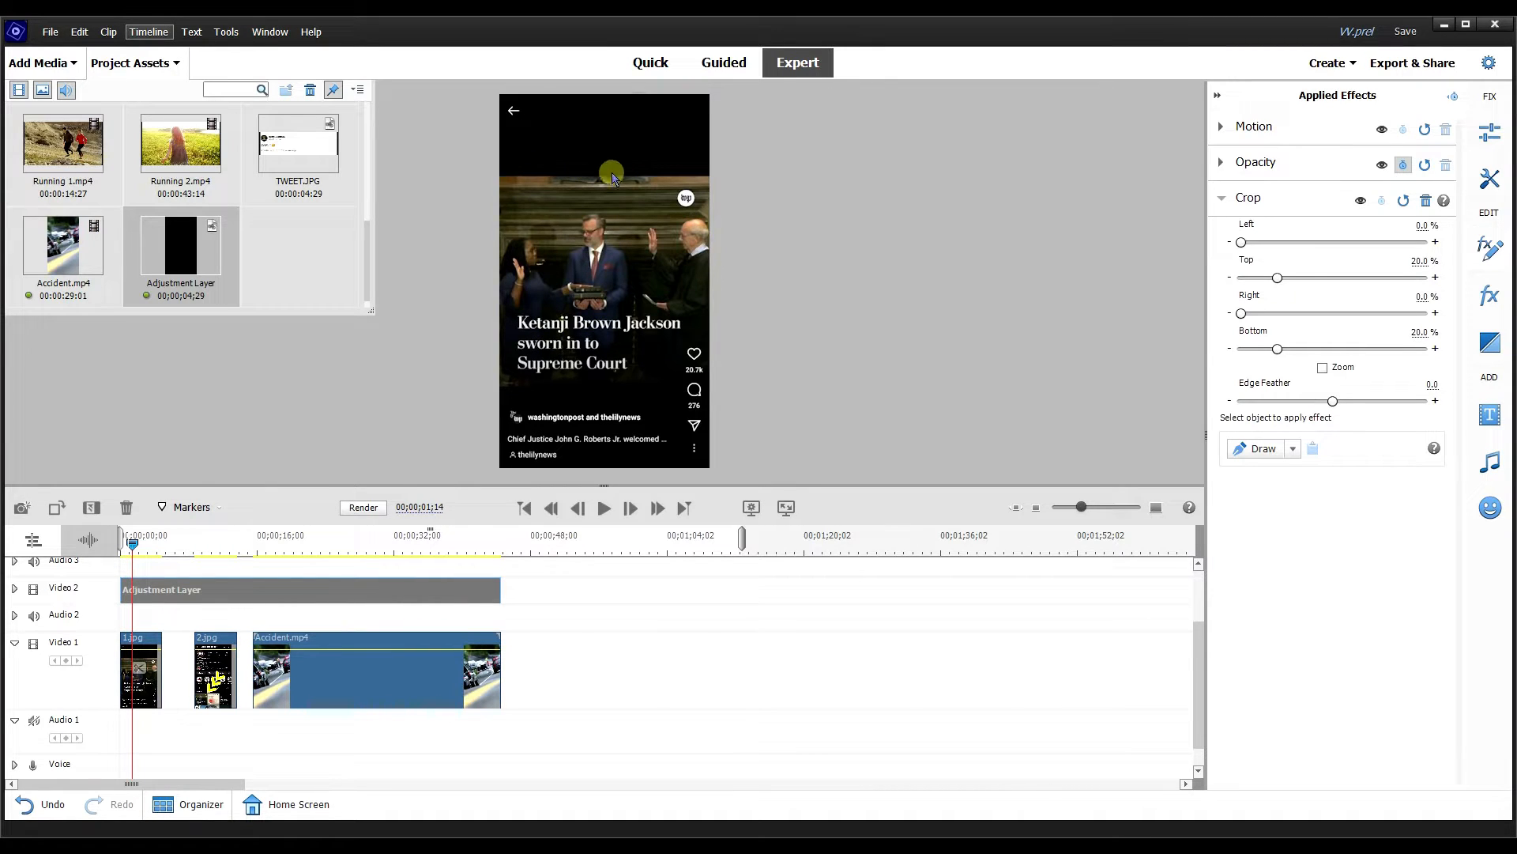
mouse_move(545, 400)
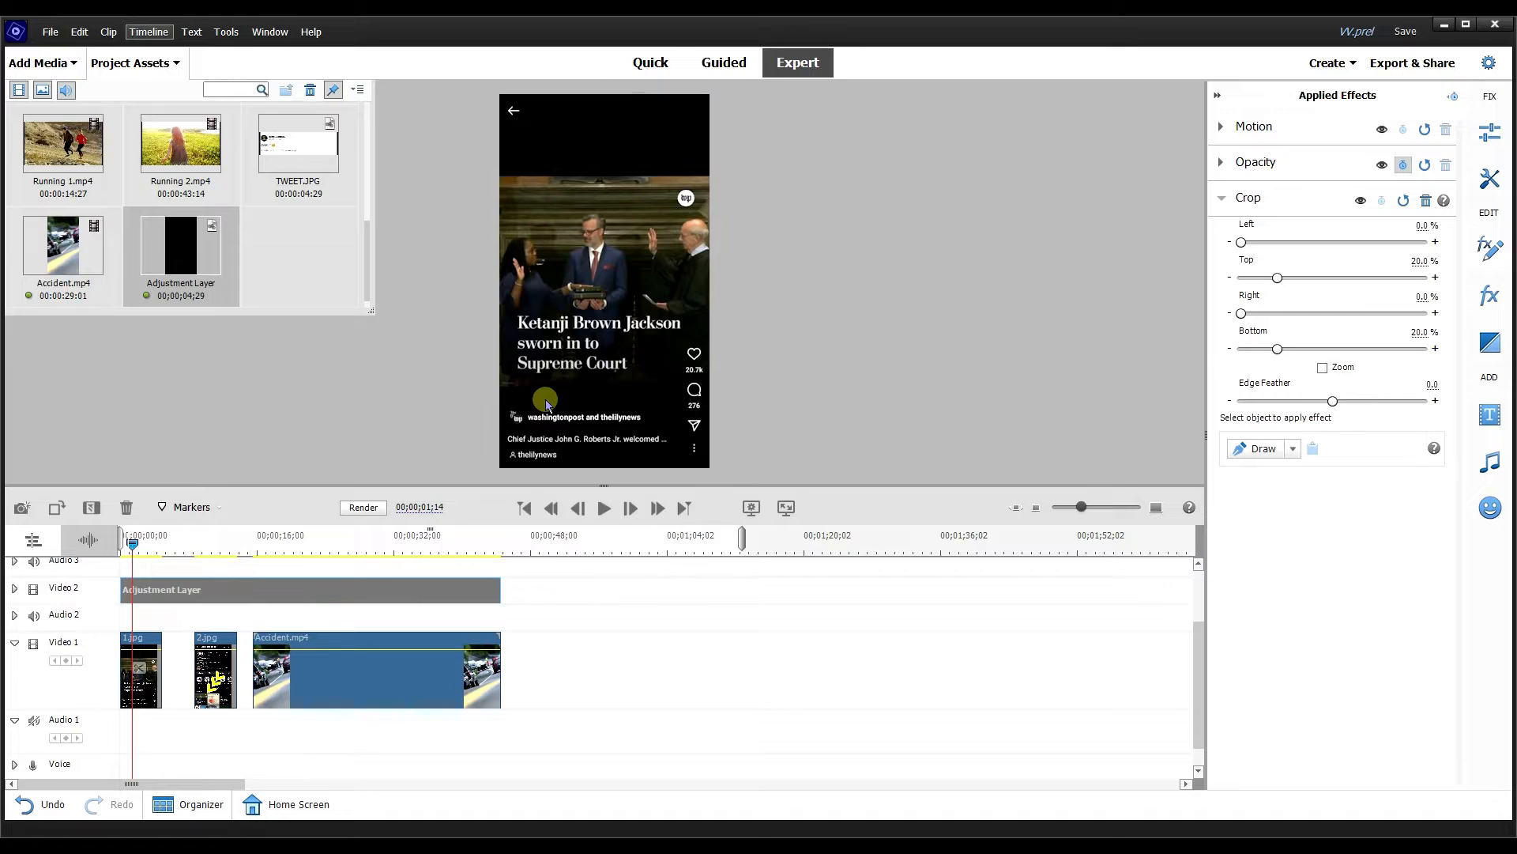
mouse_move(493, 188)
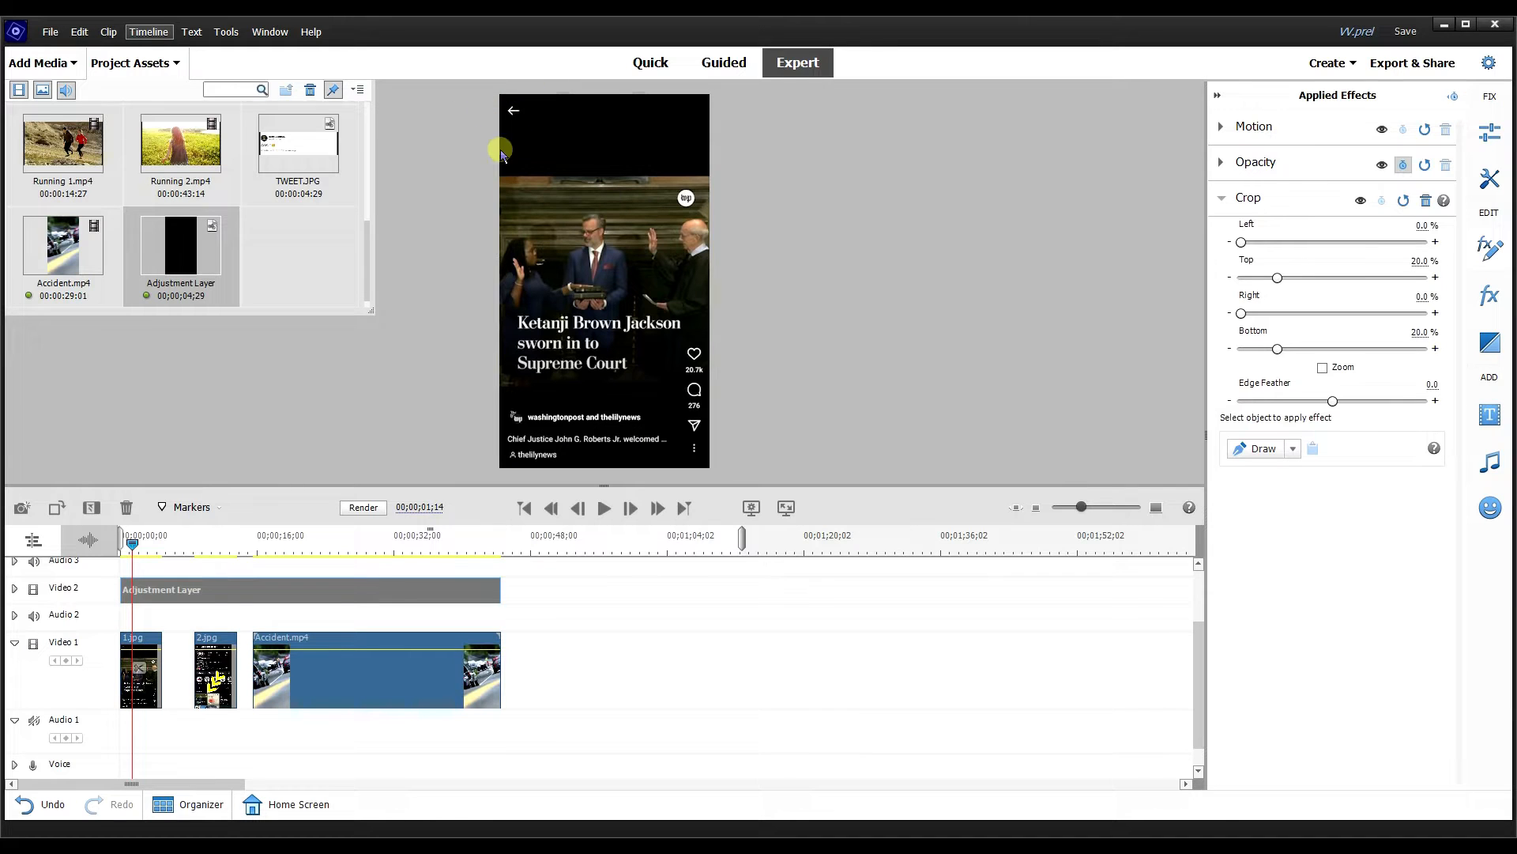
mouse_move(124, 560)
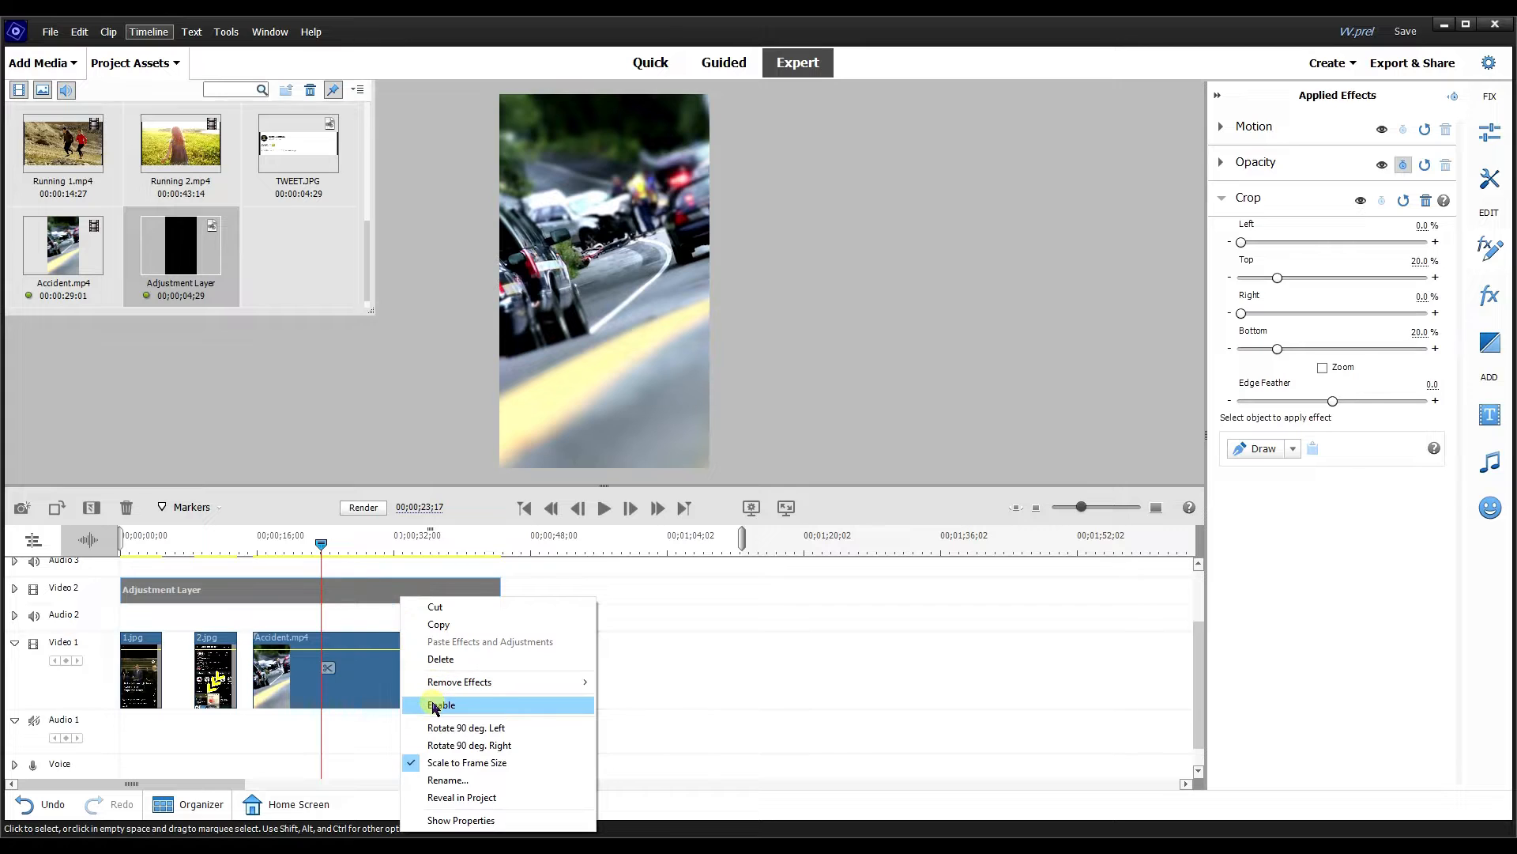
click(441, 704)
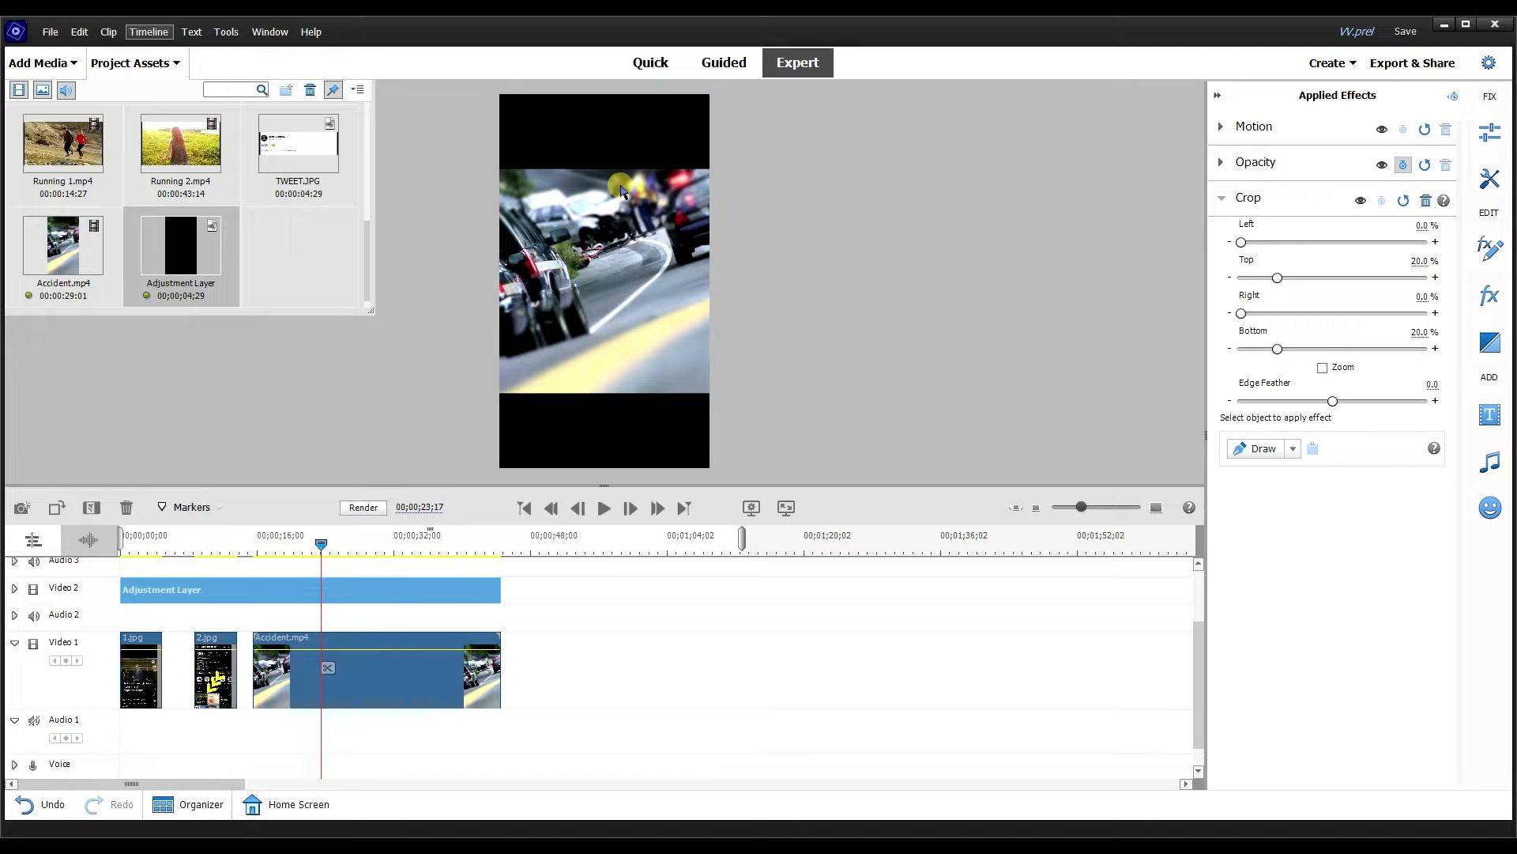
mouse_move(464, 190)
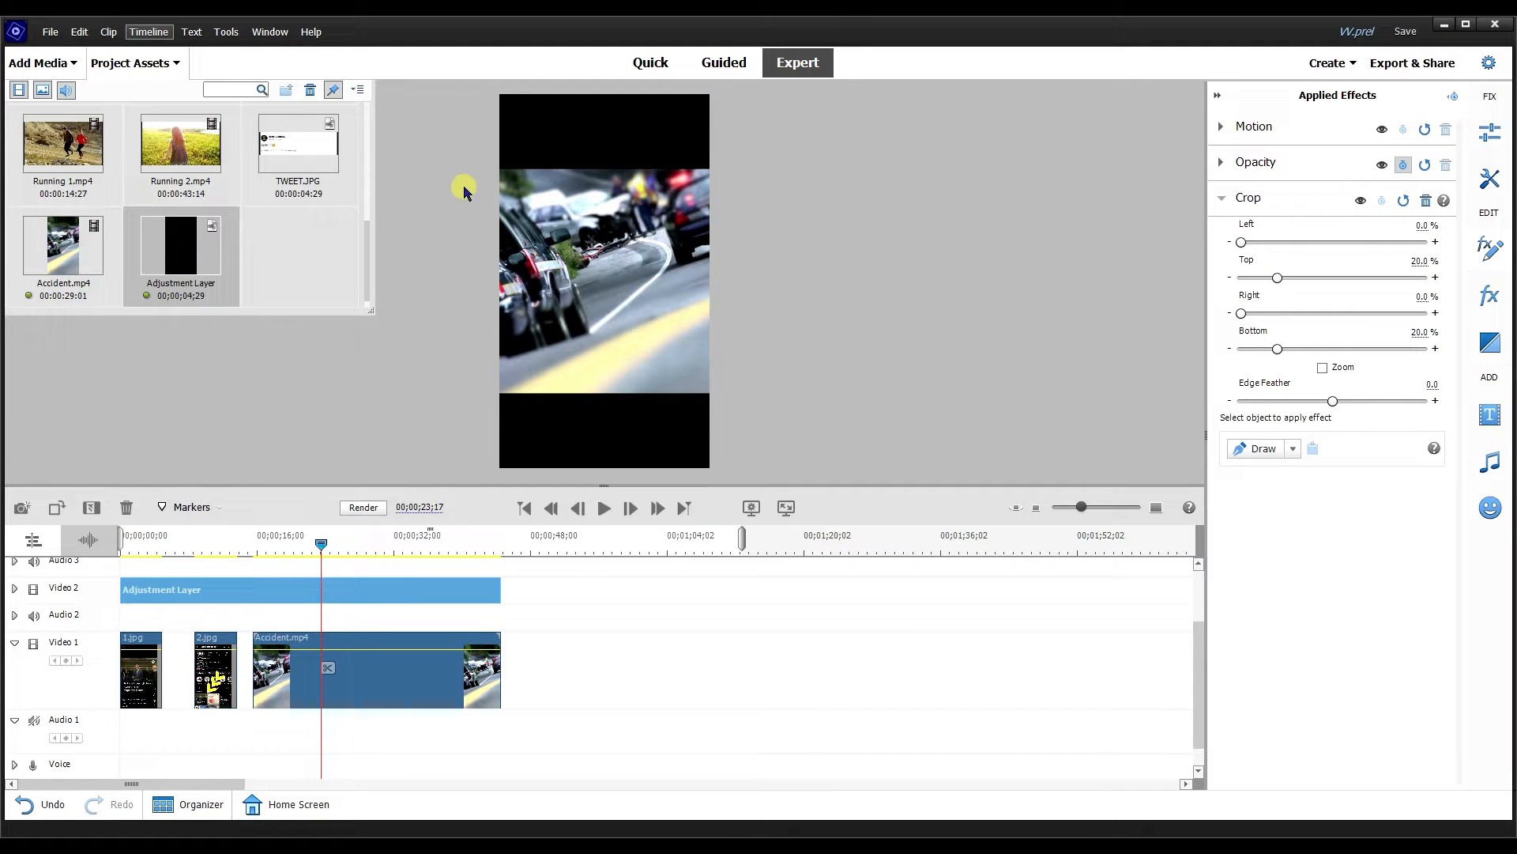
mouse_move(380, 212)
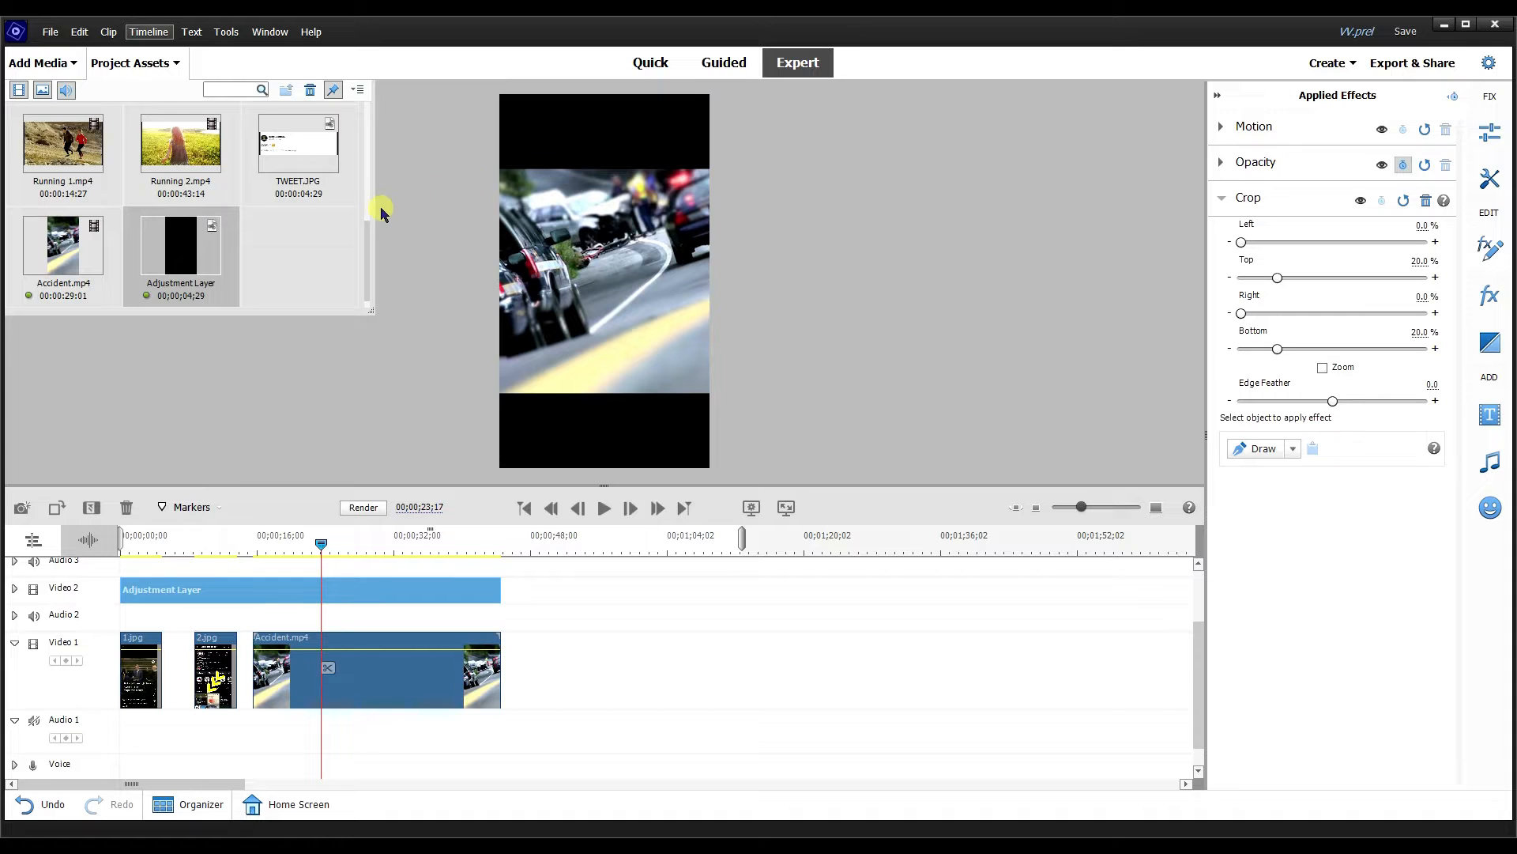
mouse_move(167, 137)
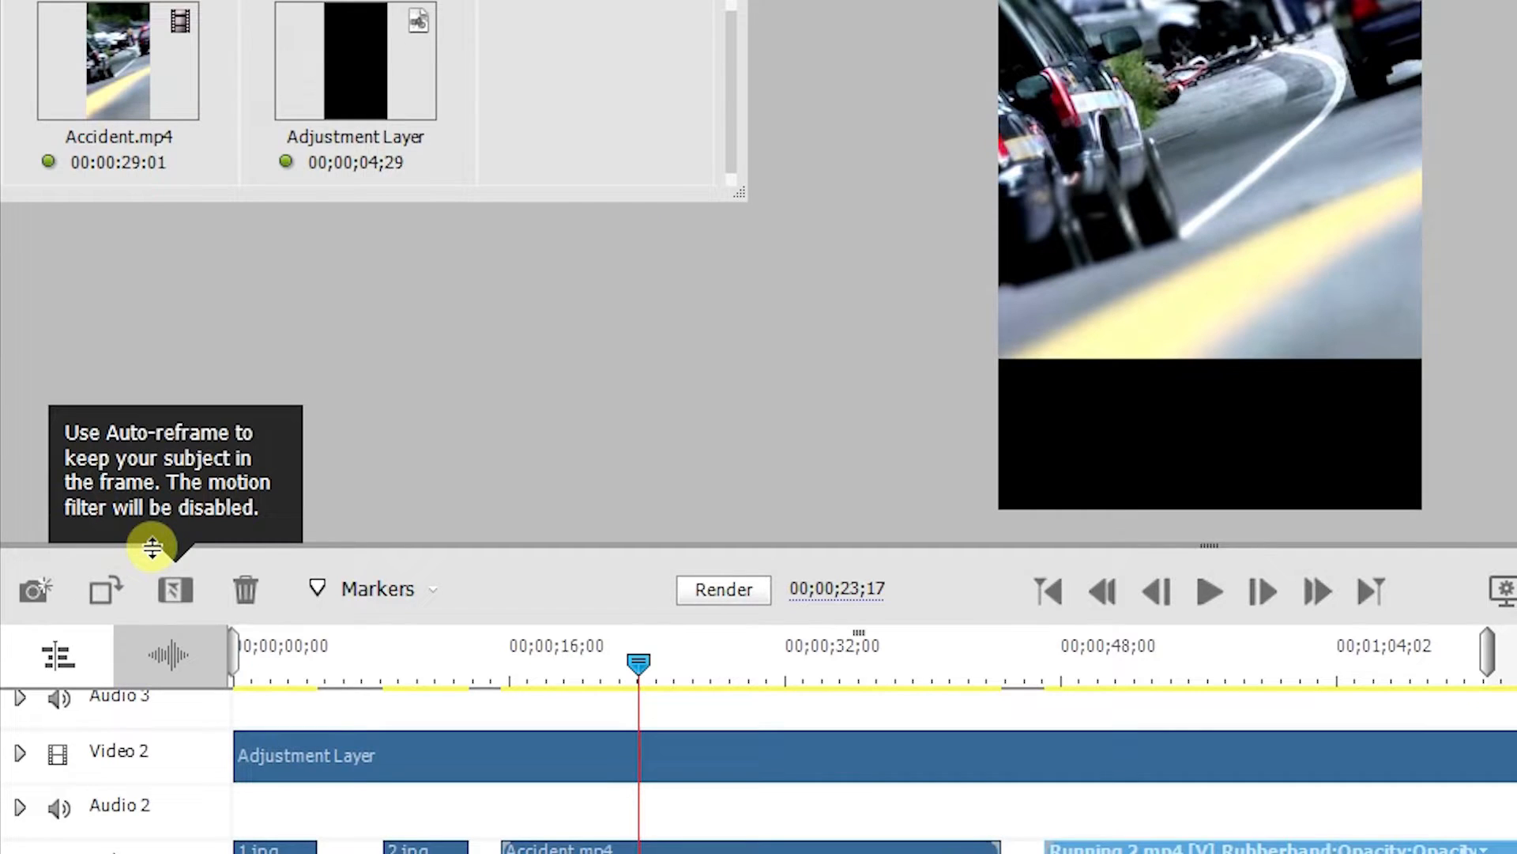
mouse_move(188, 495)
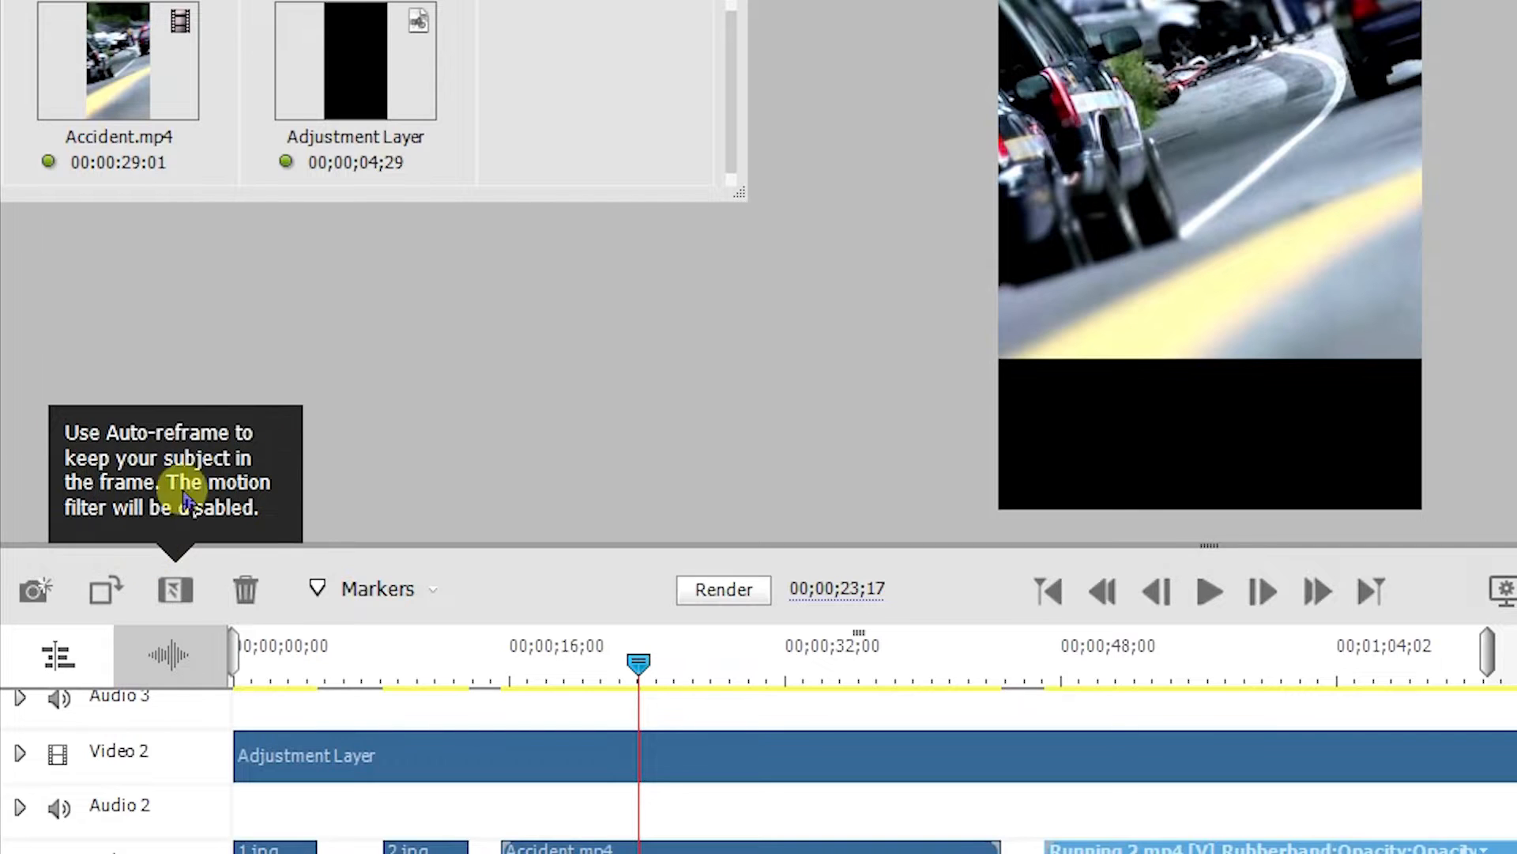
mouse_move(488, 345)
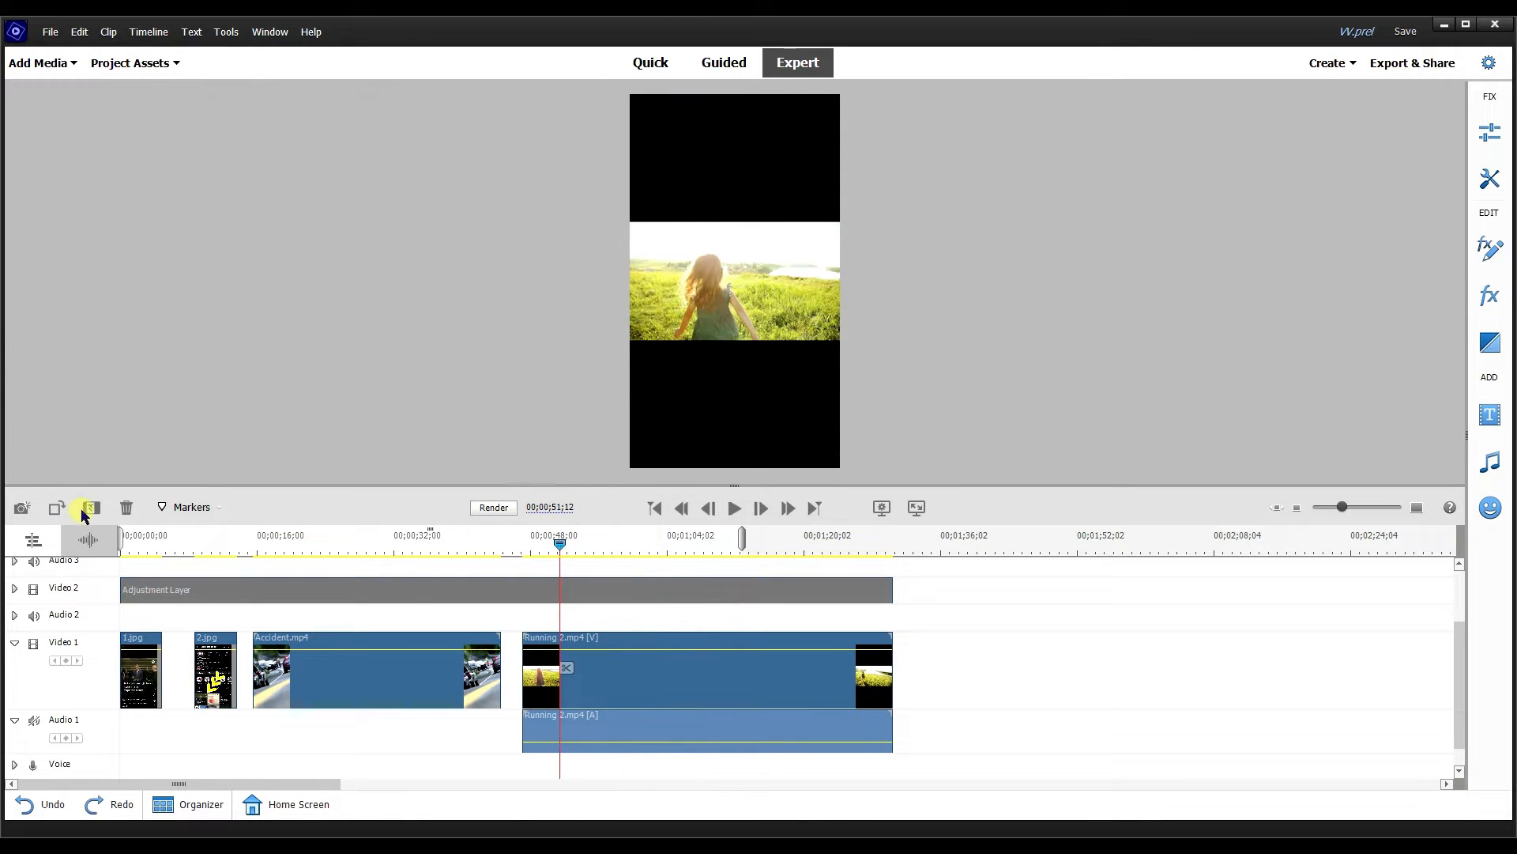
Auto-reframe the Running 2 clip to fill the vertical frame.
click(87, 508)
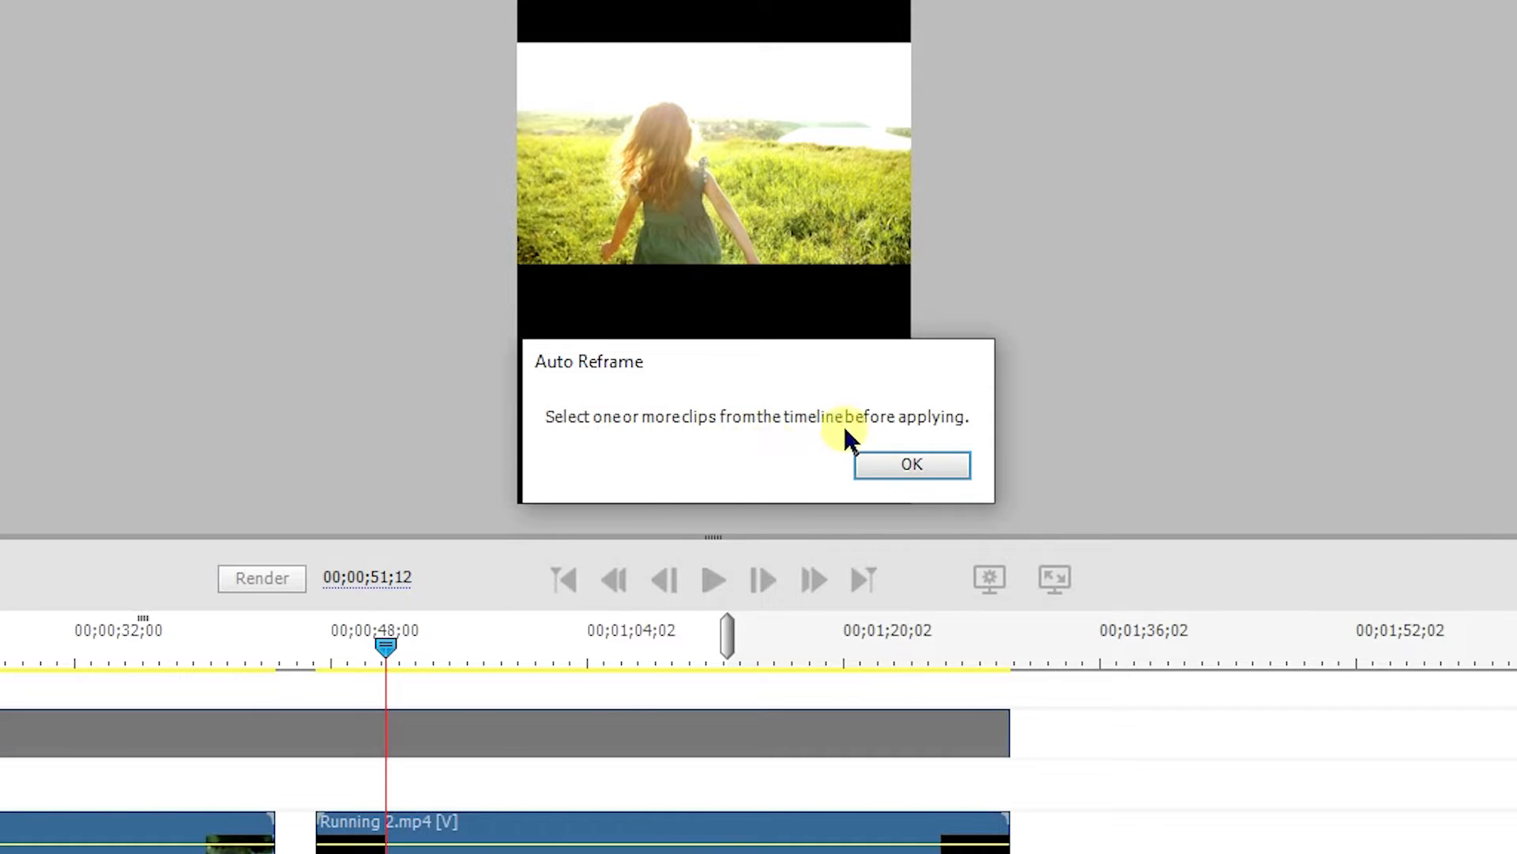
click(910, 464)
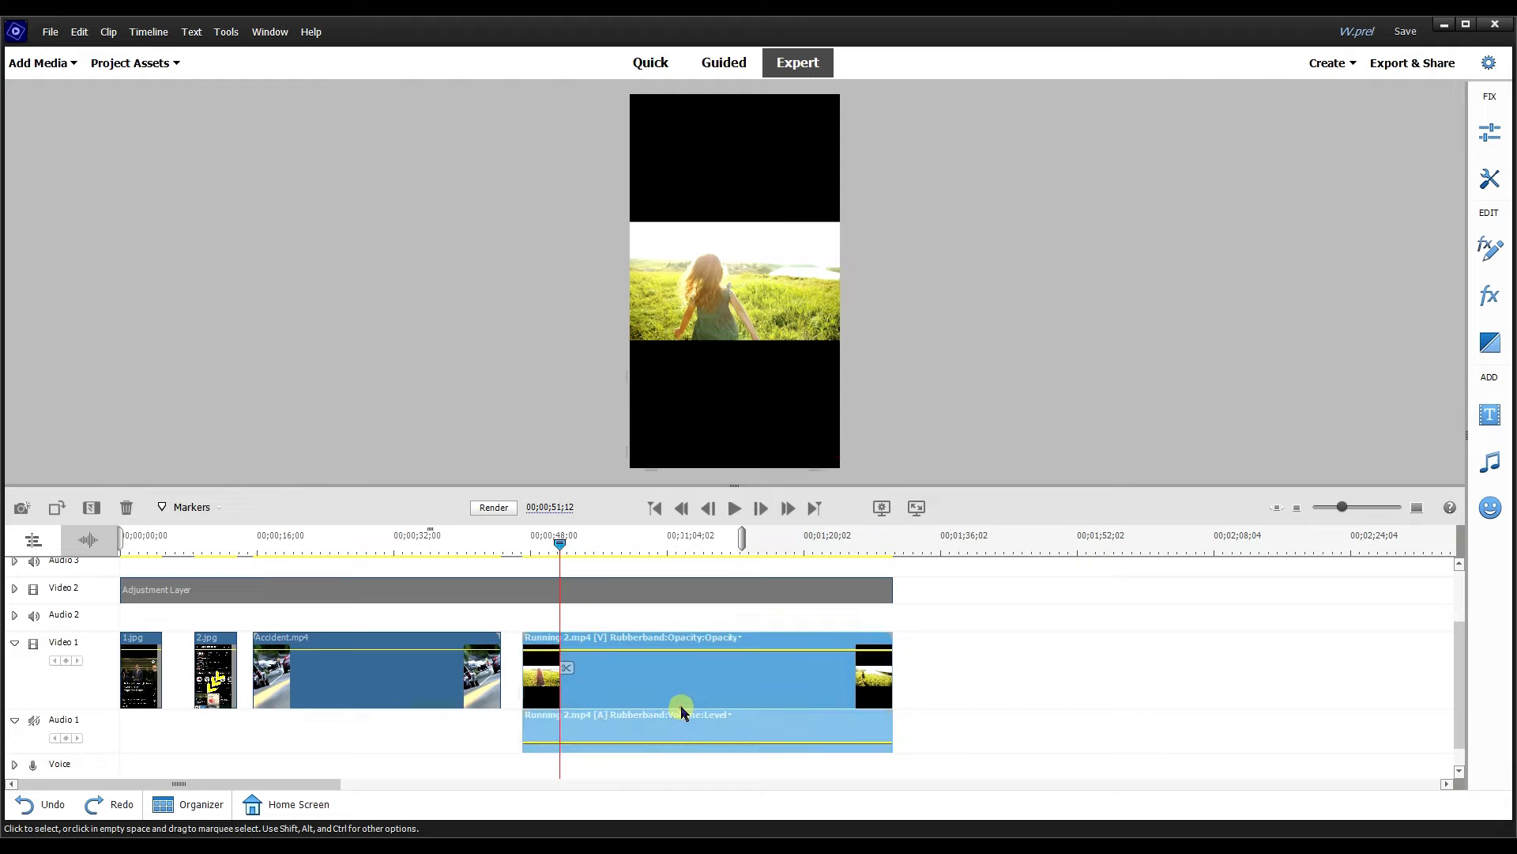
mouse_move(90, 508)
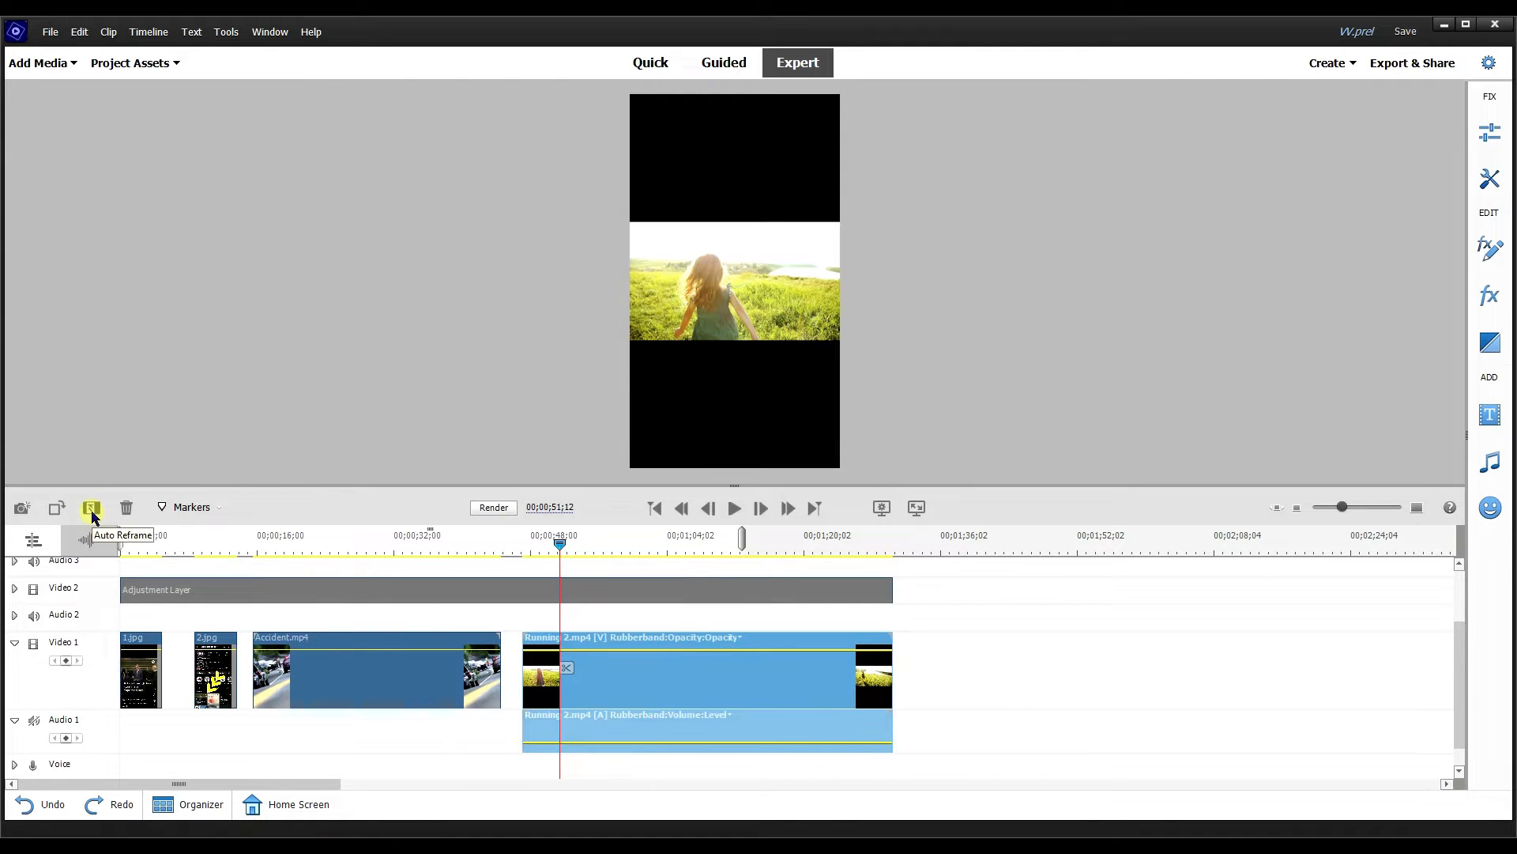
click(90, 507)
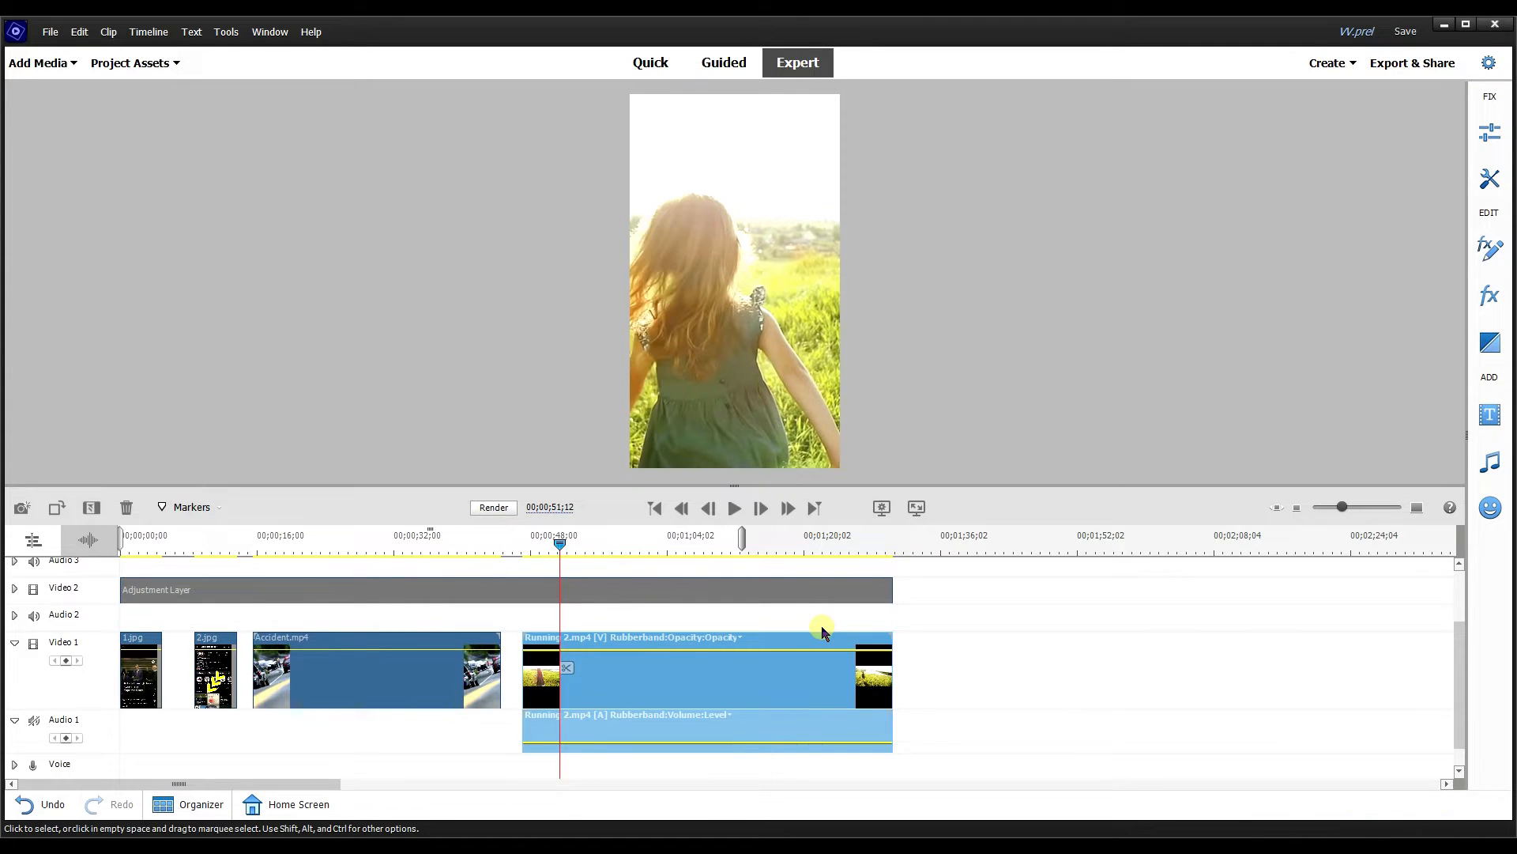
Stretch the adjustment layer and open Project Assets for the Politician clip.
click(733, 508)
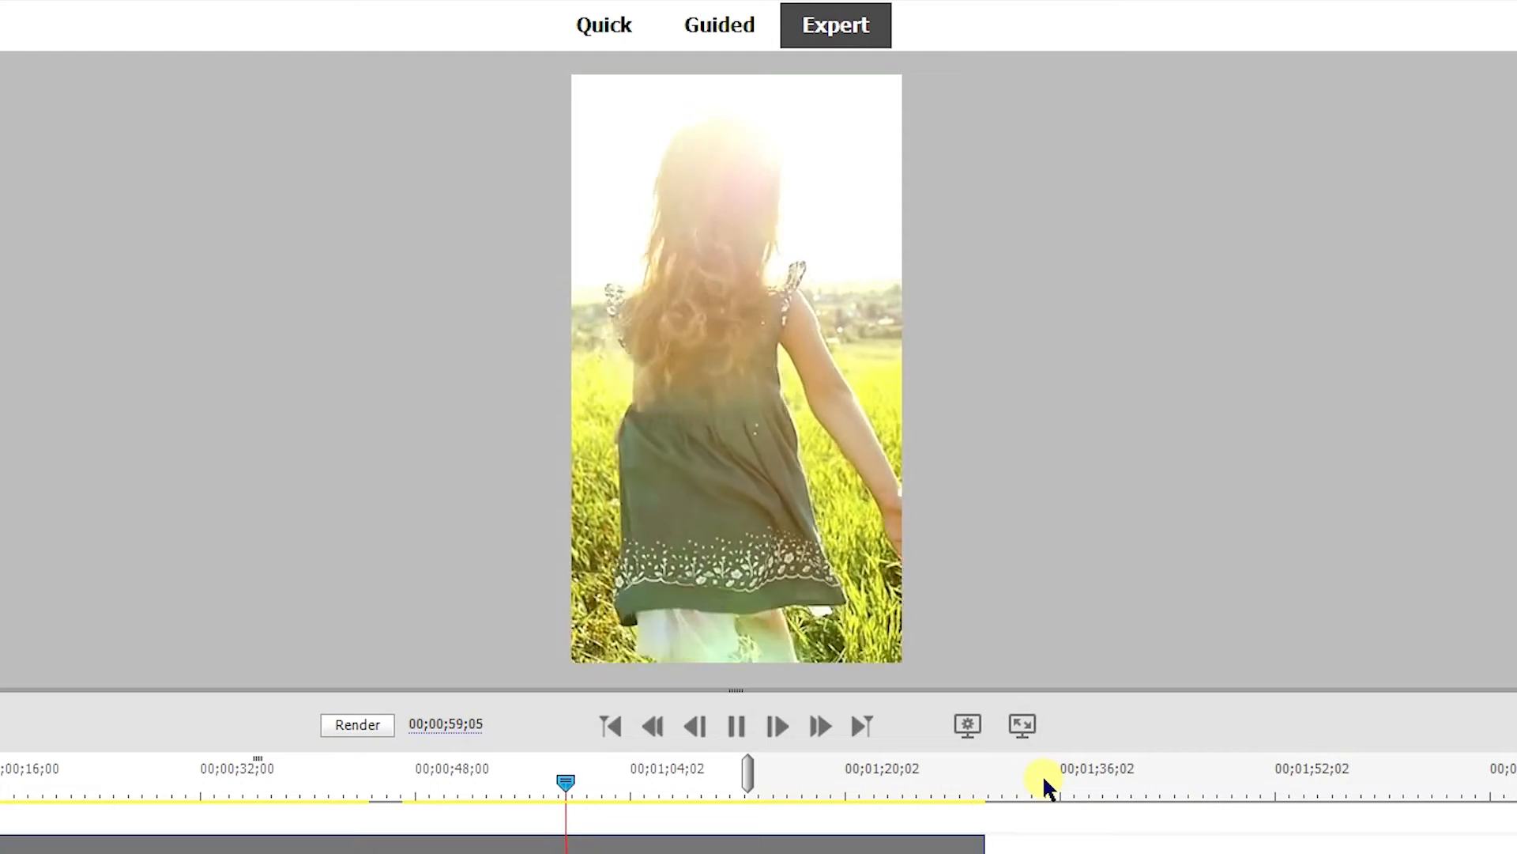
click(735, 725)
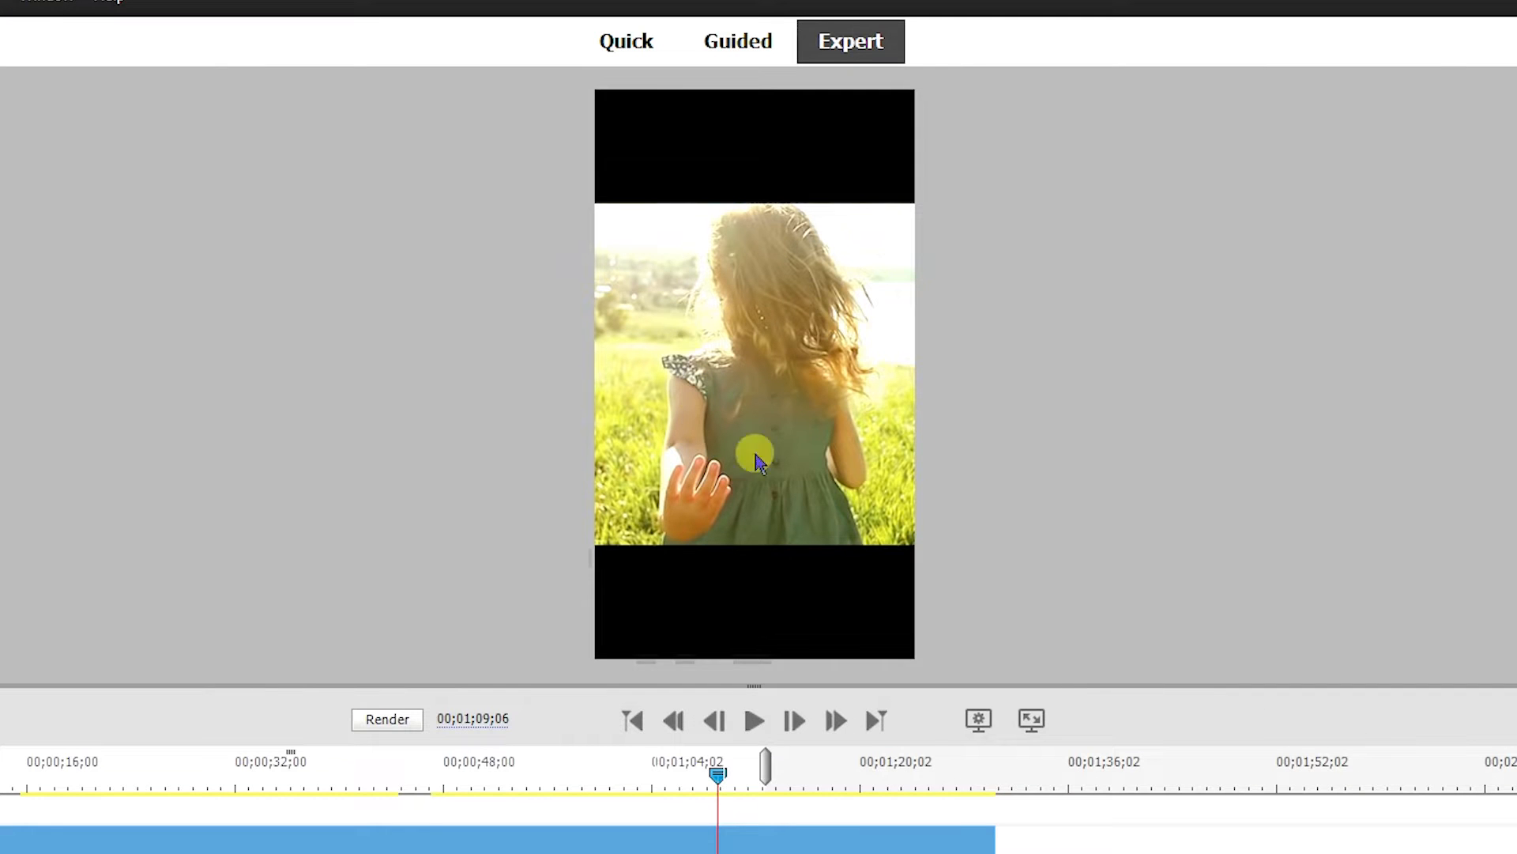
mouse_move(706, 307)
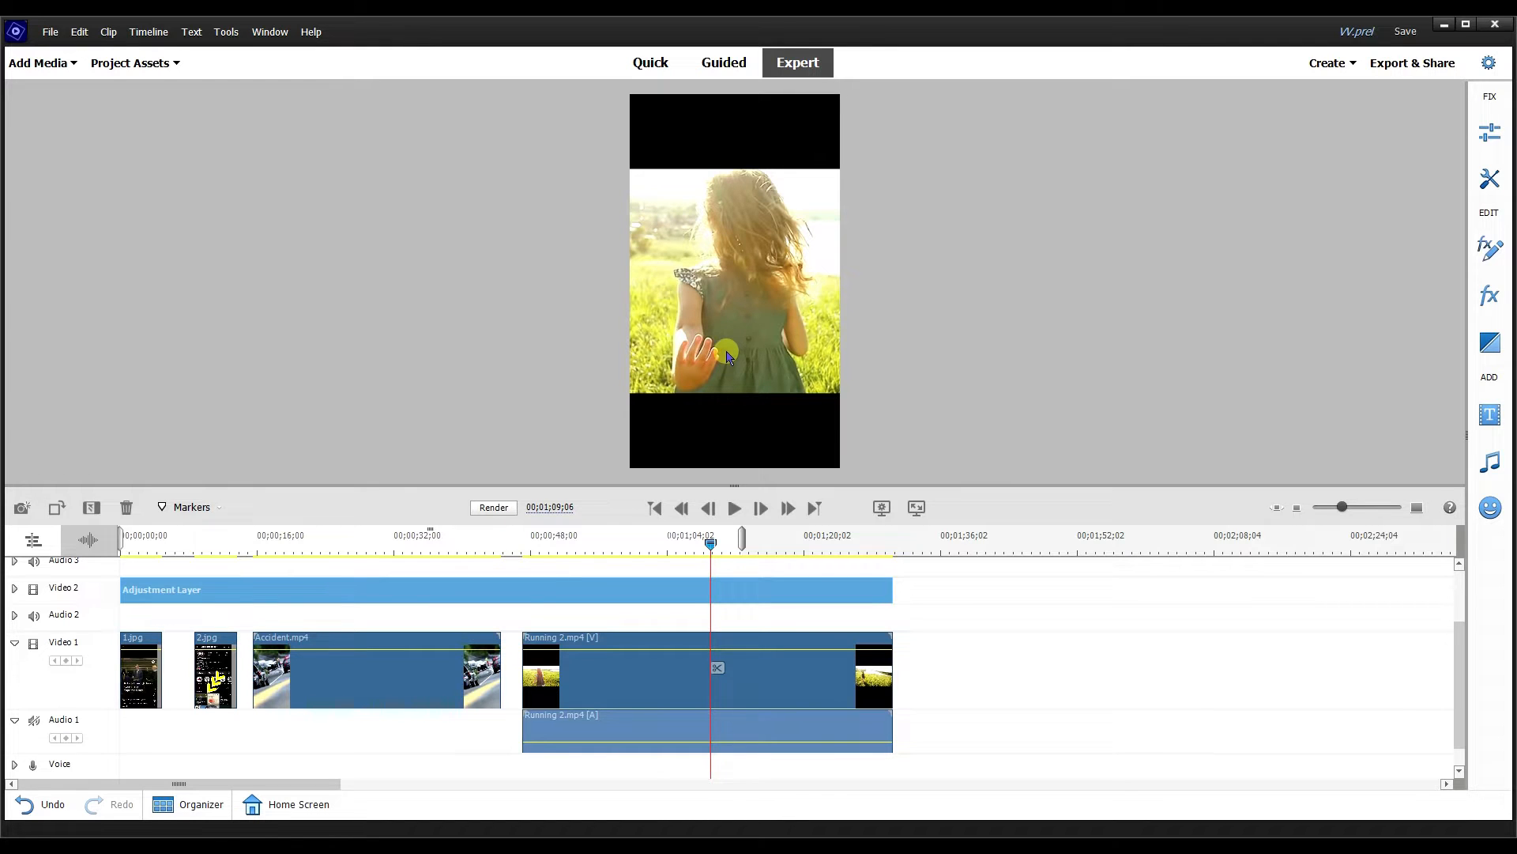
click(131, 61)
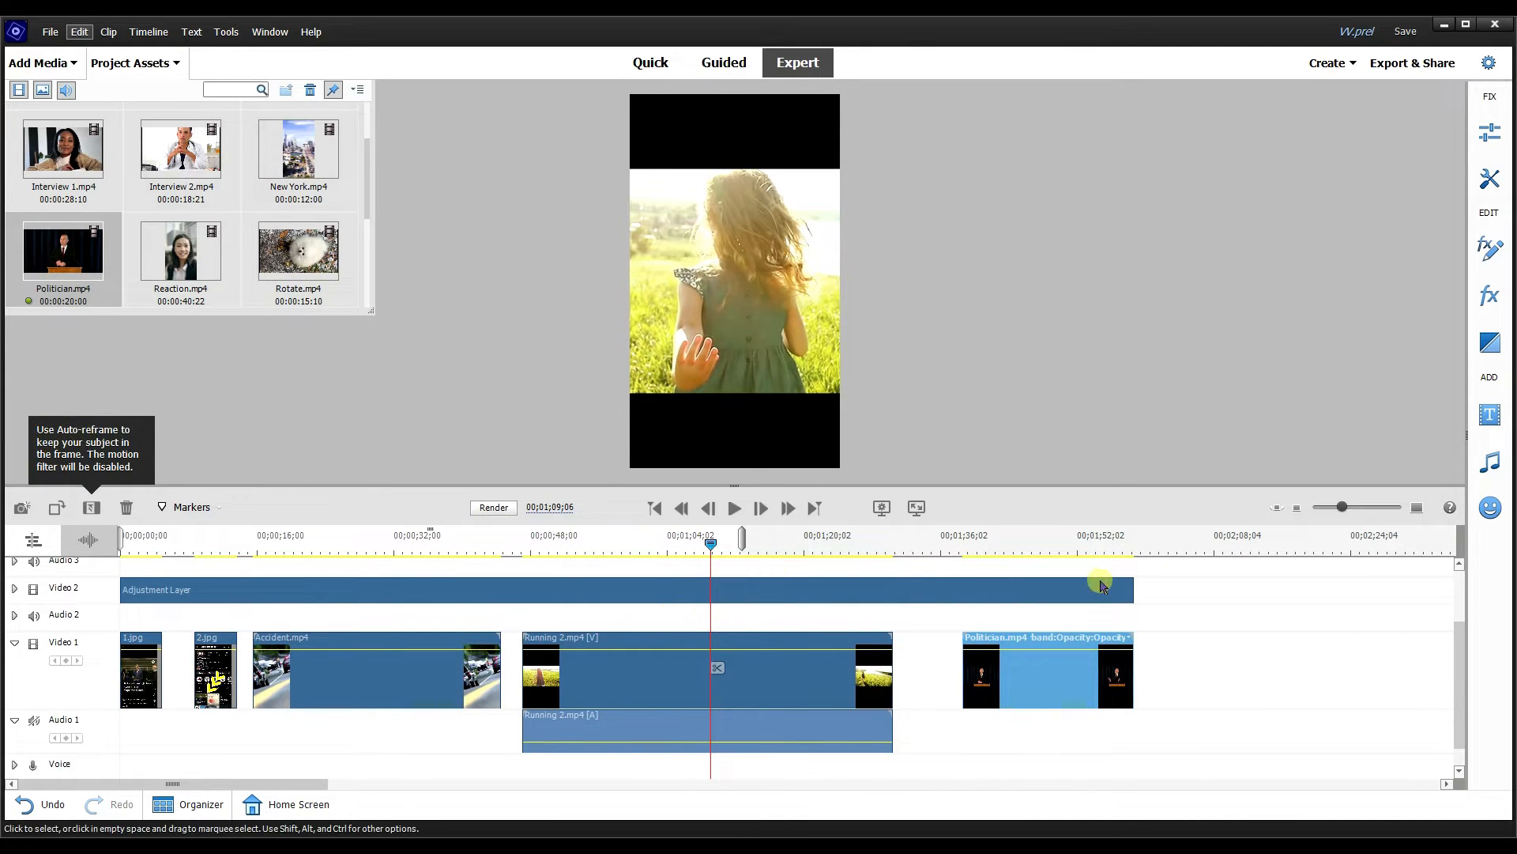
Scale the Politician clip to 317.7 and crop 20% off its top and bottom.
click(953, 544)
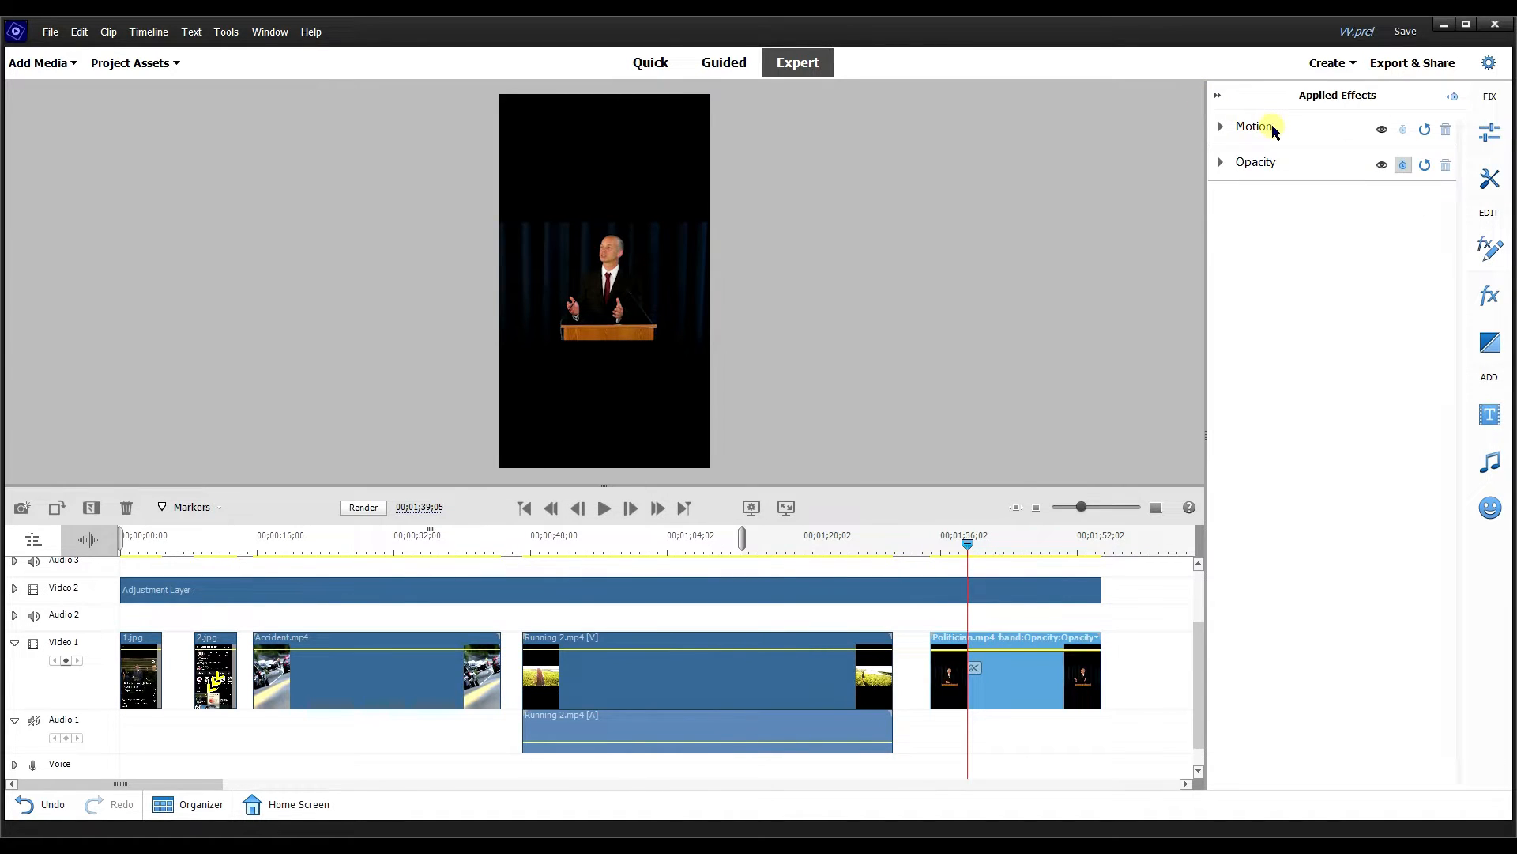
click(1221, 126)
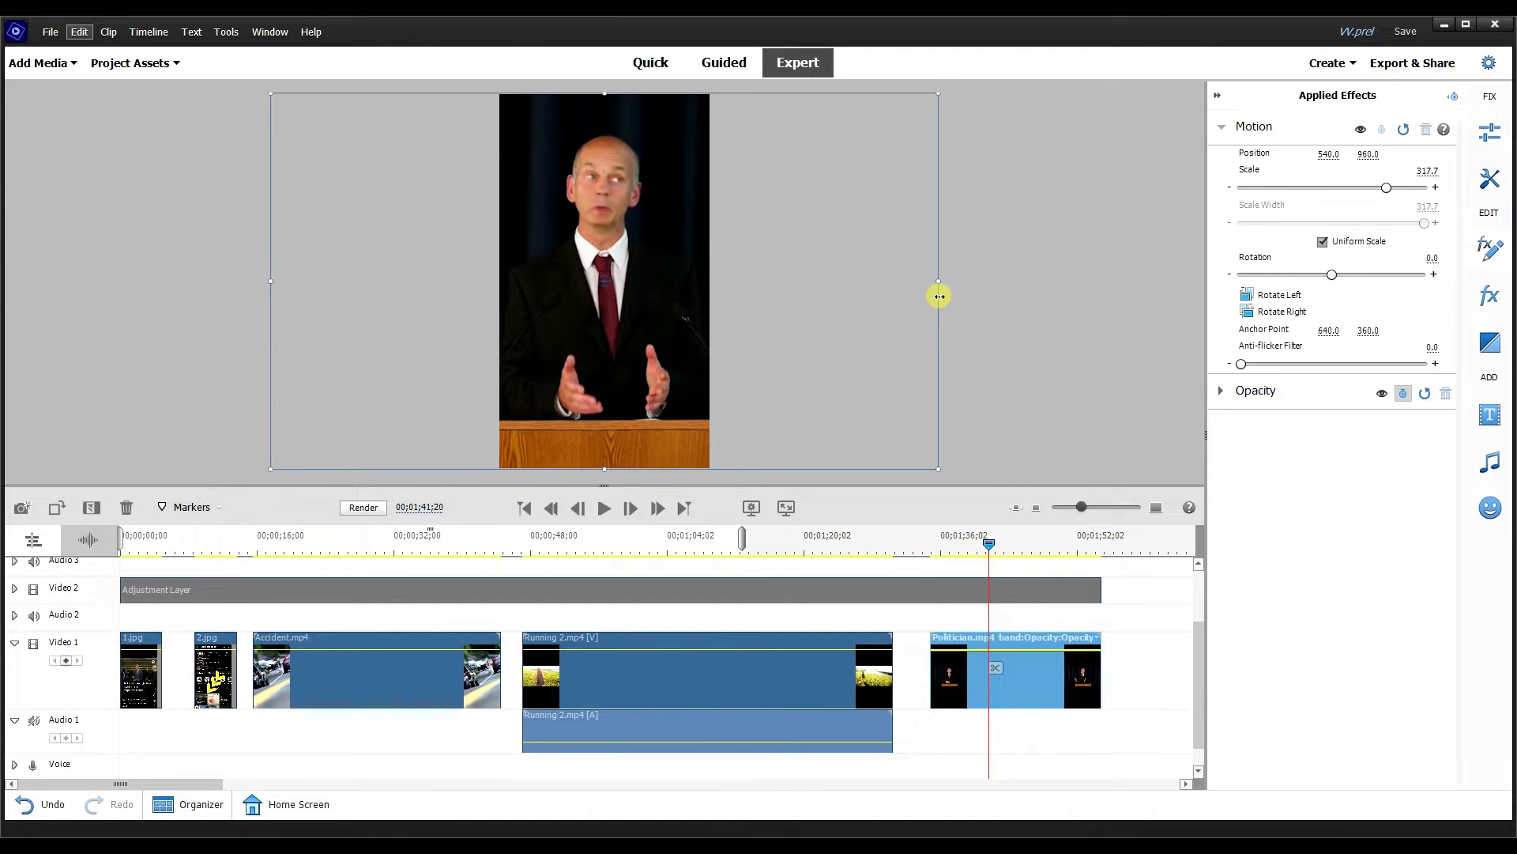
click(975, 551)
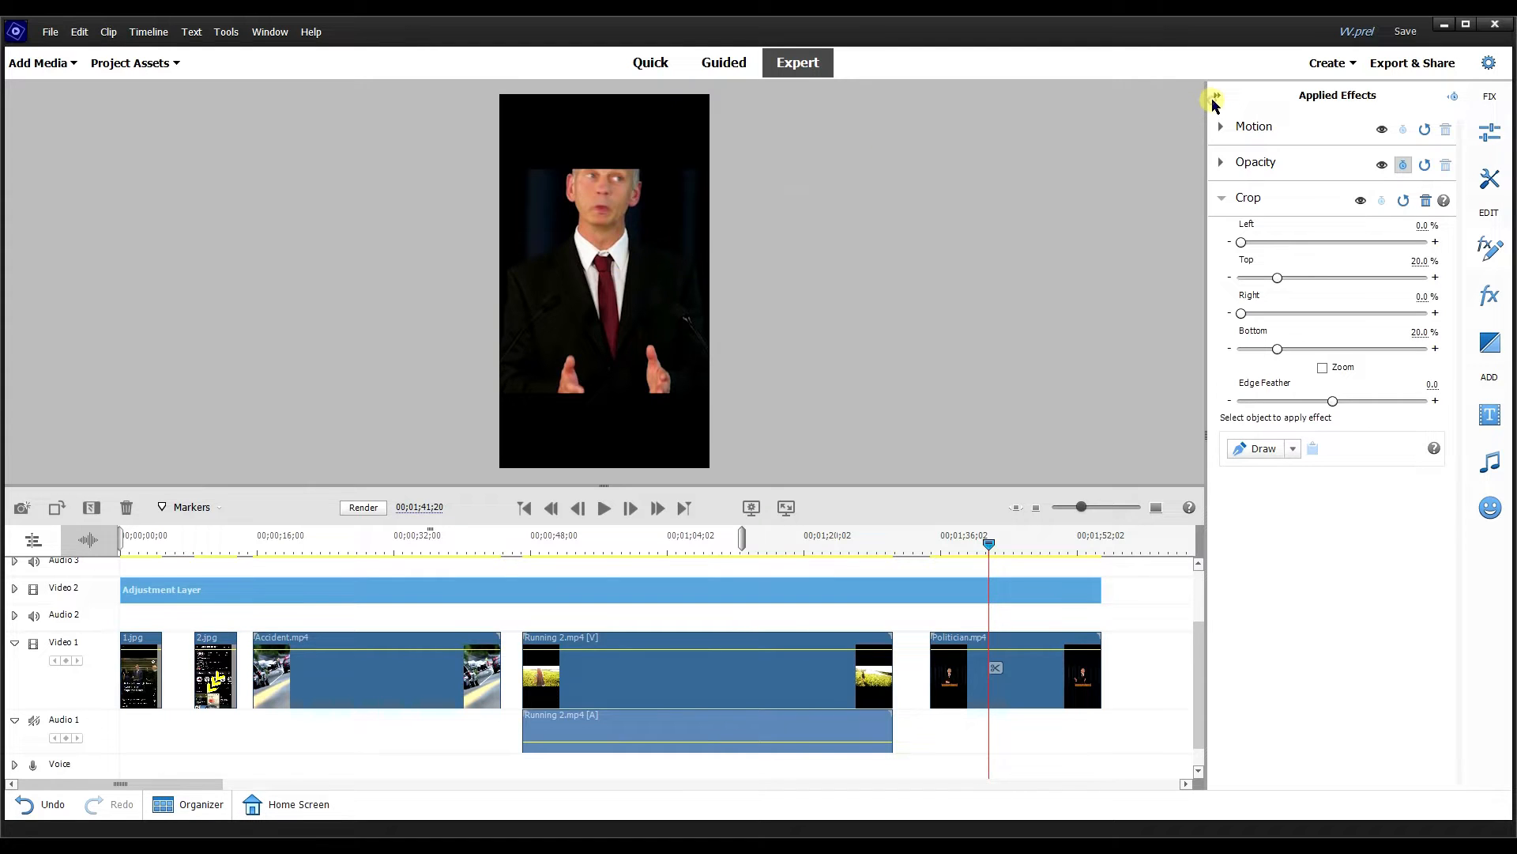
click(1215, 99)
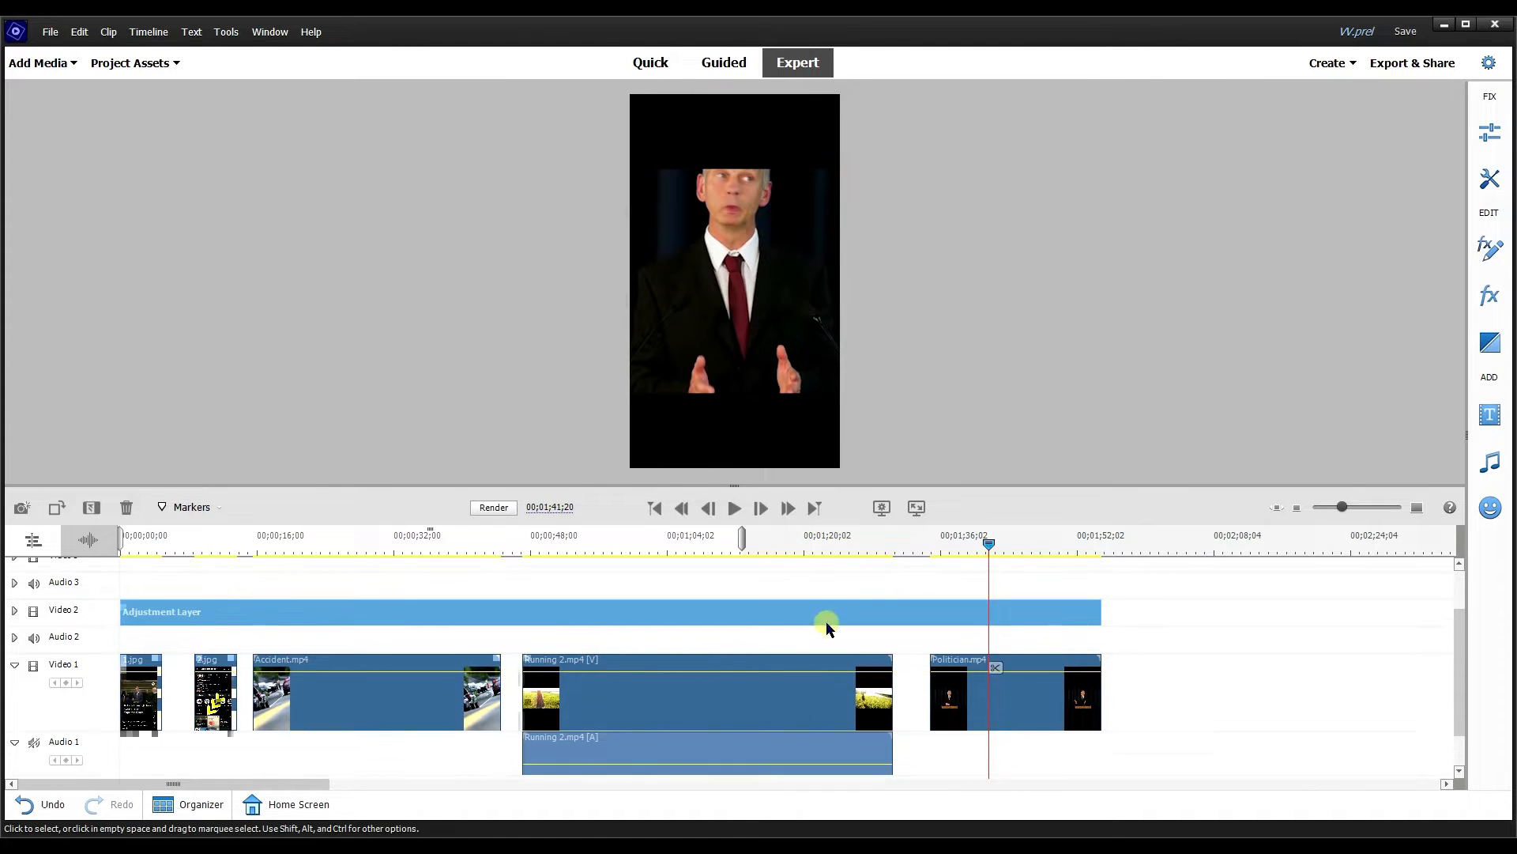
click(619, 637)
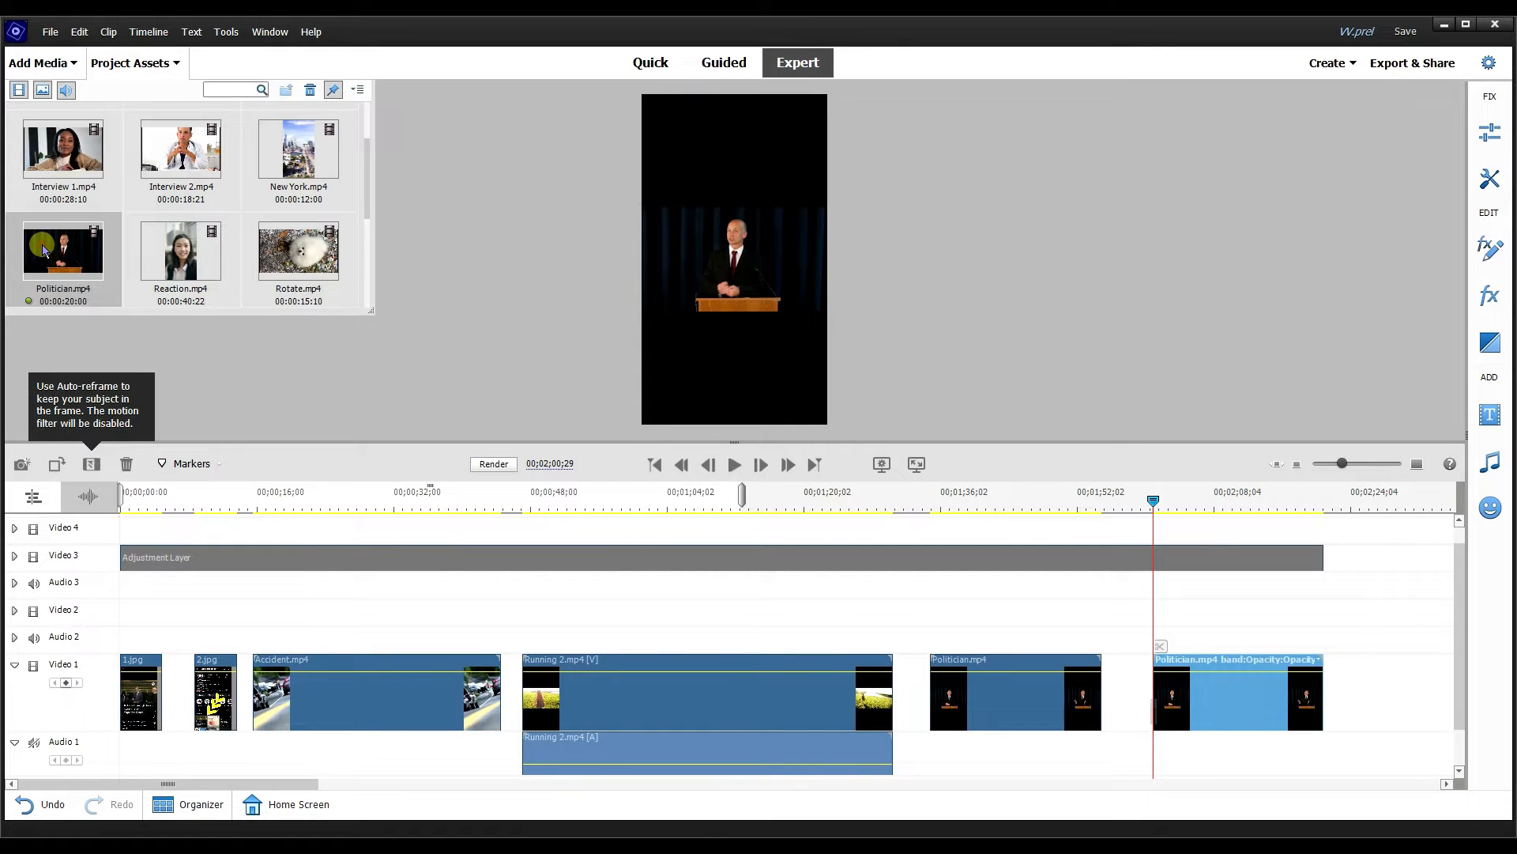
mouse_move(944, 500)
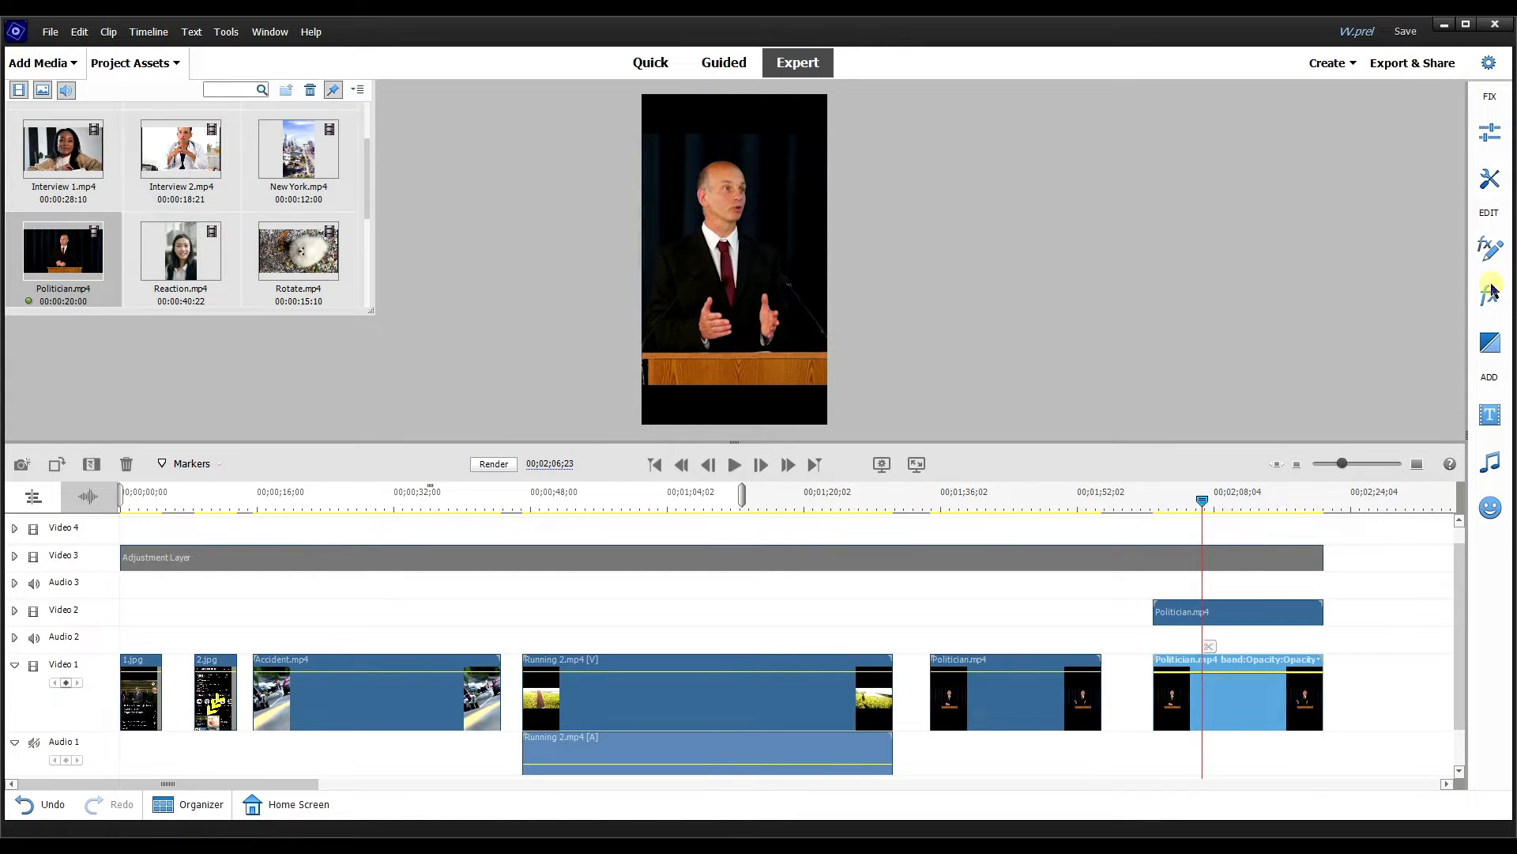
Open the upper Politician copy's size and position settings.
click(1488, 285)
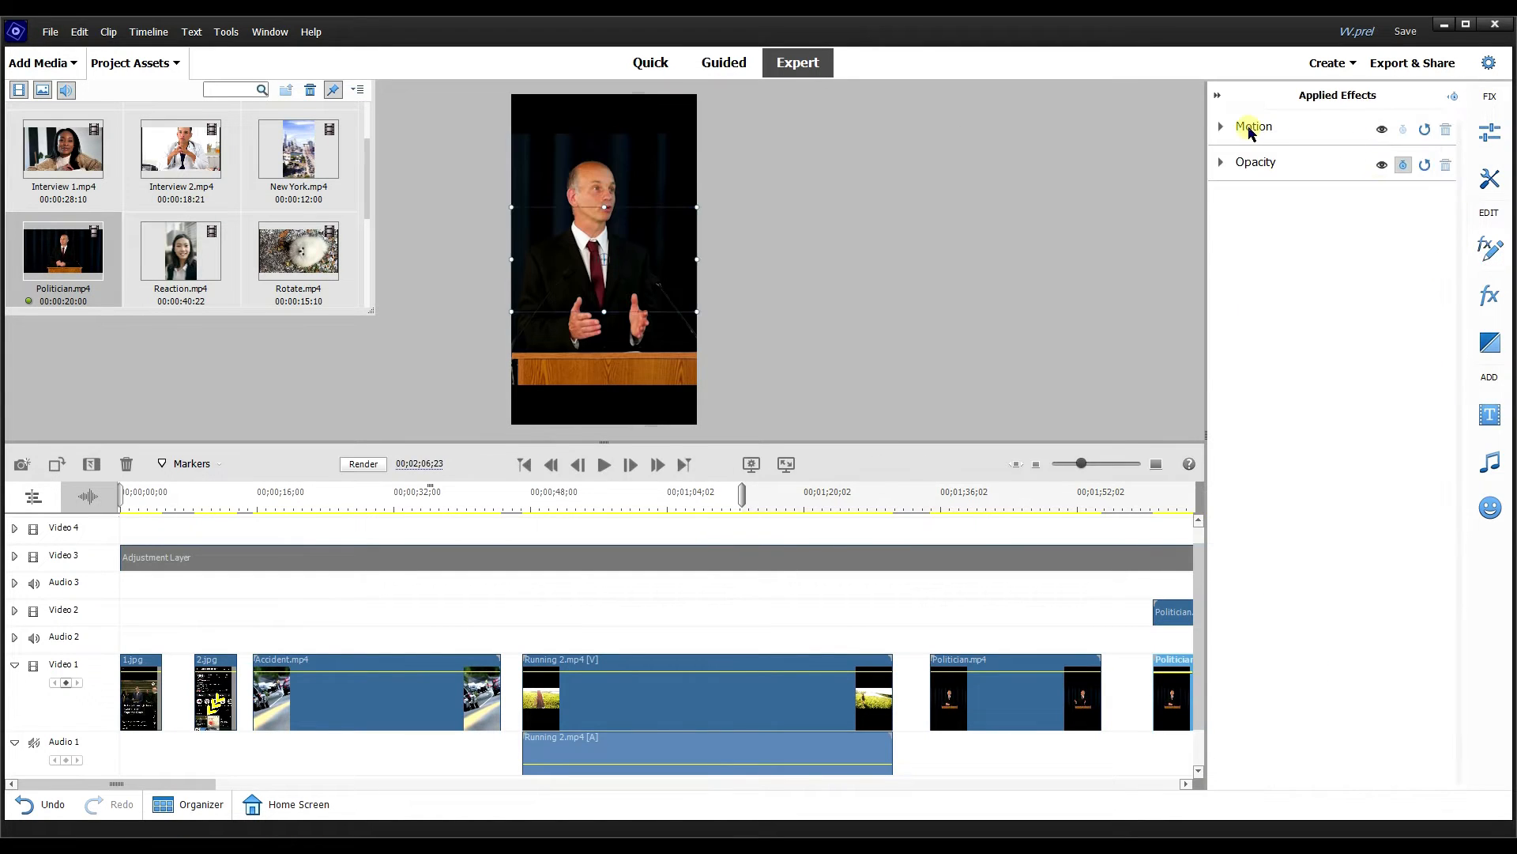
click(1254, 126)
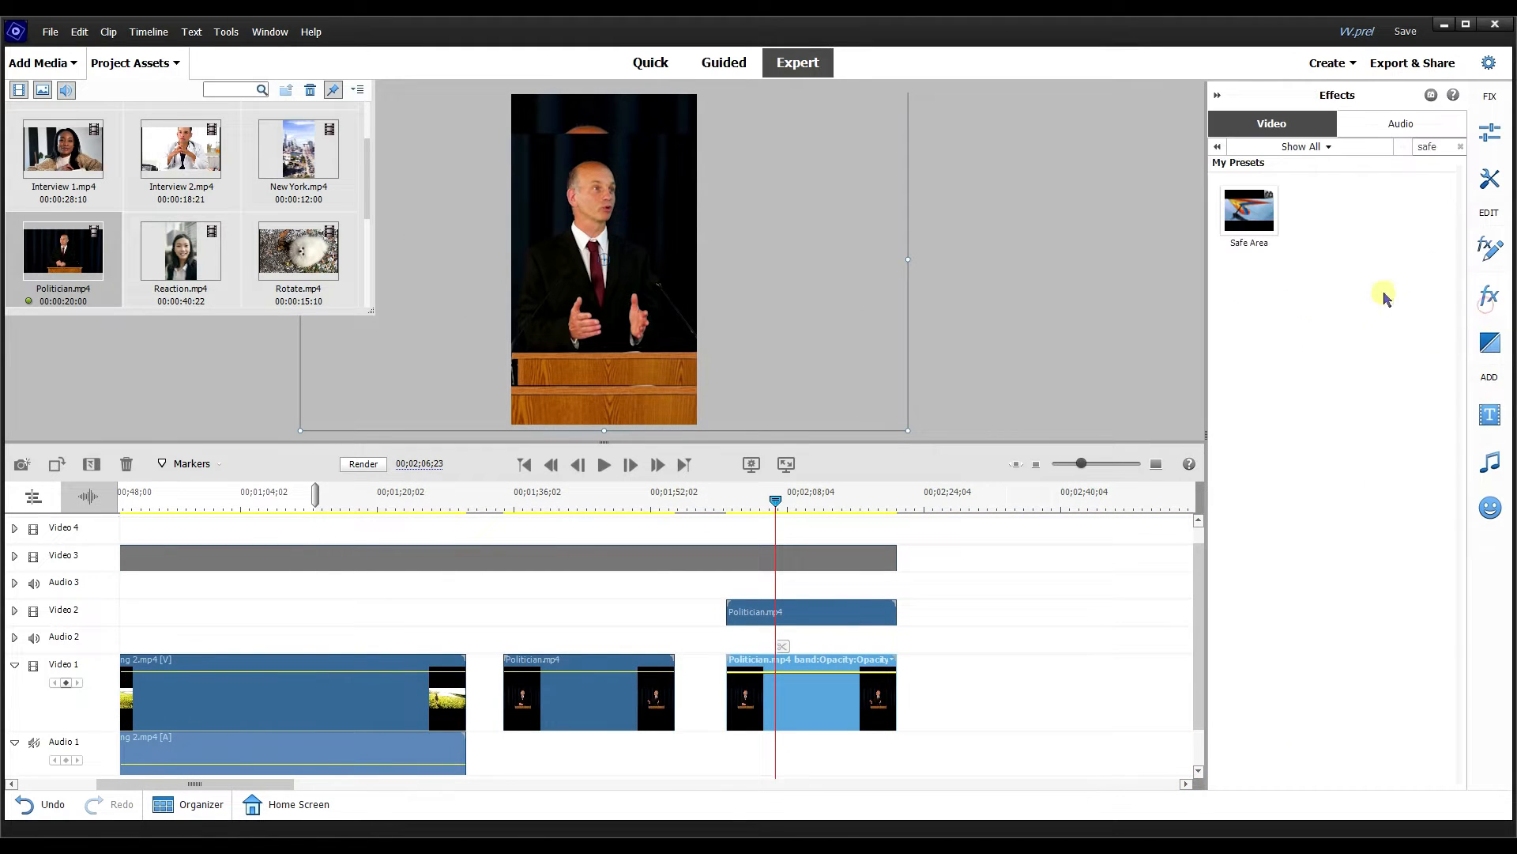
Apply Gaussian Blur (Blurriness 46.1) to the lower Politician clip and play the preview.
click(1460, 146)
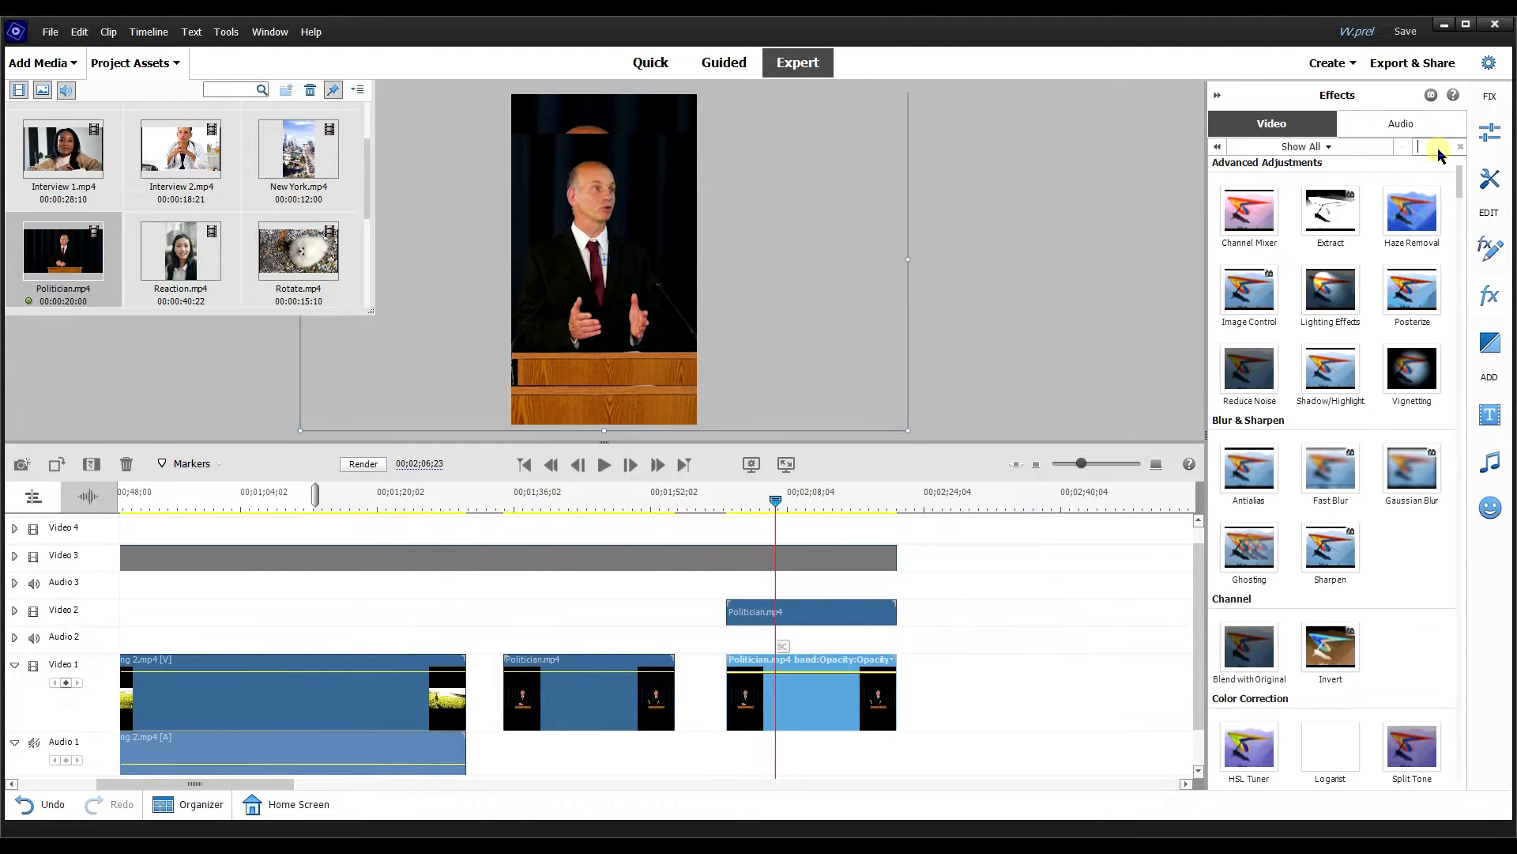
text(blur)
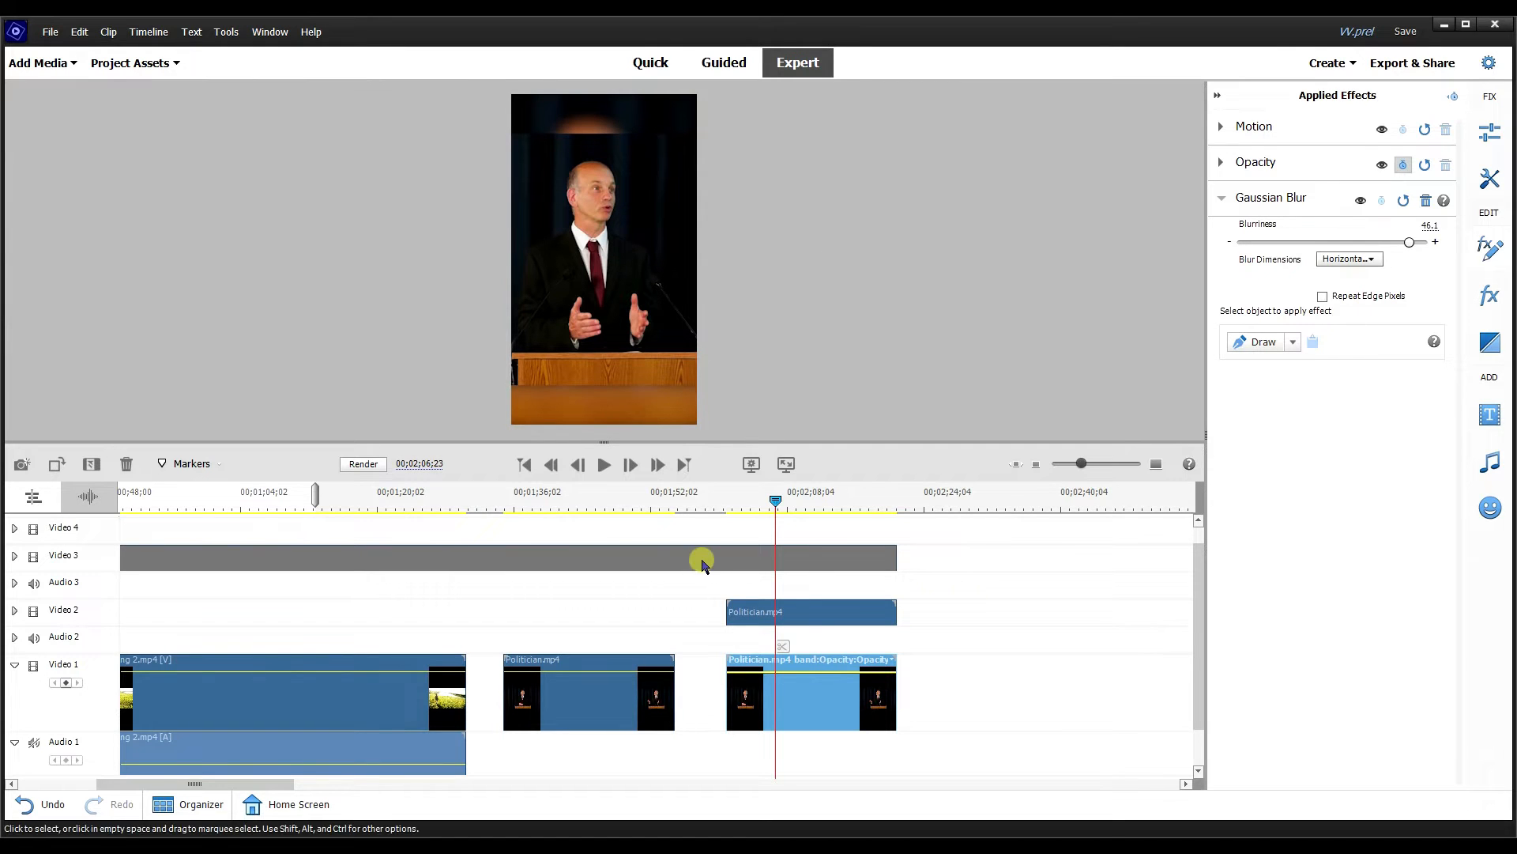
right_click(811, 665)
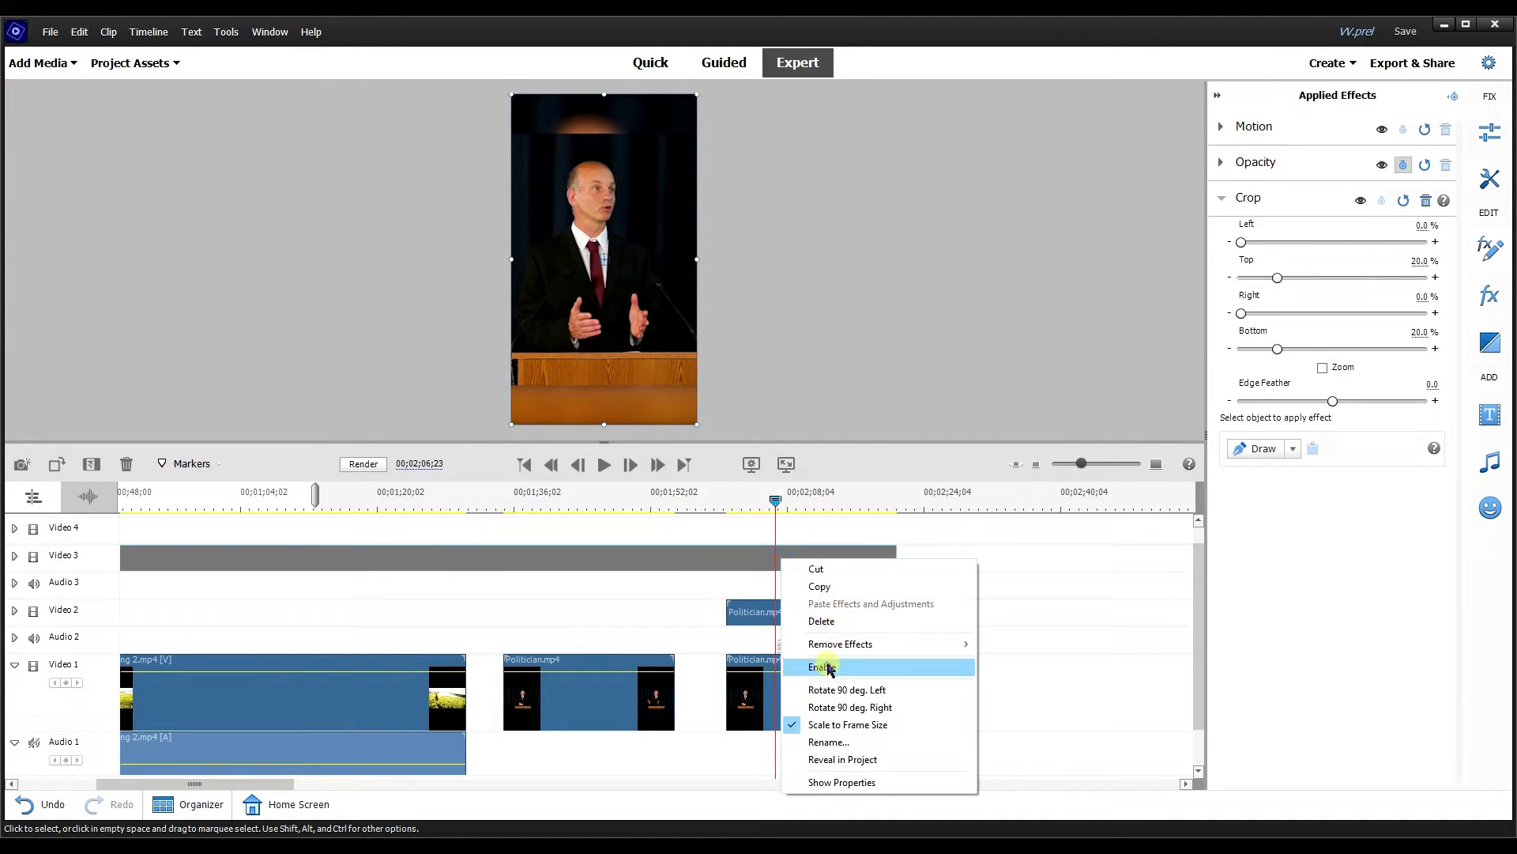
click(822, 665)
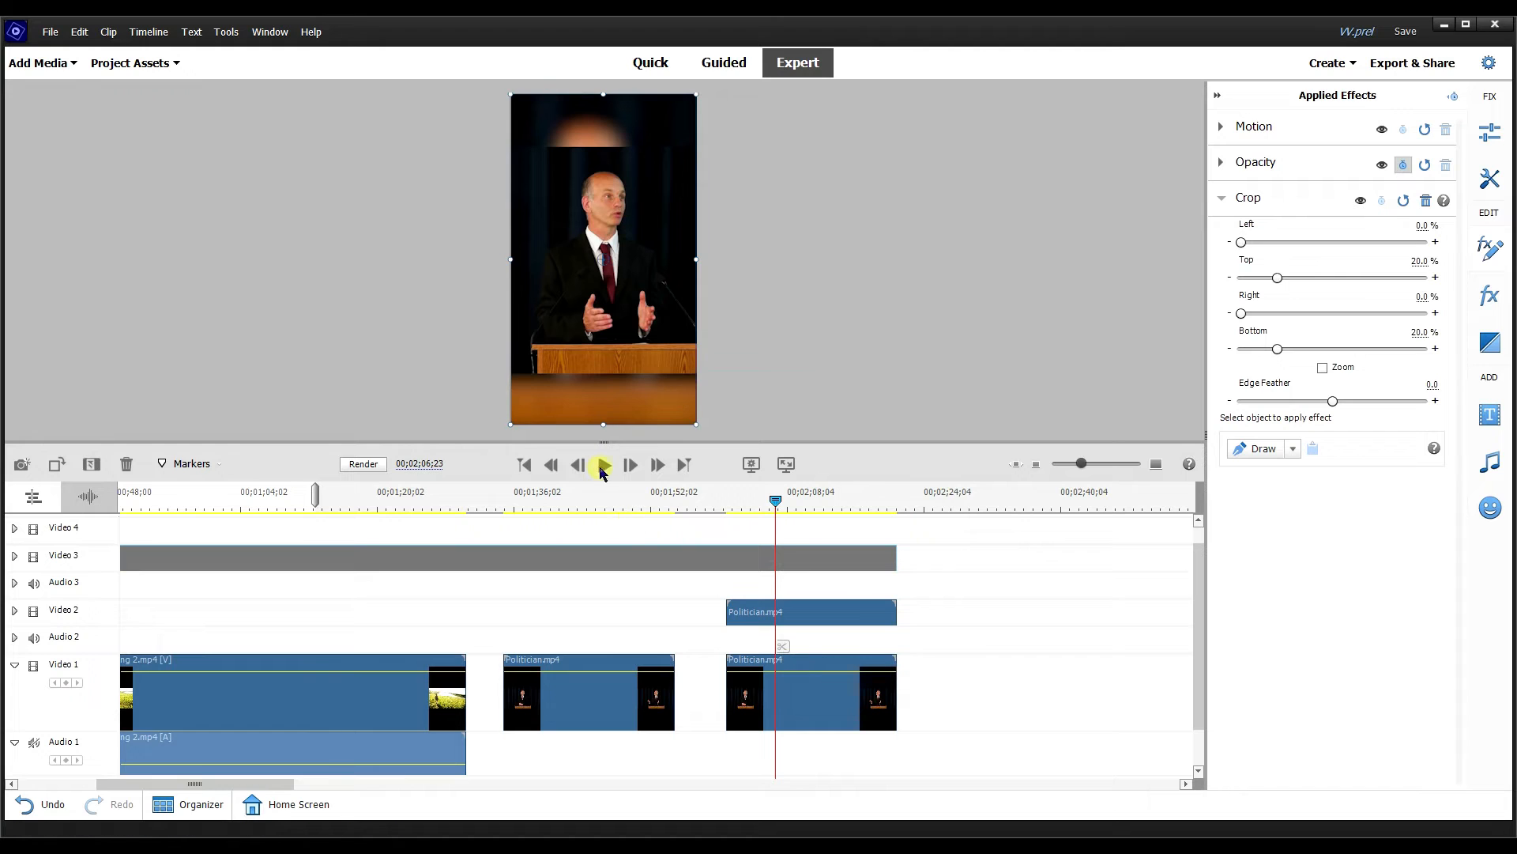
click(602, 466)
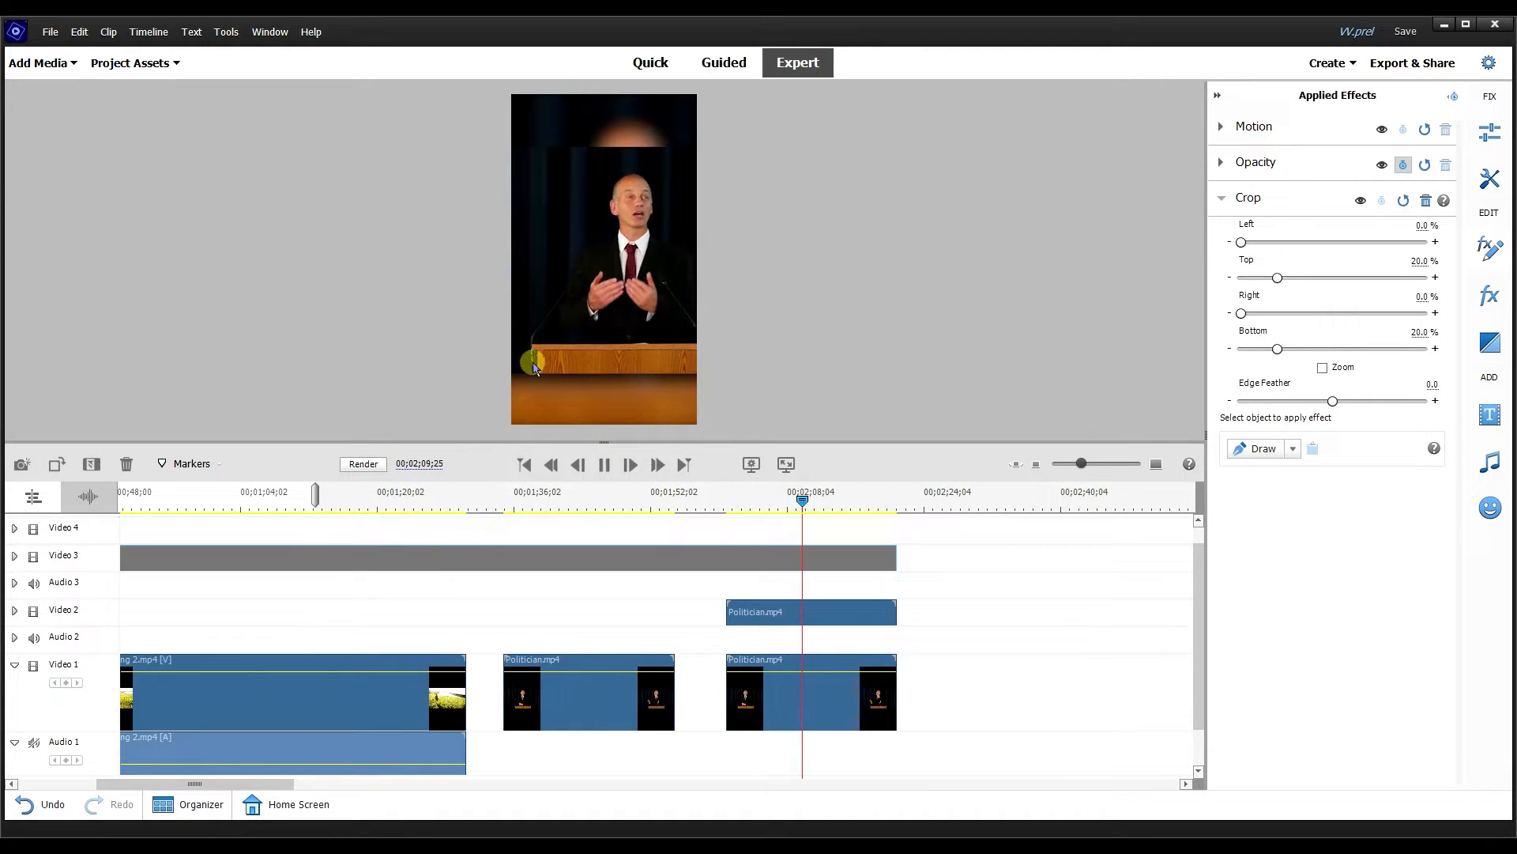
click(630, 464)
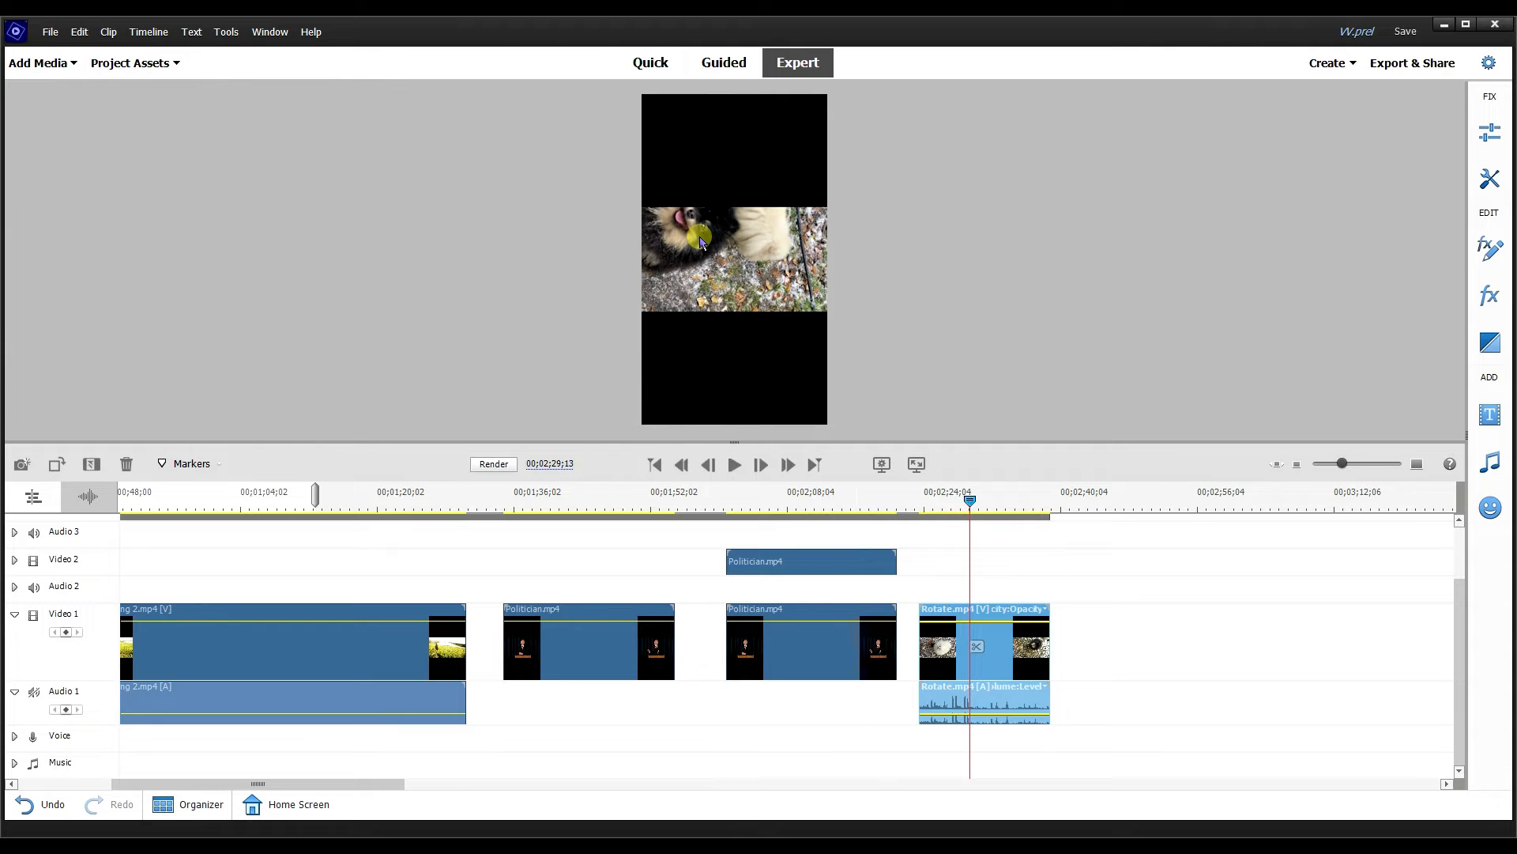
mouse_move(1217, 578)
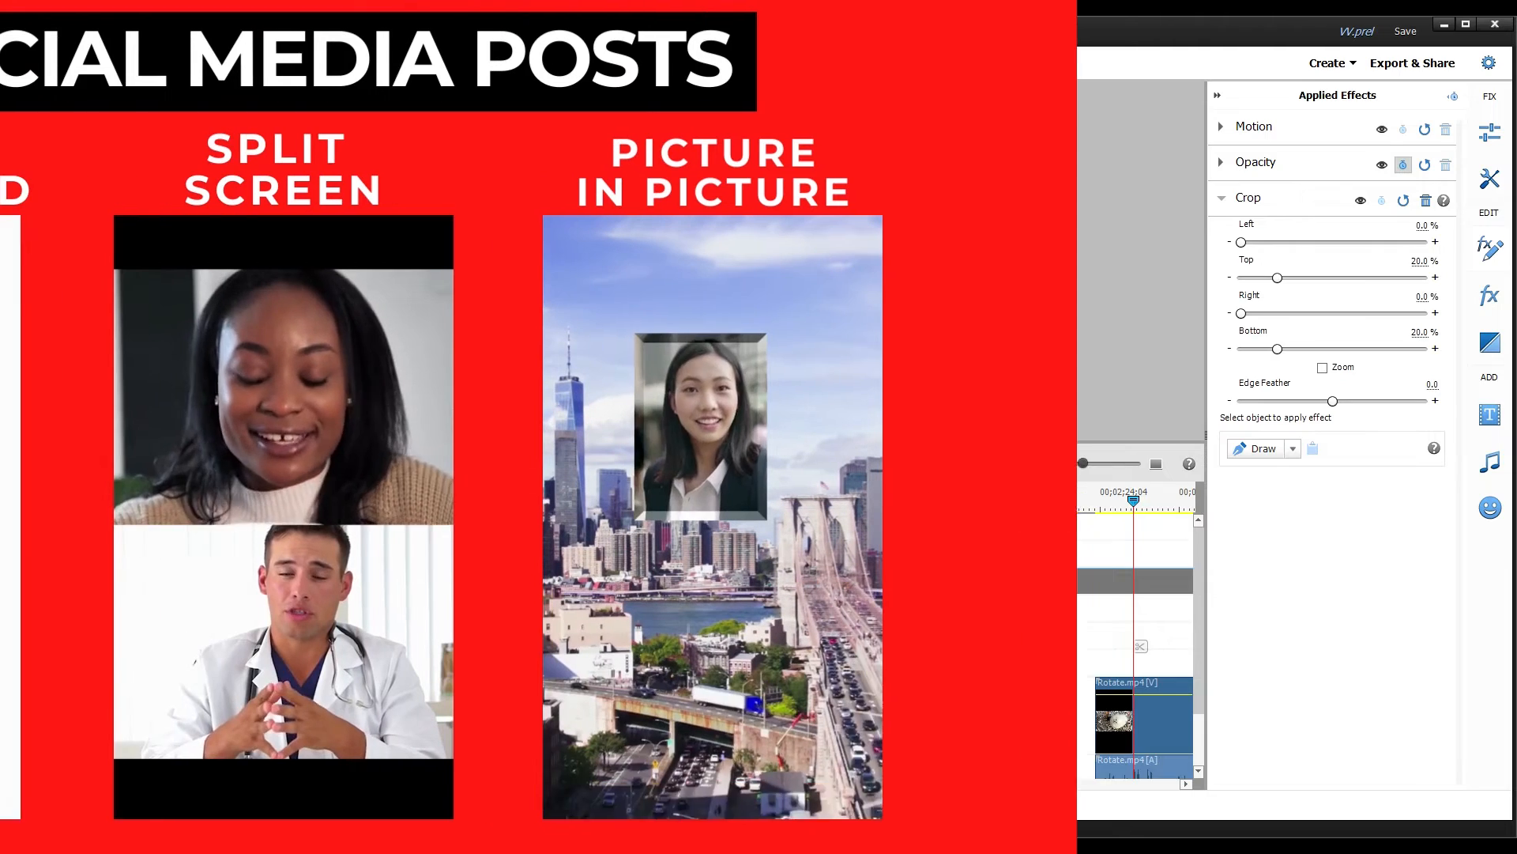
Clear the timeline clips, keeping only the Adjustment Layer on Video 3.
click(515, 113)
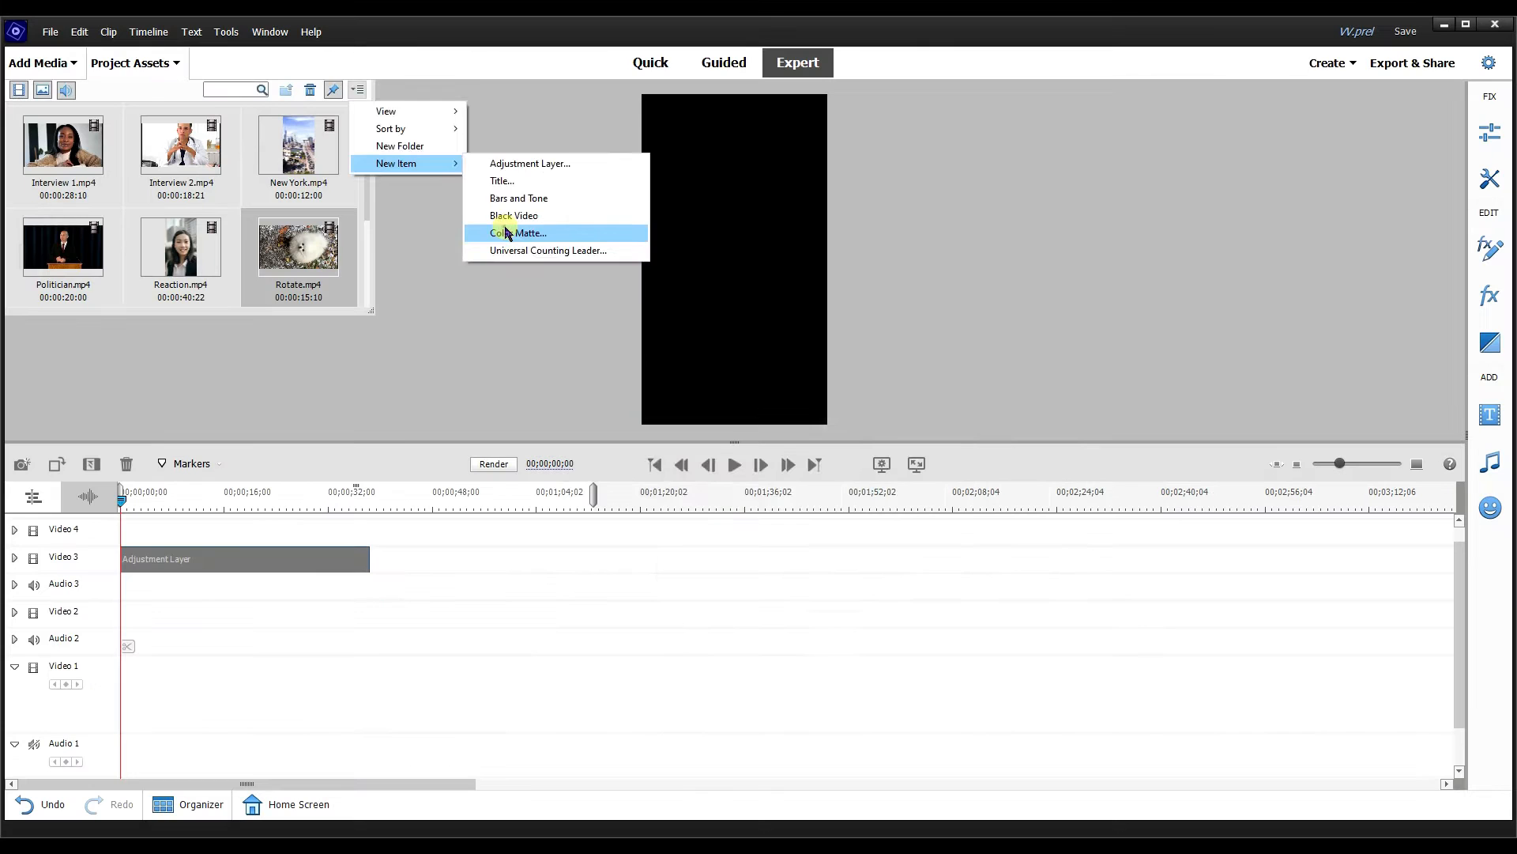
Create a new color matte with colour FFFFFF.
click(521, 233)
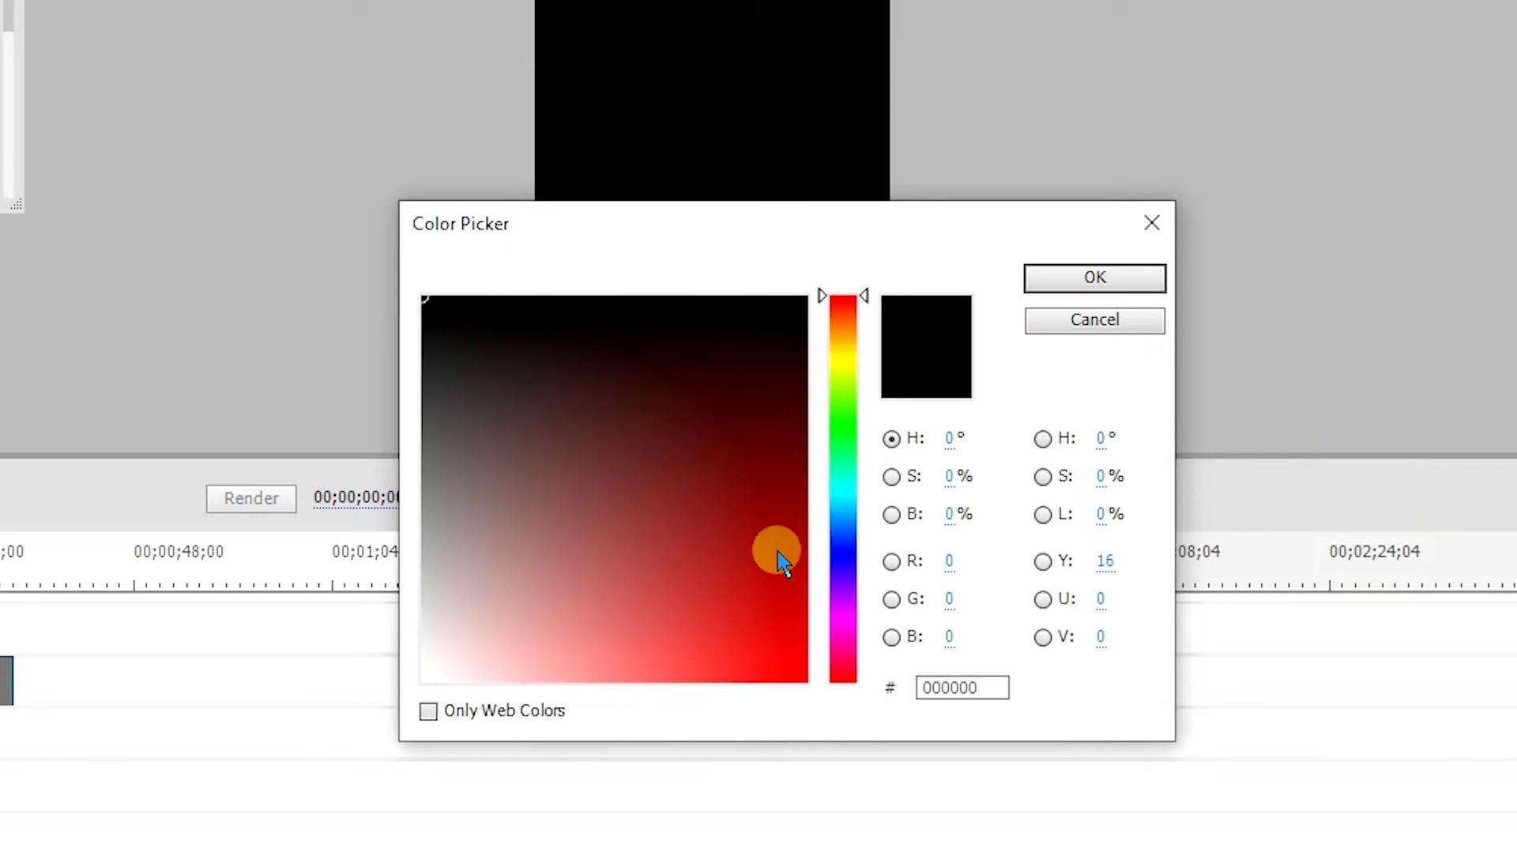
mouse_move(779, 560)
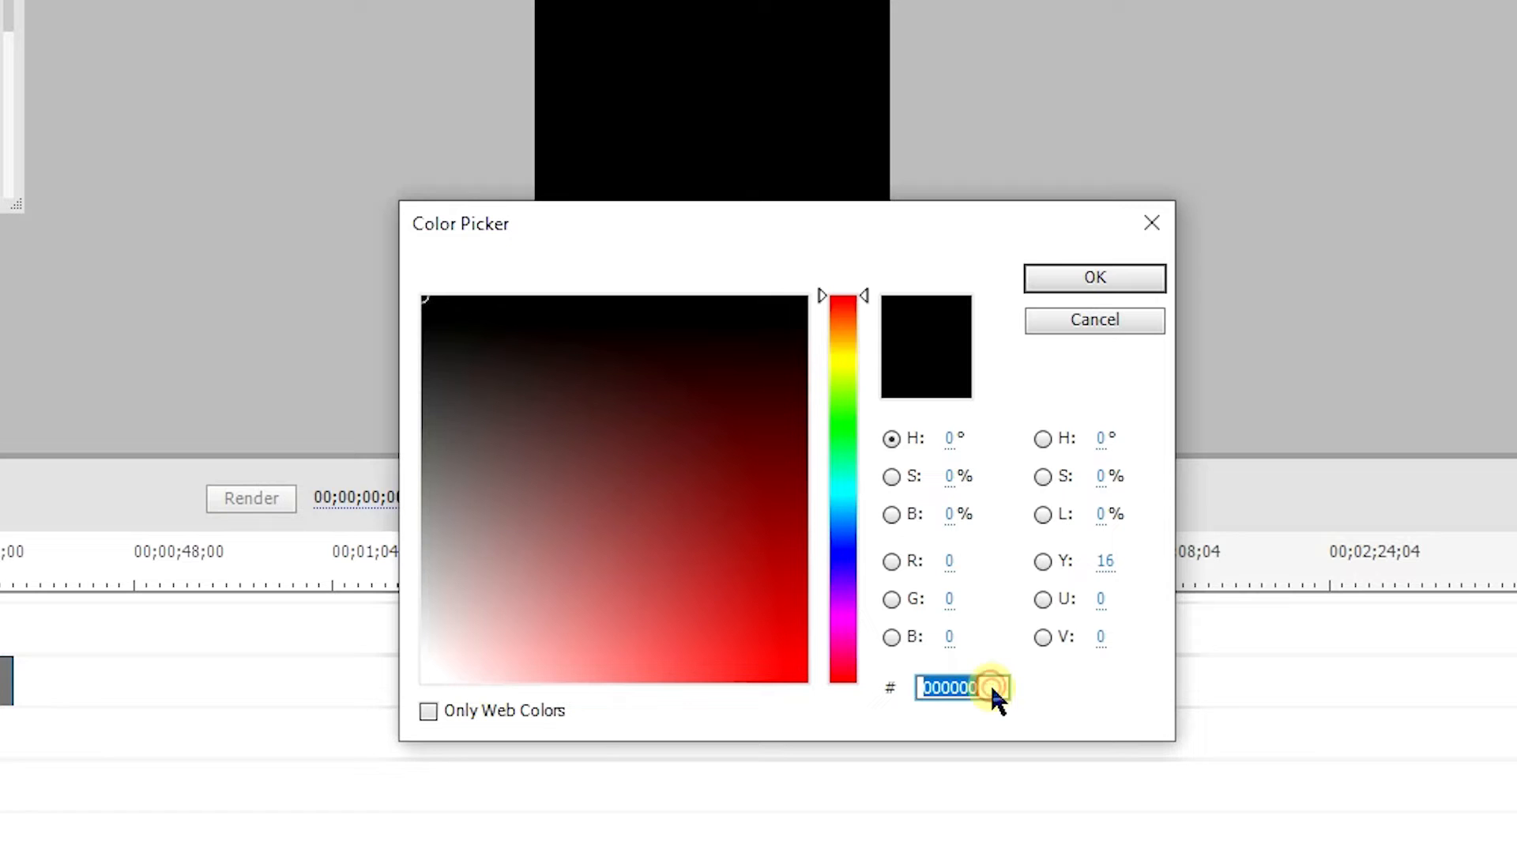
text(F)
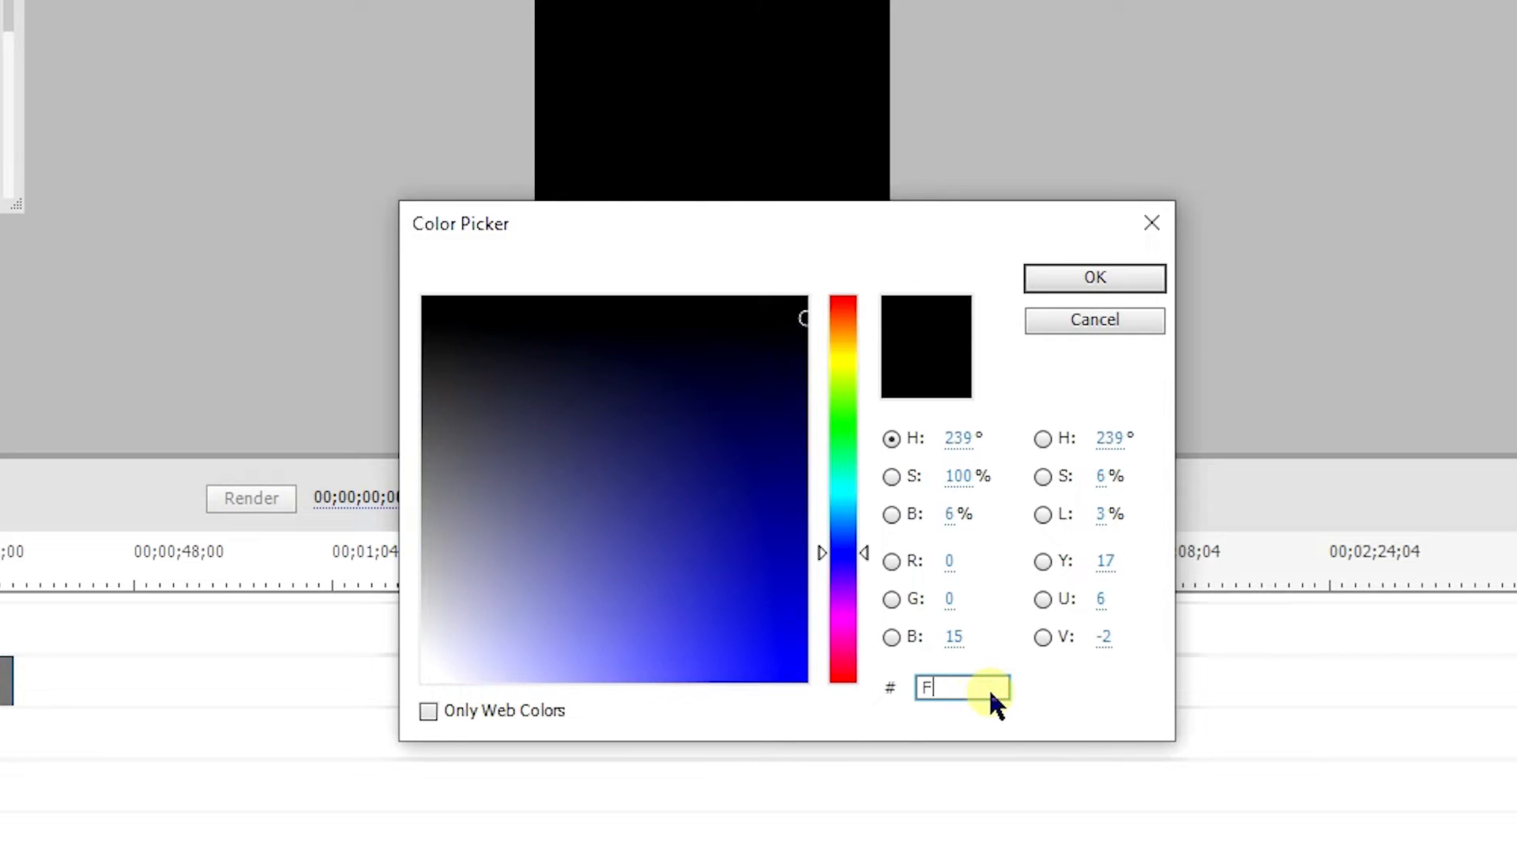
text(FFFFF)
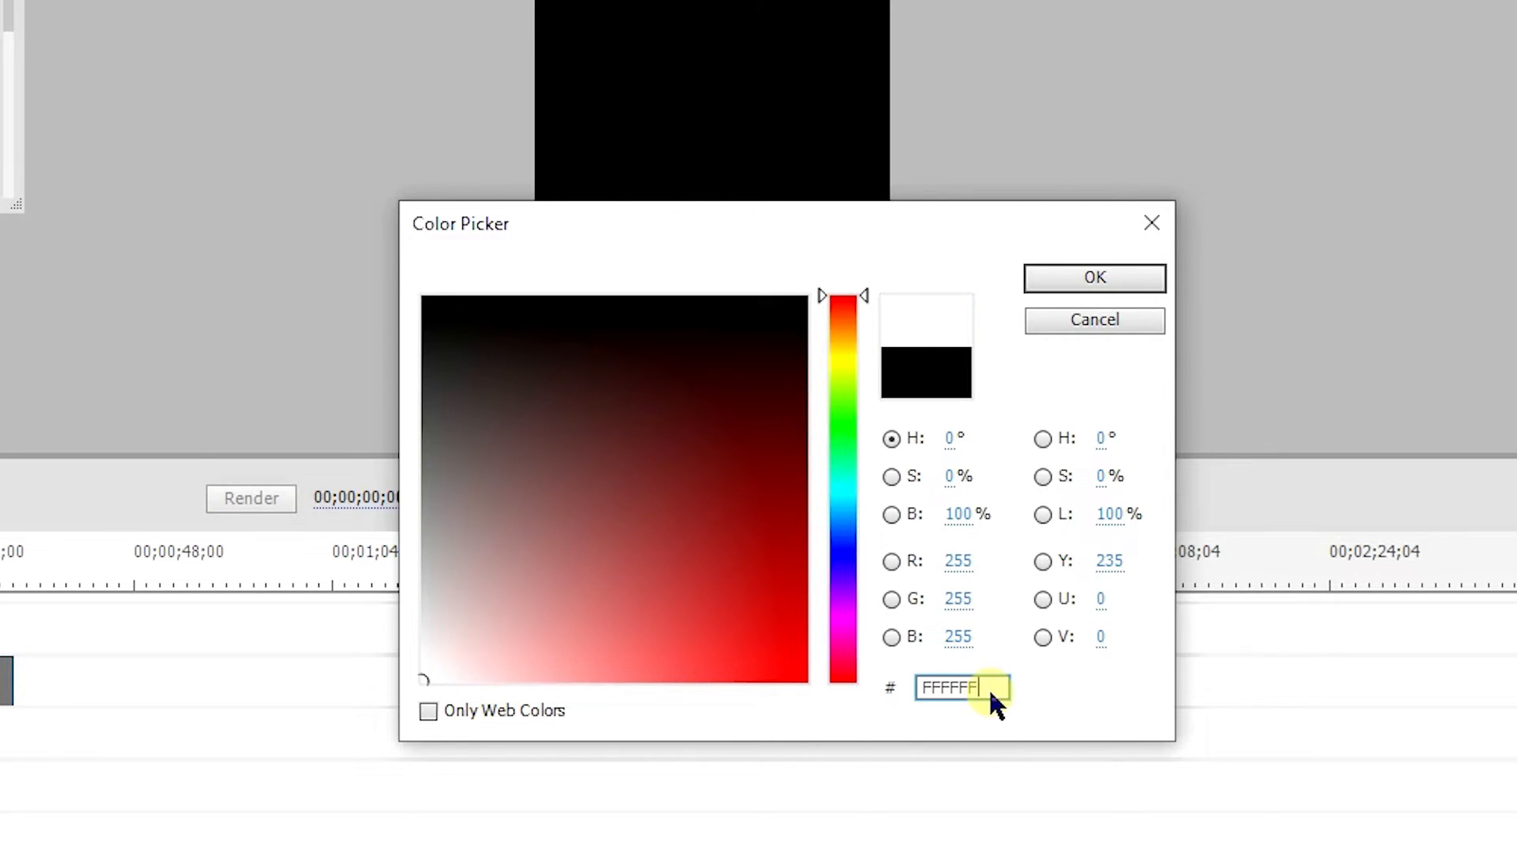
click(1094, 278)
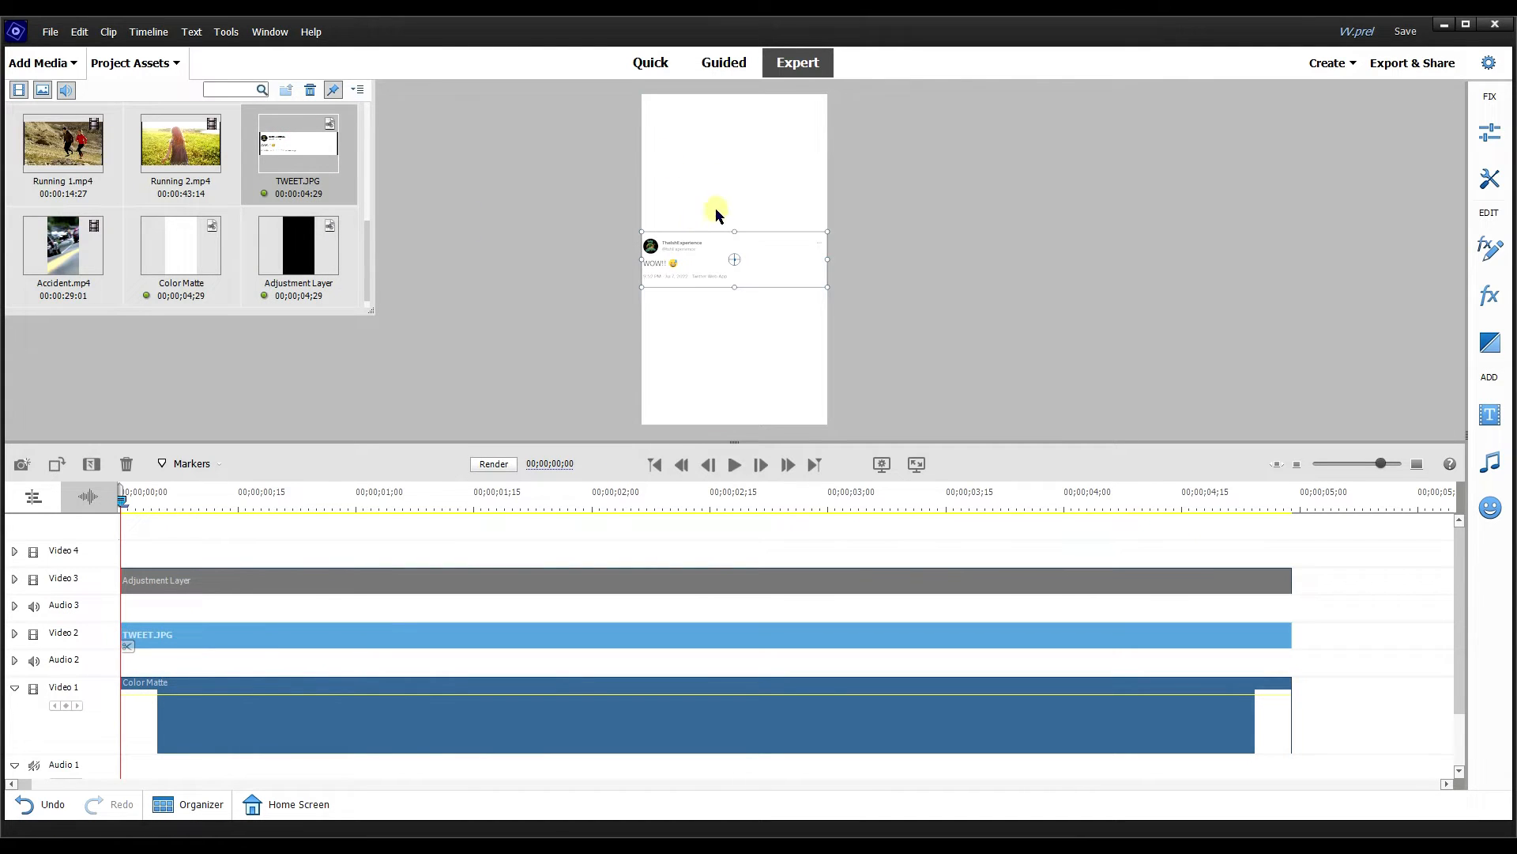
Open the TWEET image's options on the timeline.
right_click(193, 581)
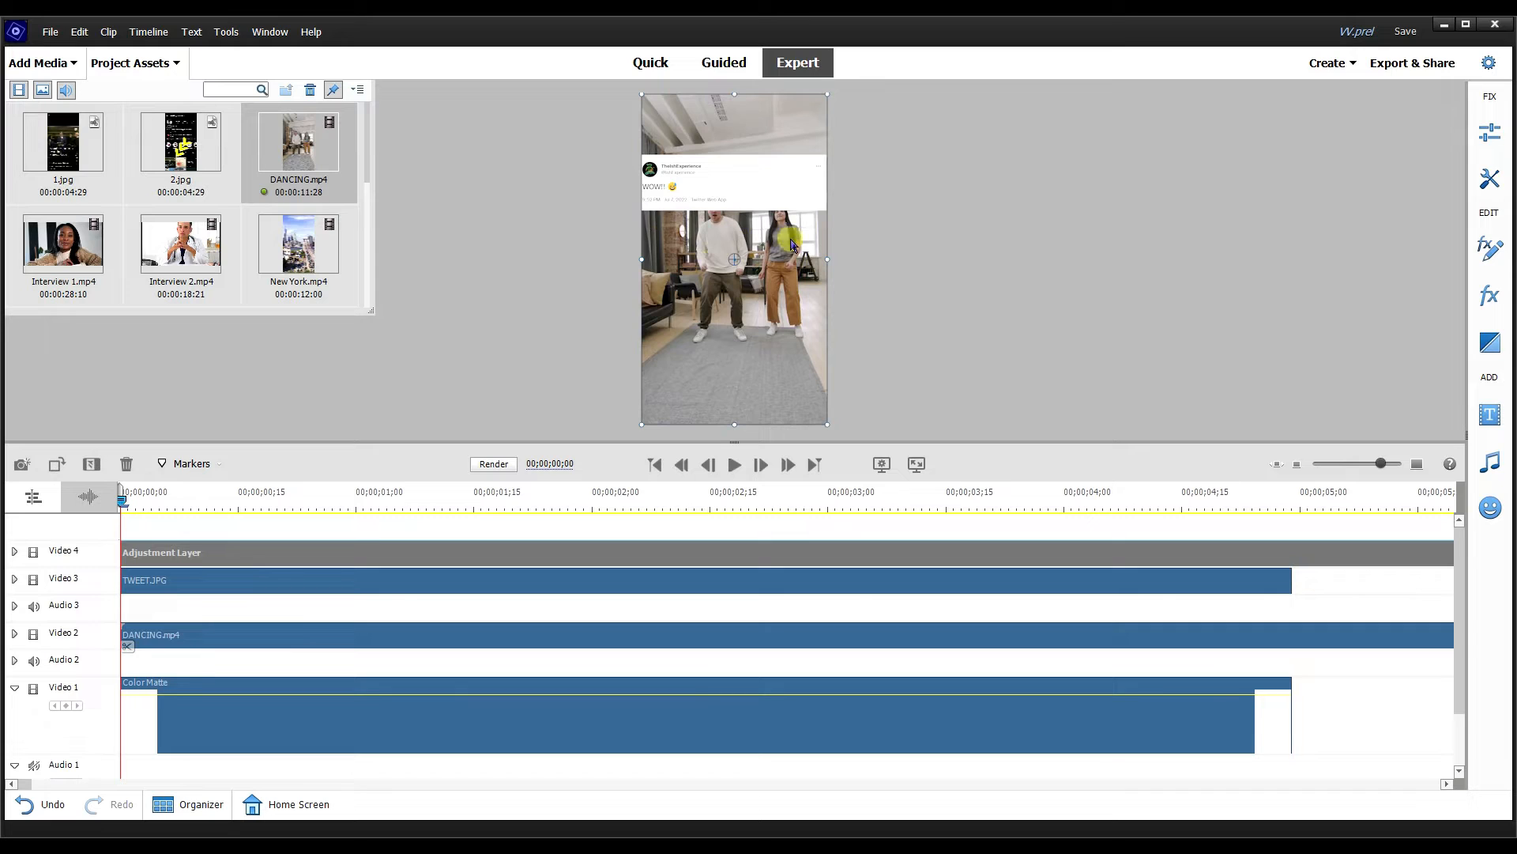
mouse_move(617, 287)
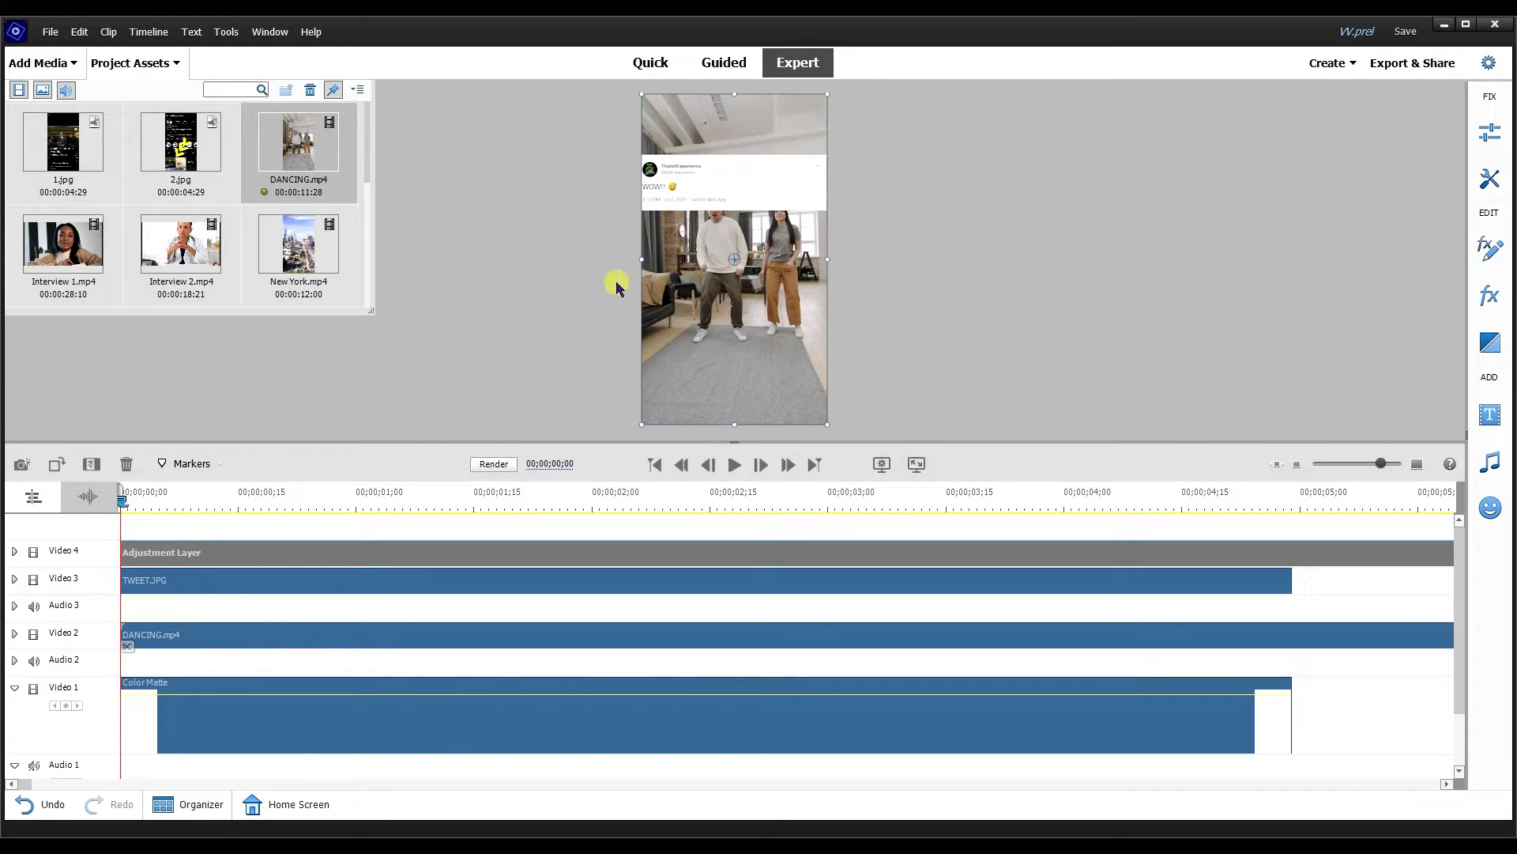
Shrink the DANCING clip to sit beneath the tweet on the white background.
click(441, 637)
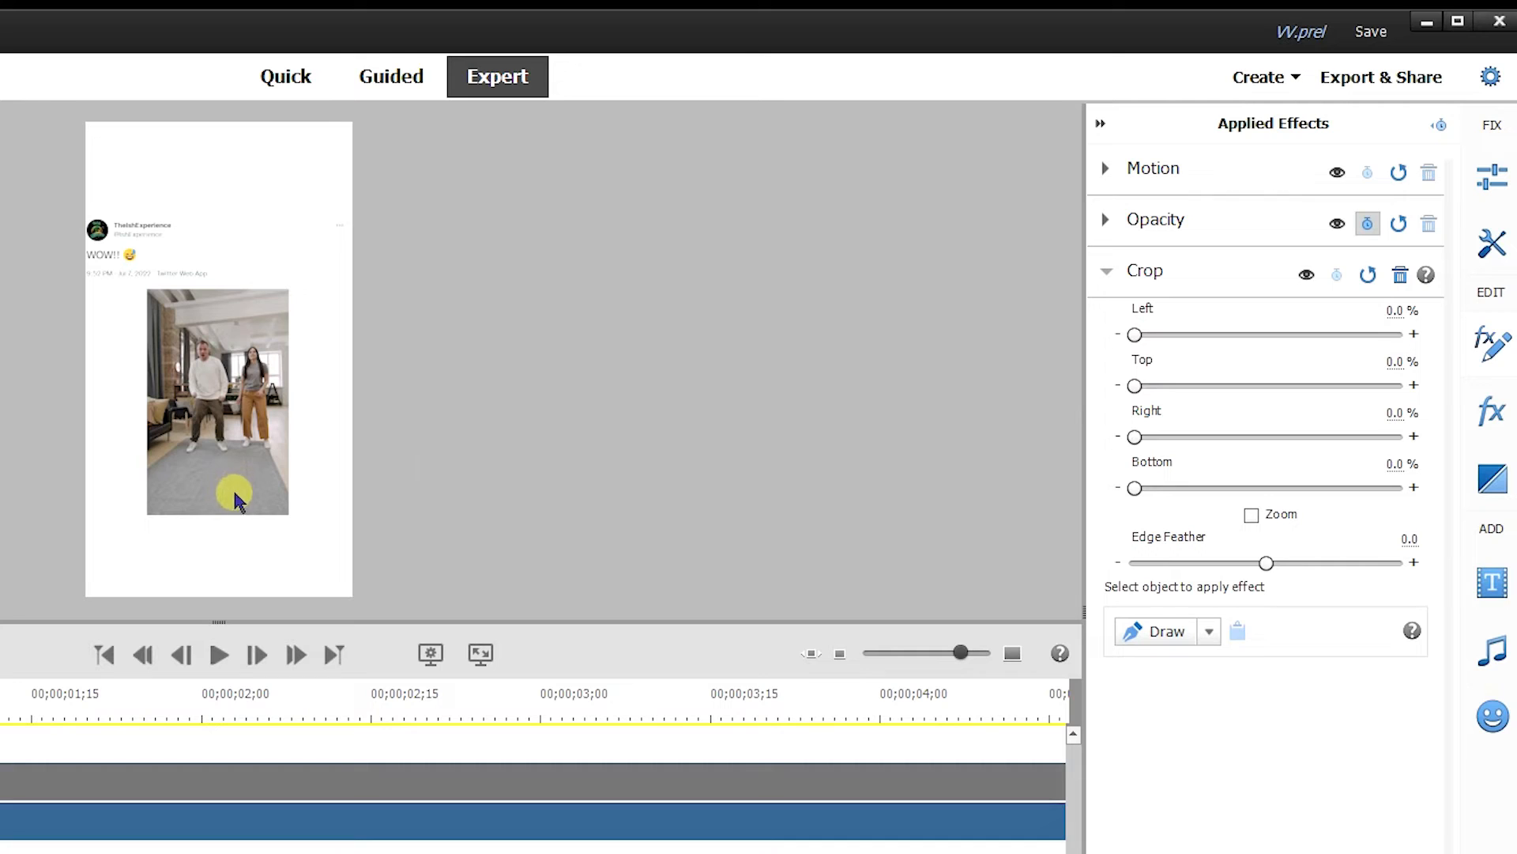
mouse_move(1177, 508)
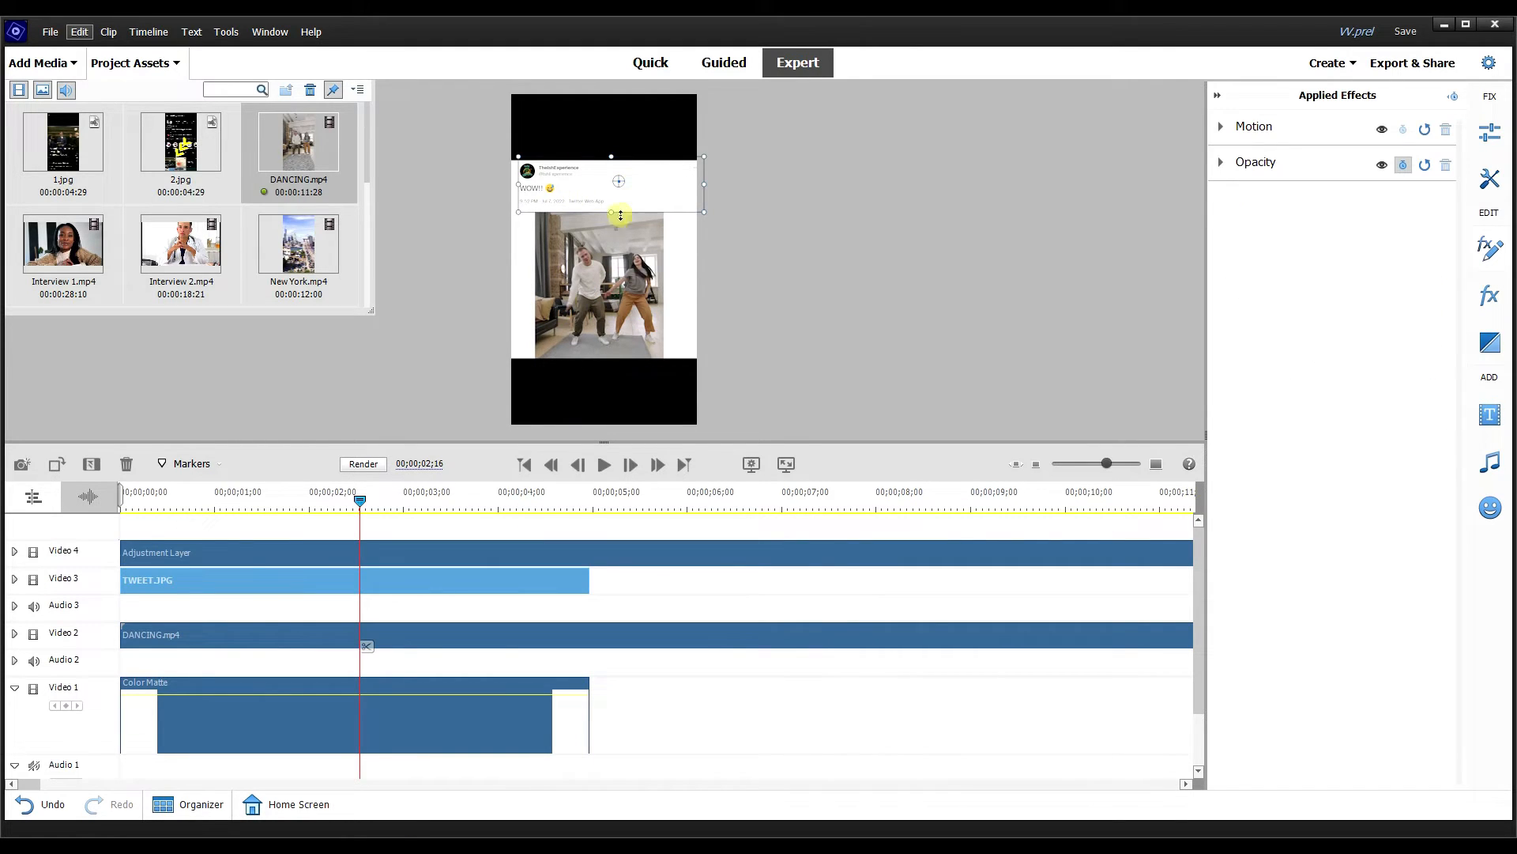
mouse_move(629, 175)
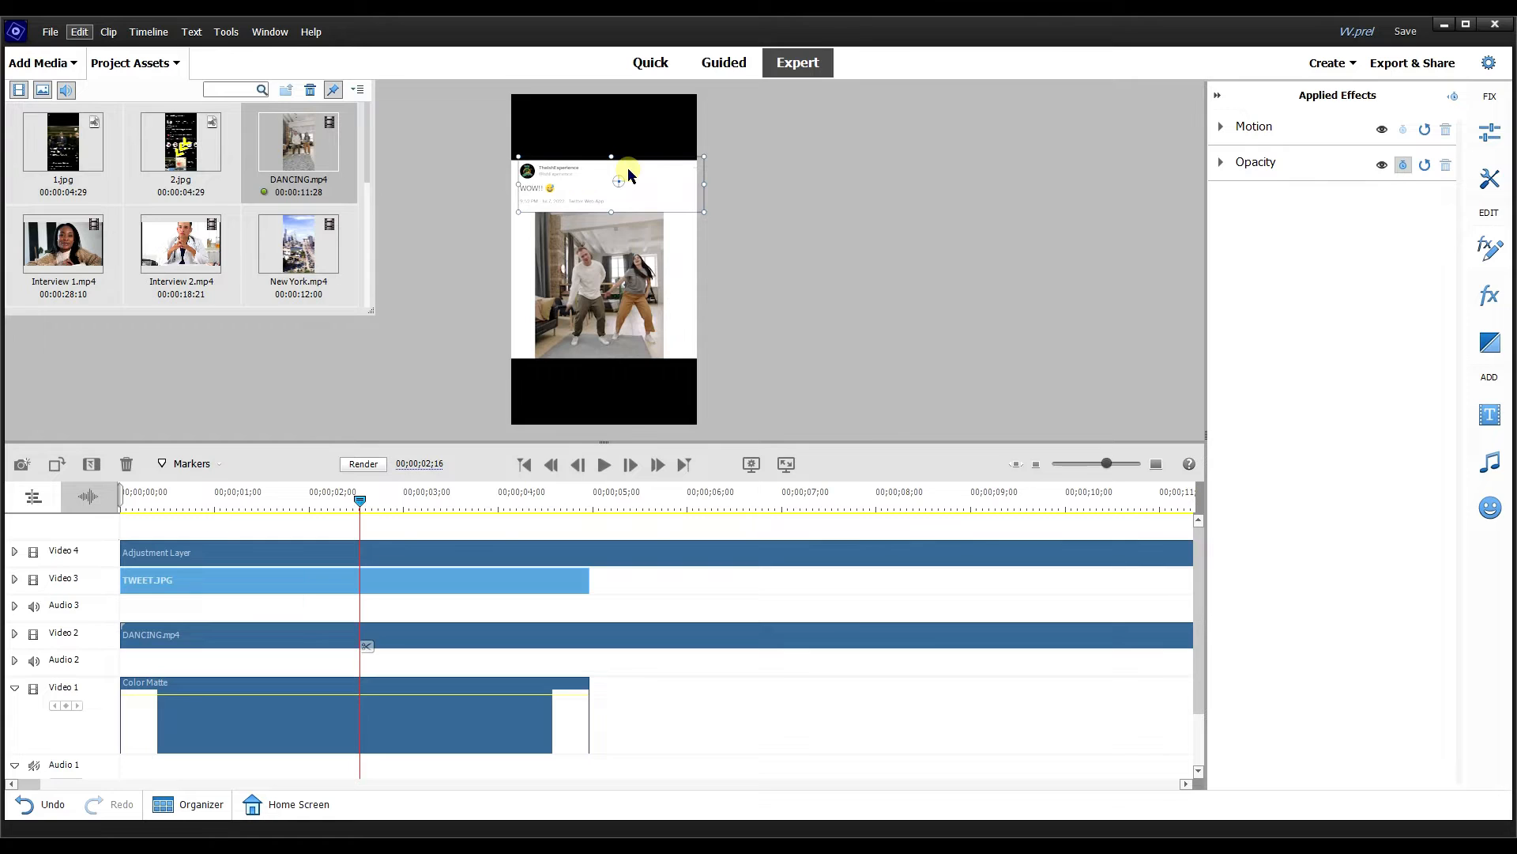
mouse_move(1251, 114)
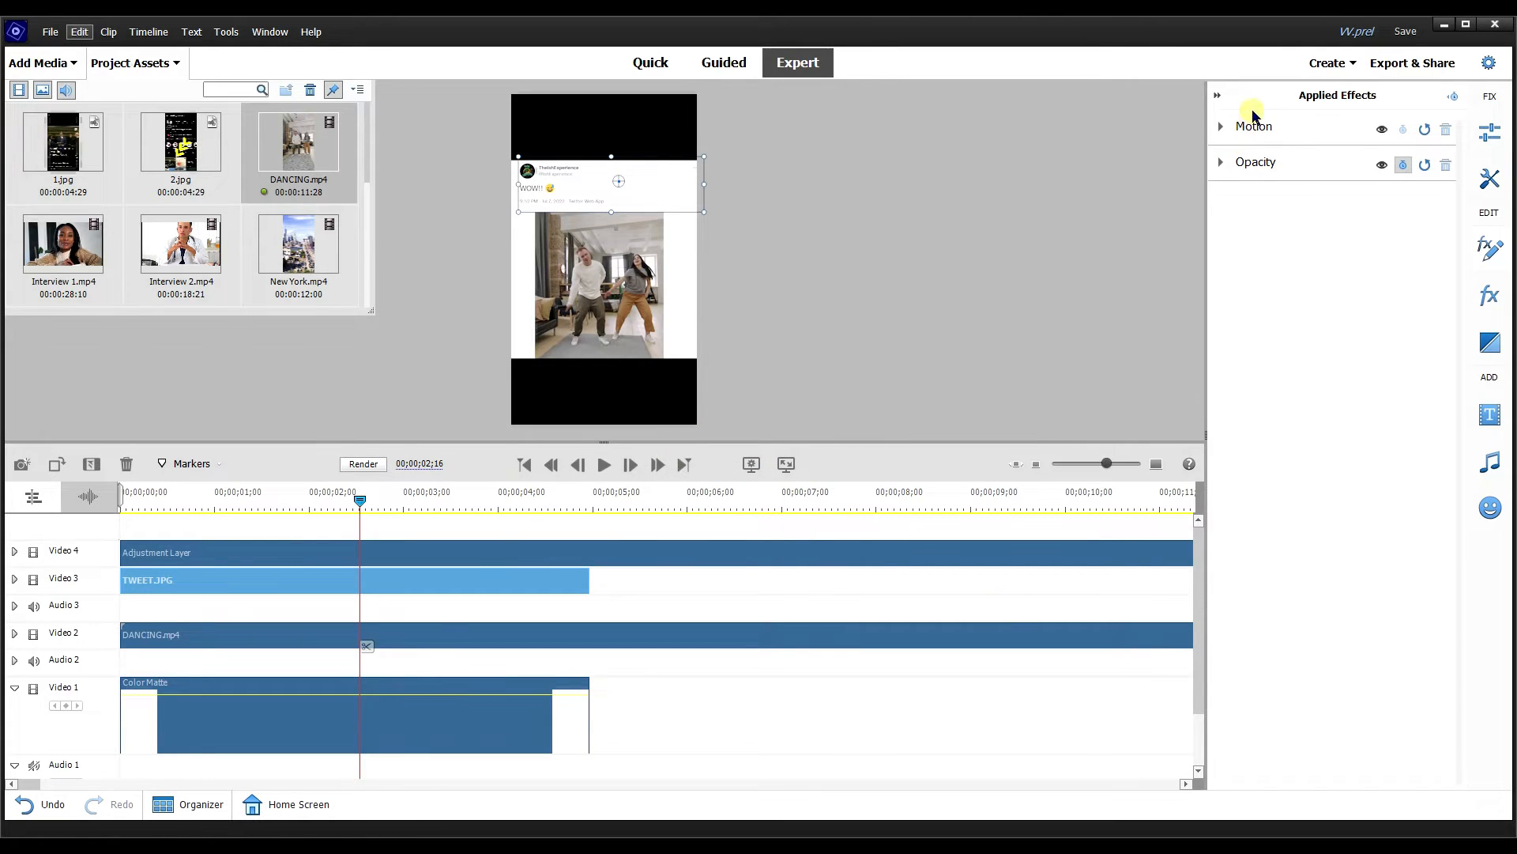
Pick the 1080x1920 output size, toggle 'Share work area bar only', and close Export & Share.
click(1412, 63)
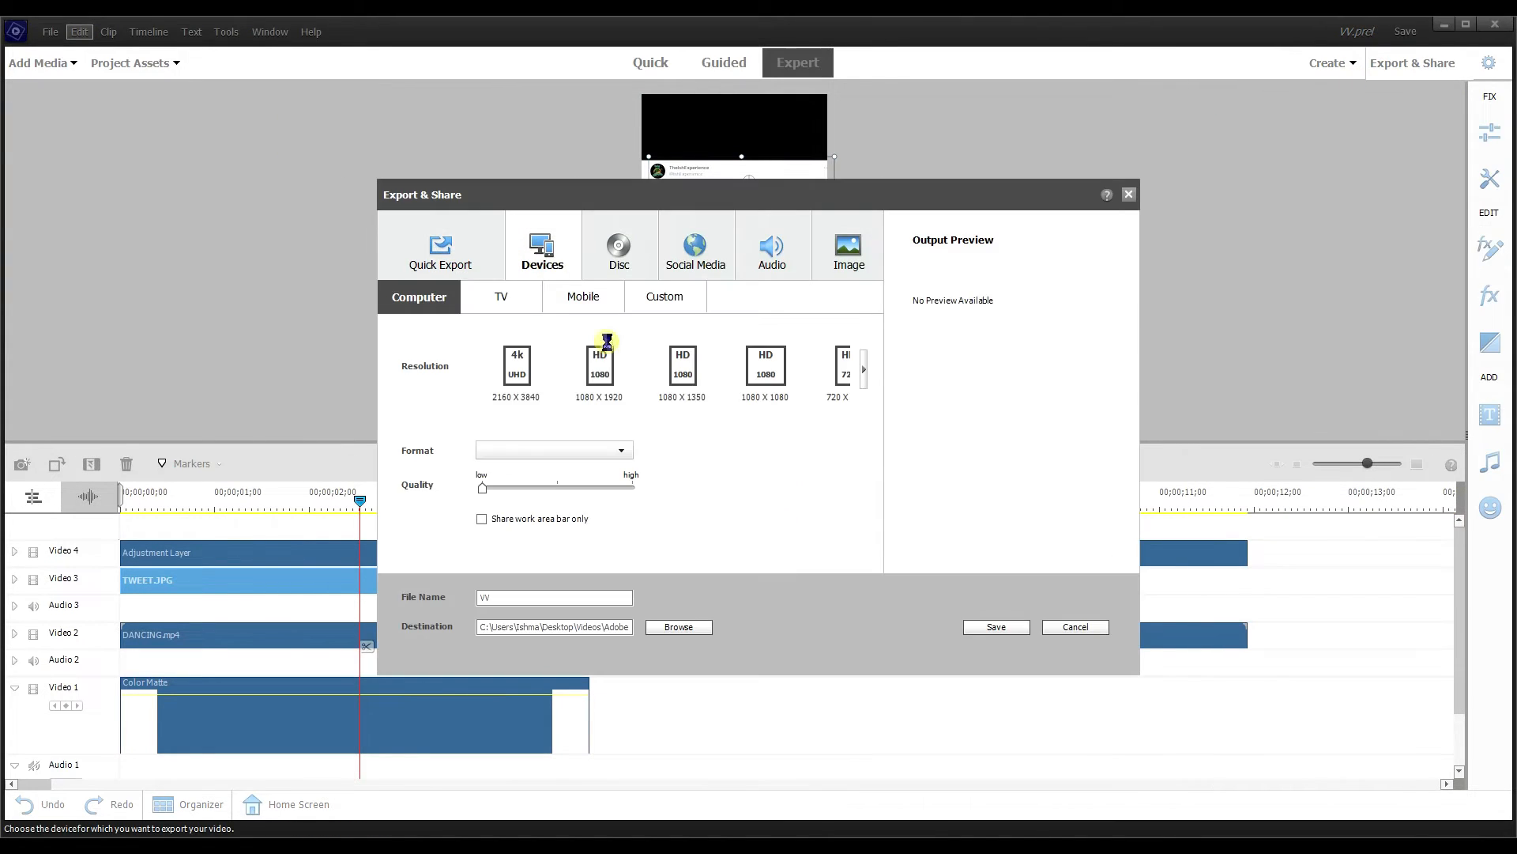
click(600, 366)
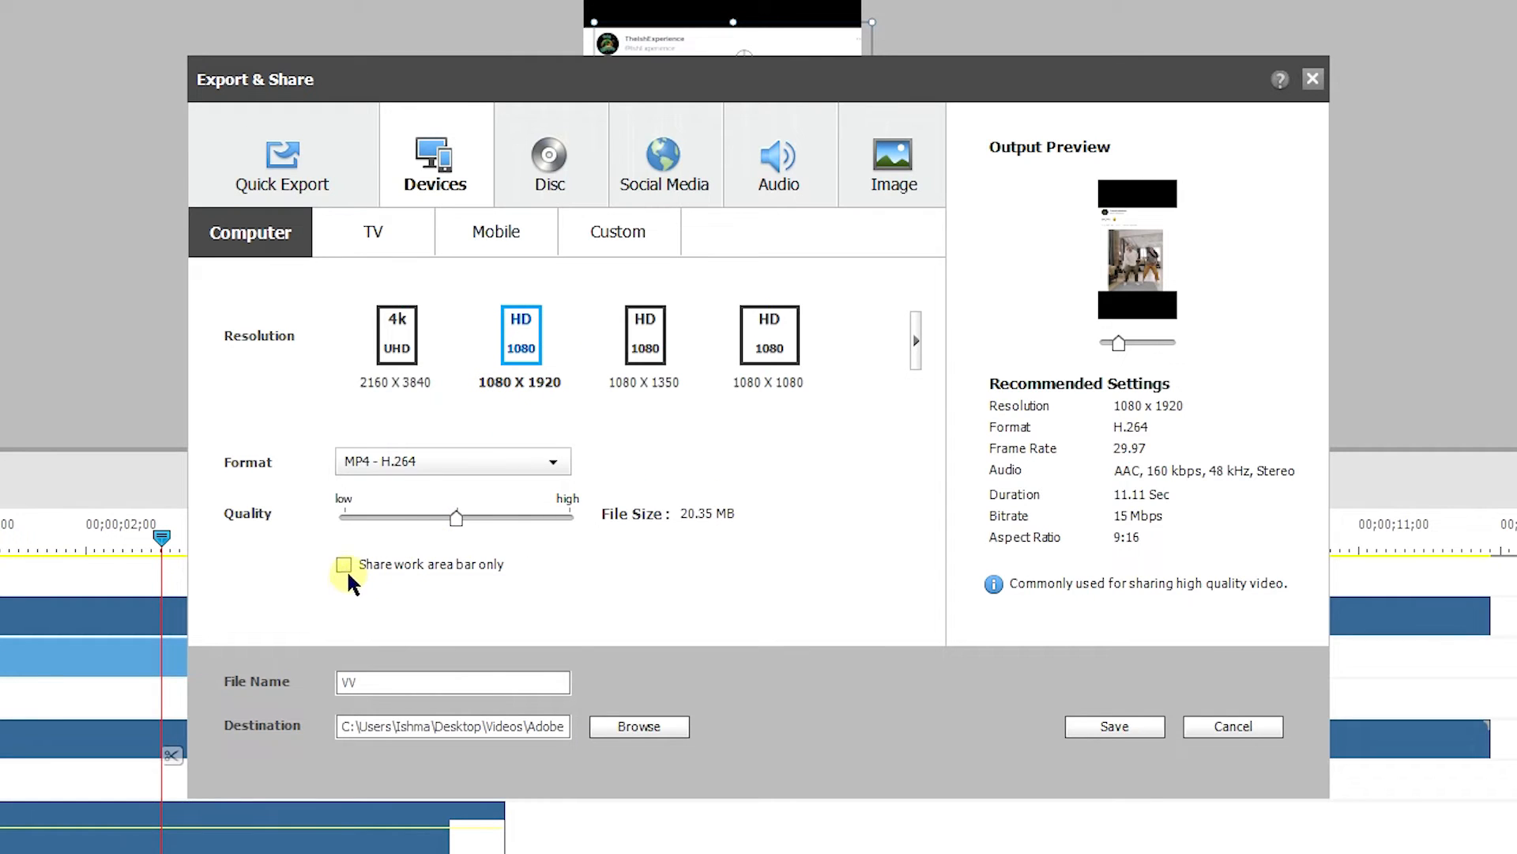
click(345, 564)
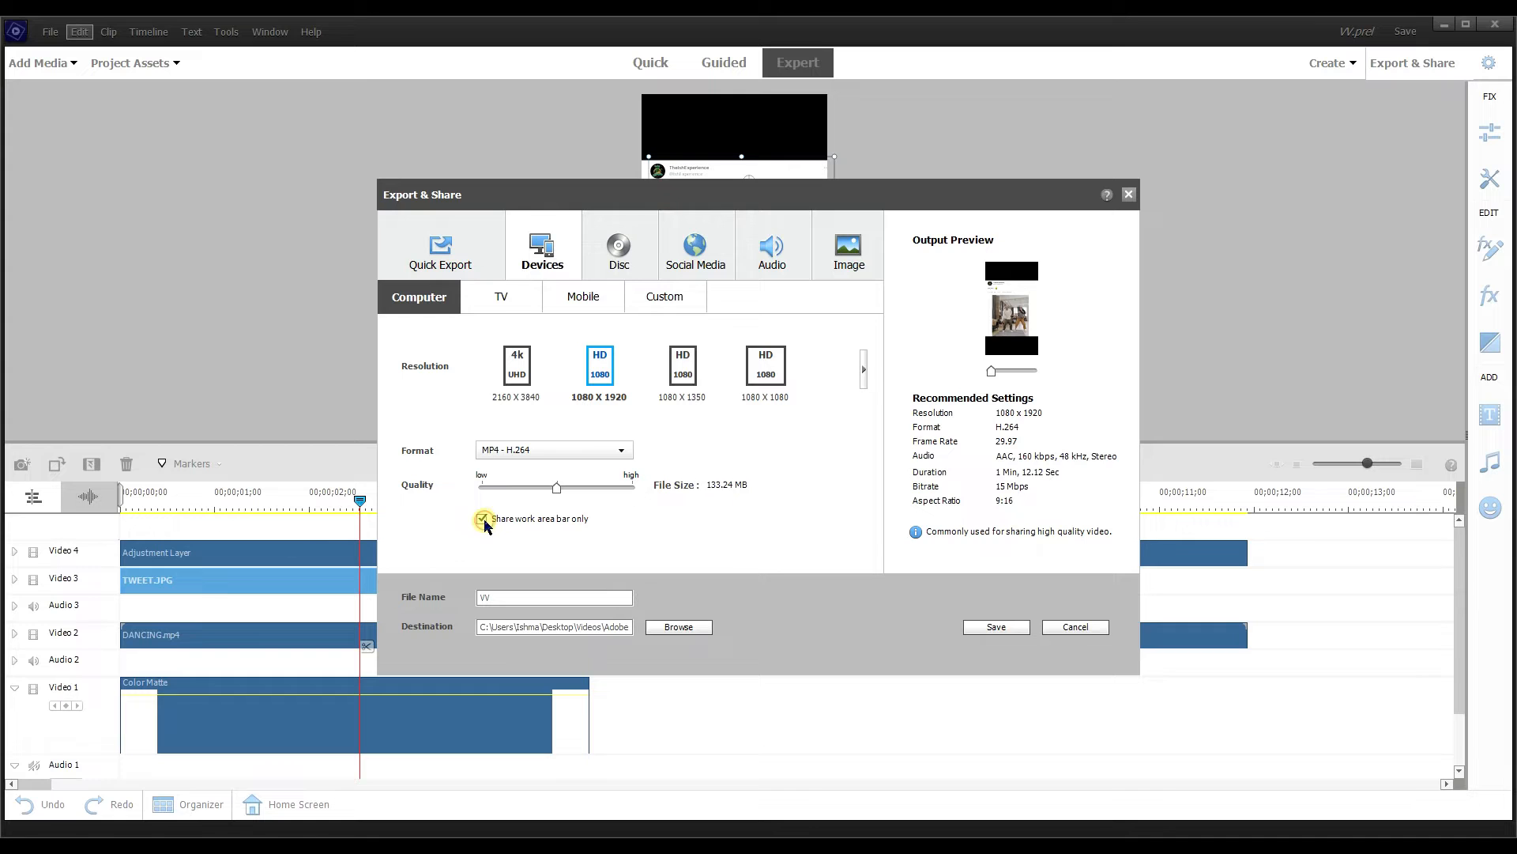
click(1073, 626)
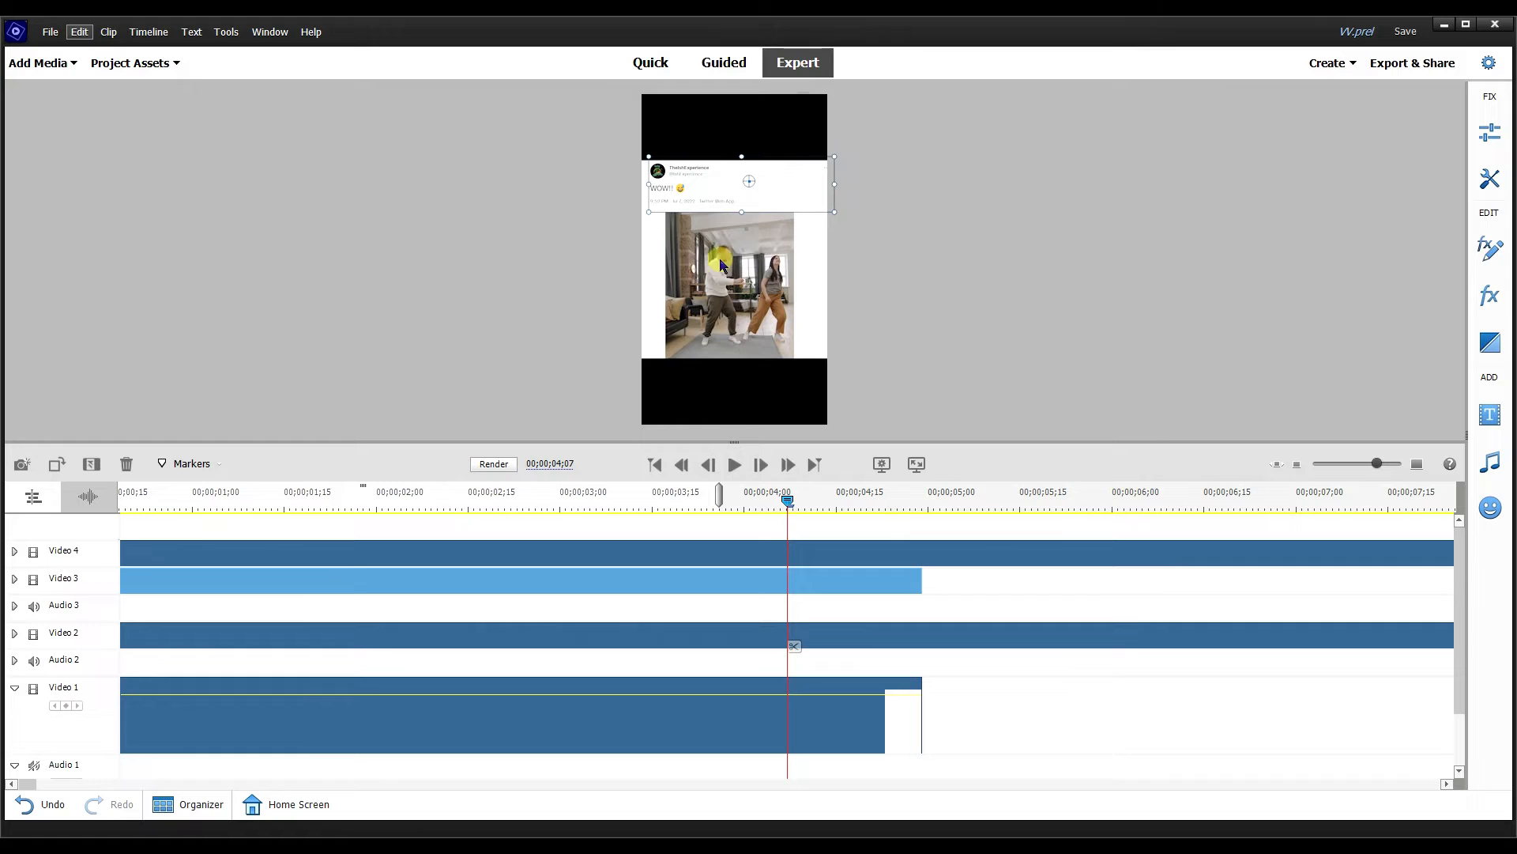
mouse_move(478, 201)
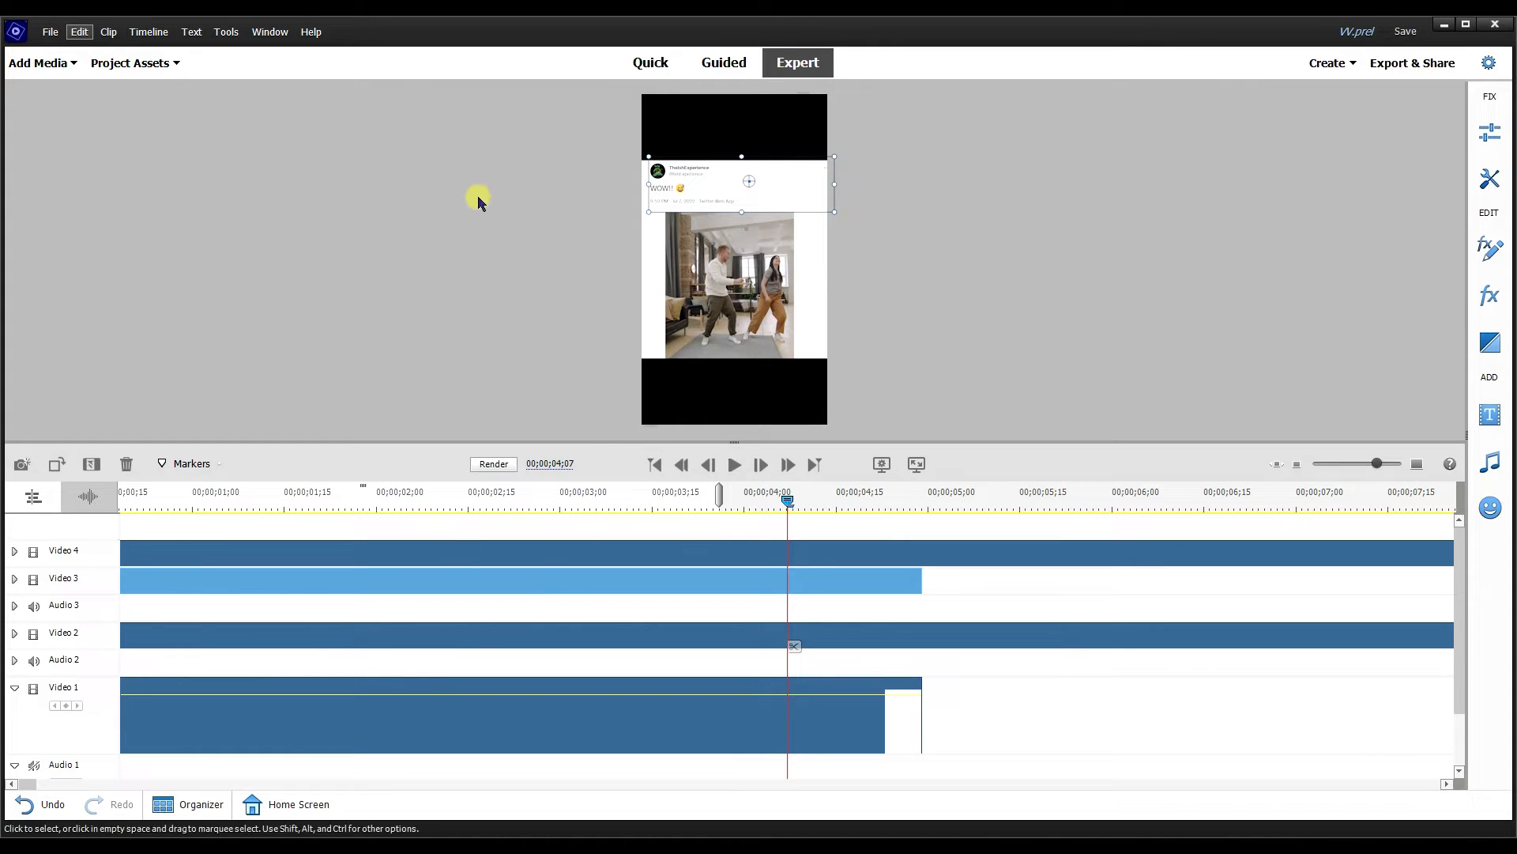
mouse_move(788, 344)
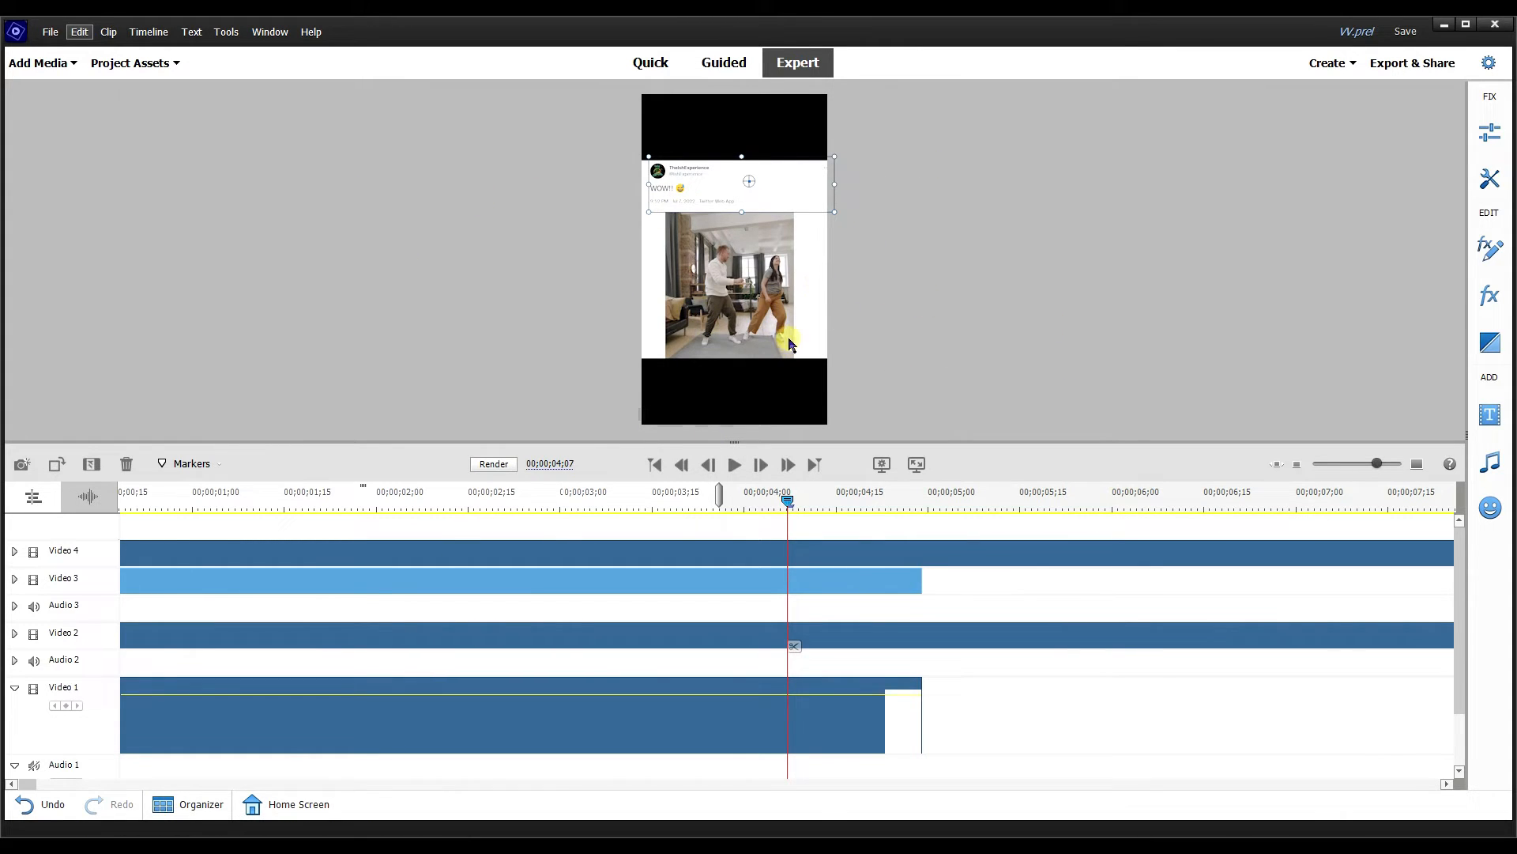
mouse_move(784, 339)
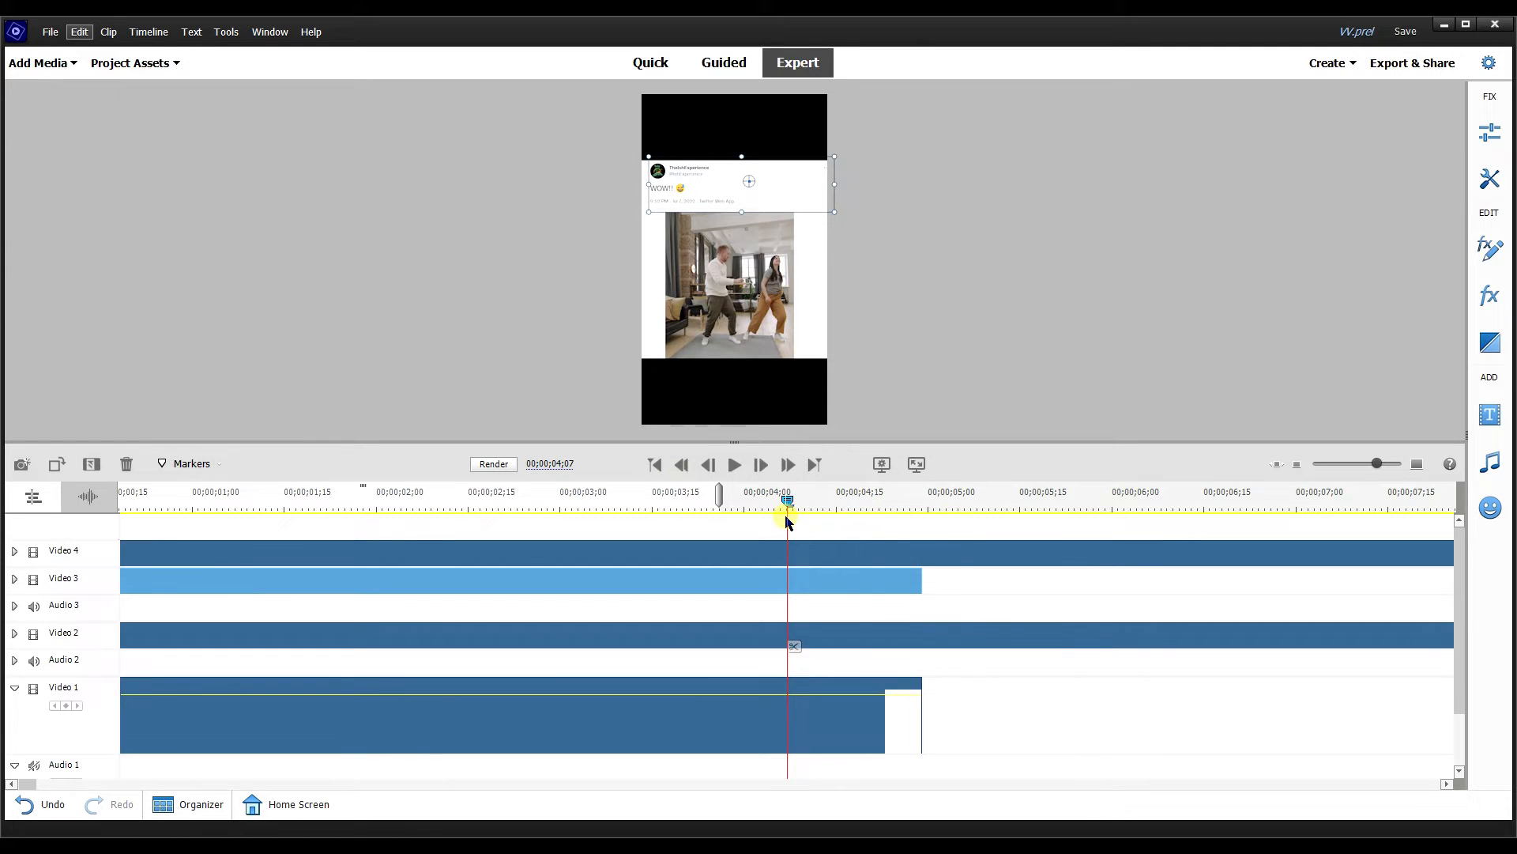
Create a new Title item from the Project Assets menu.
right_click(617, 561)
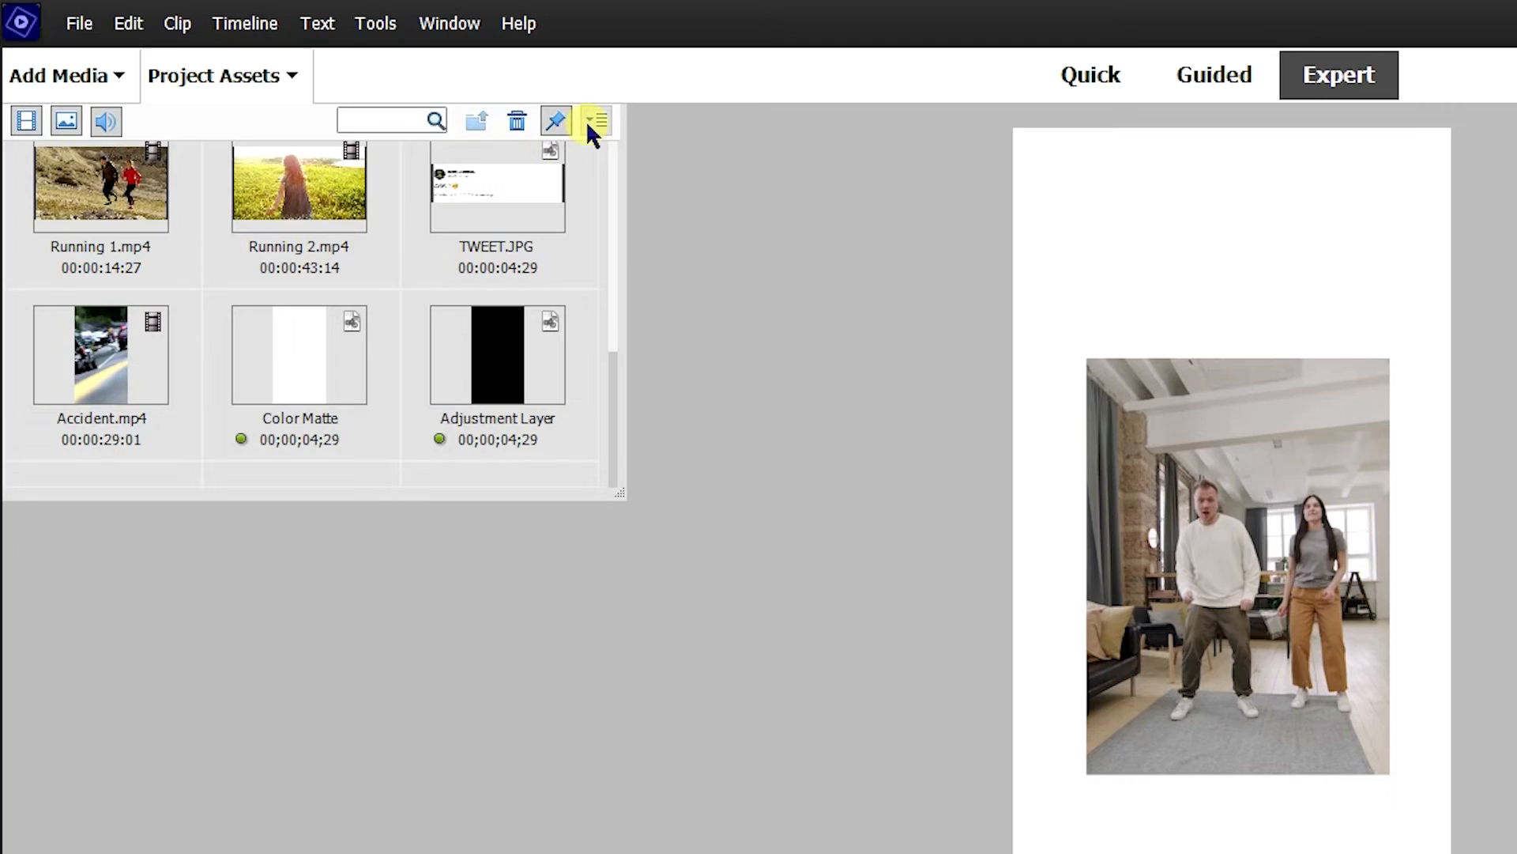
click(595, 120)
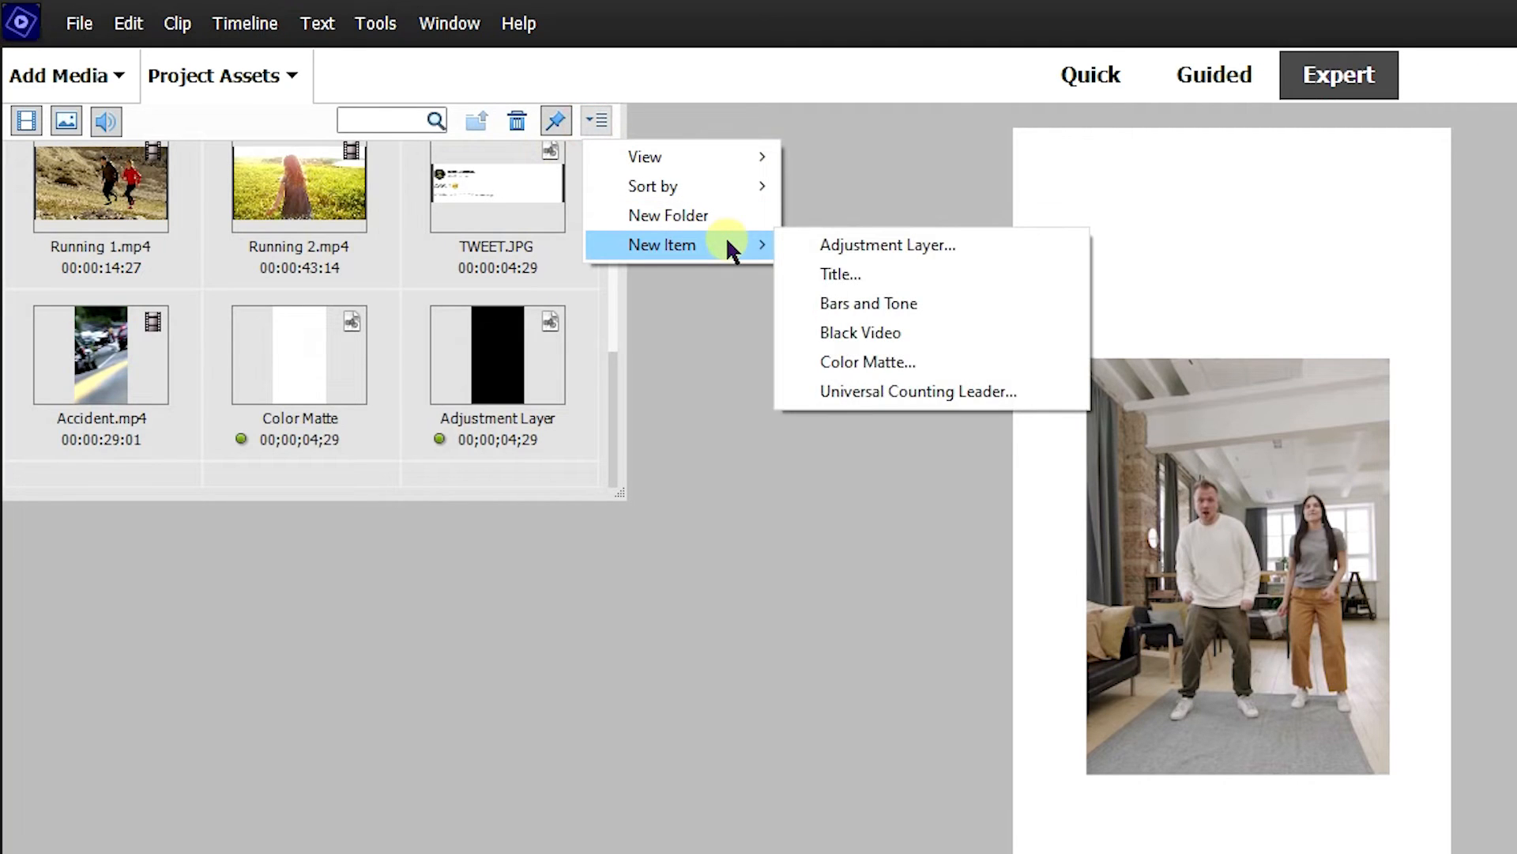
click(840, 274)
text(WOW)
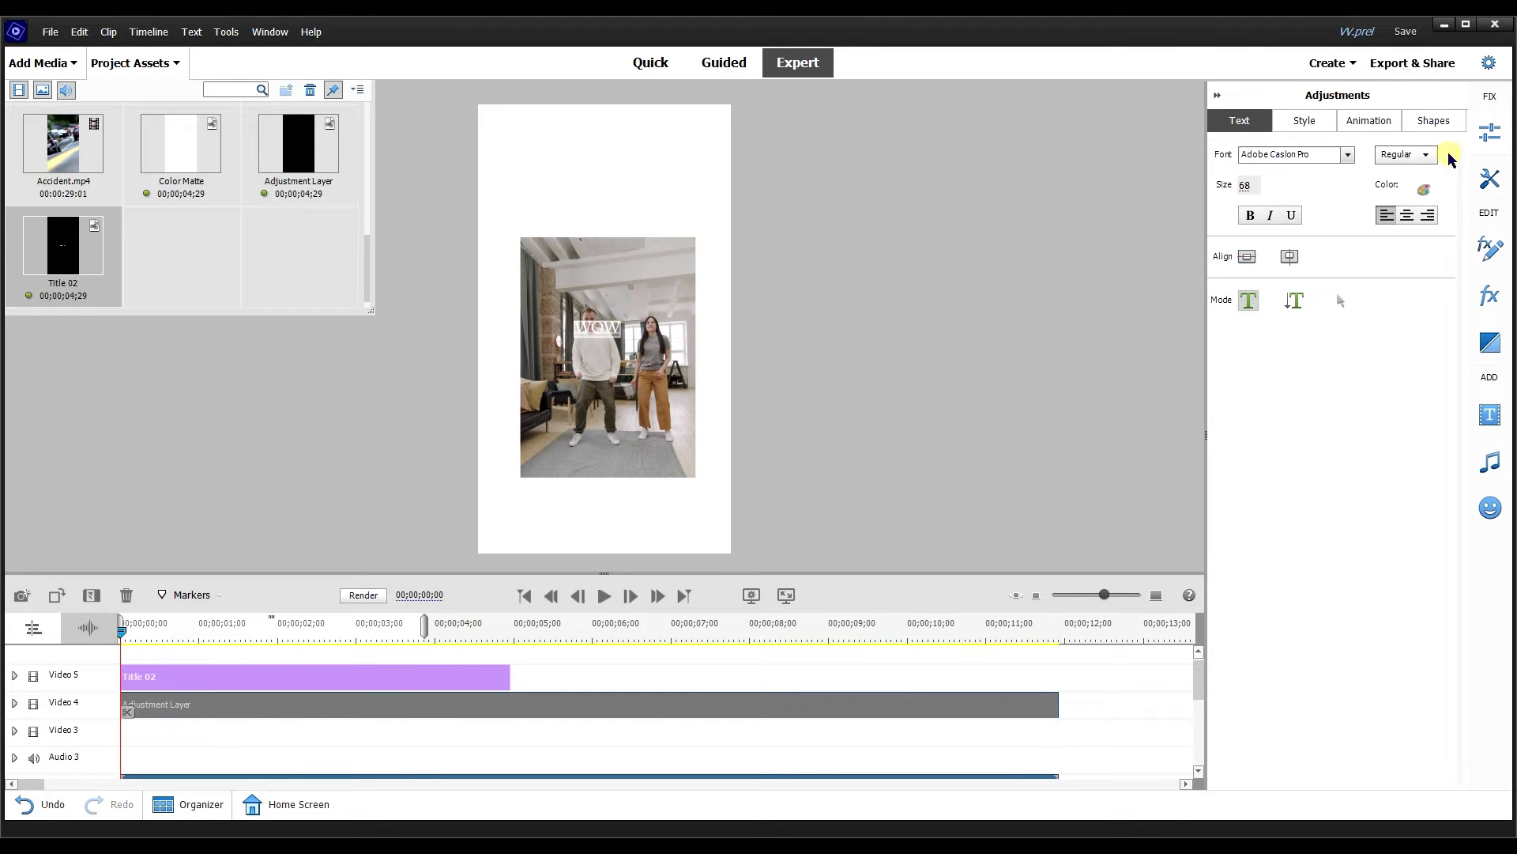
Make the WOW title Broadway Bold and move it above the dancing video.
click(1423, 187)
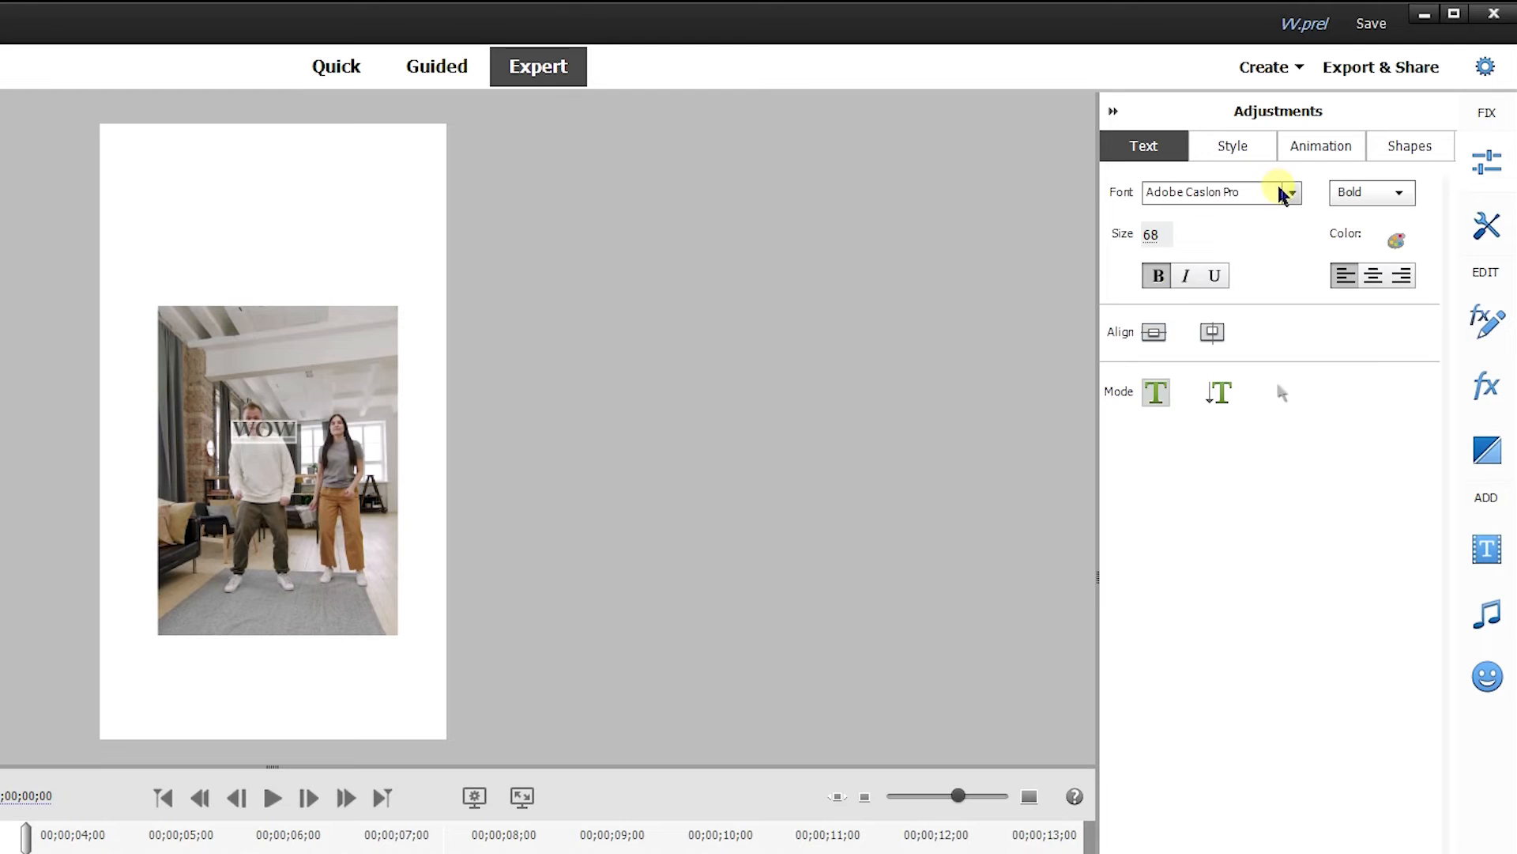
click(1290, 192)
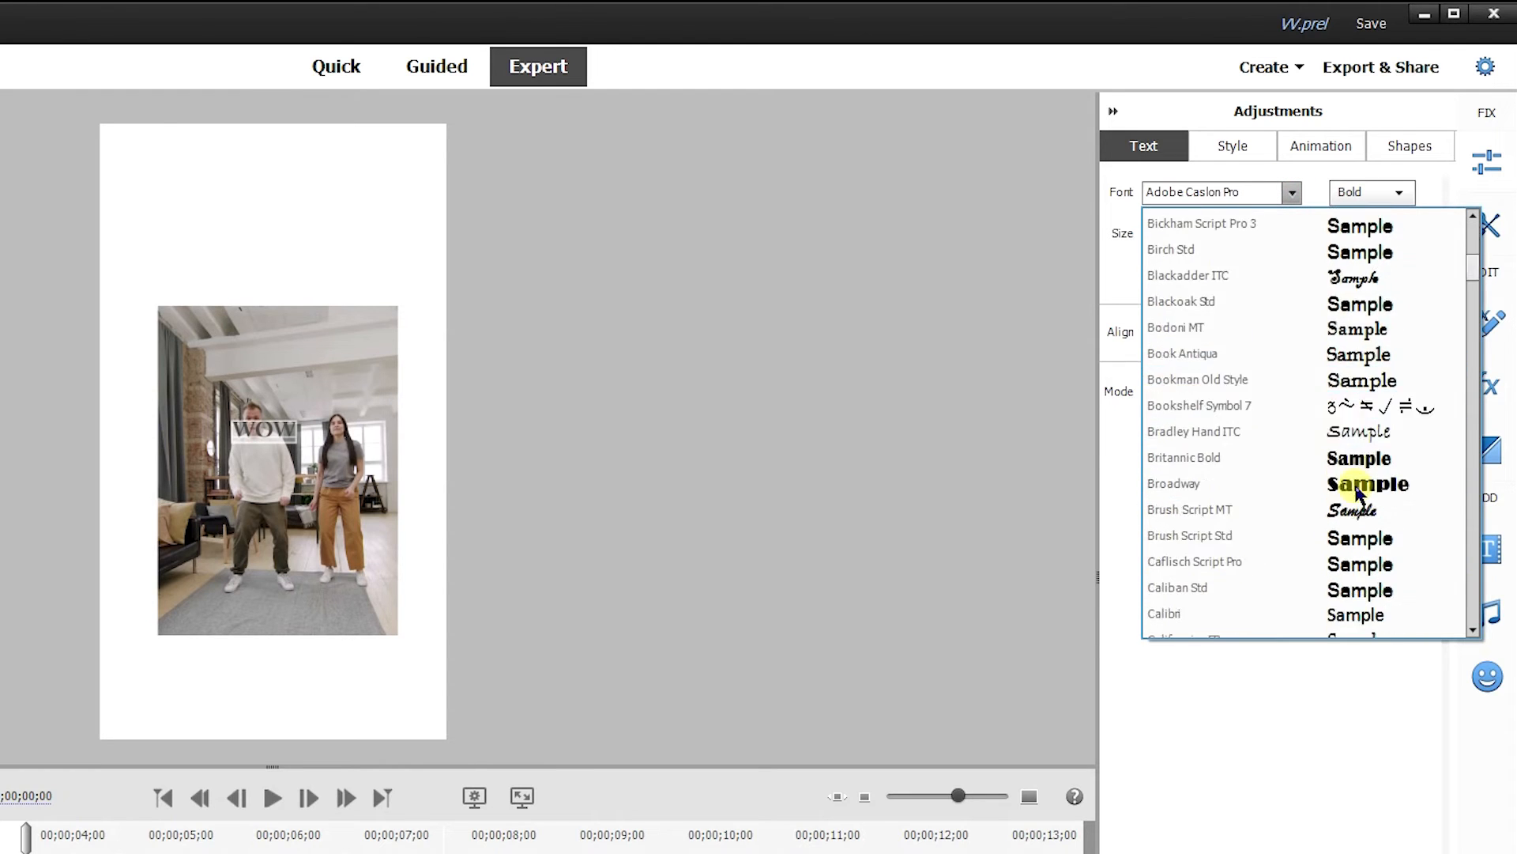
click(1174, 483)
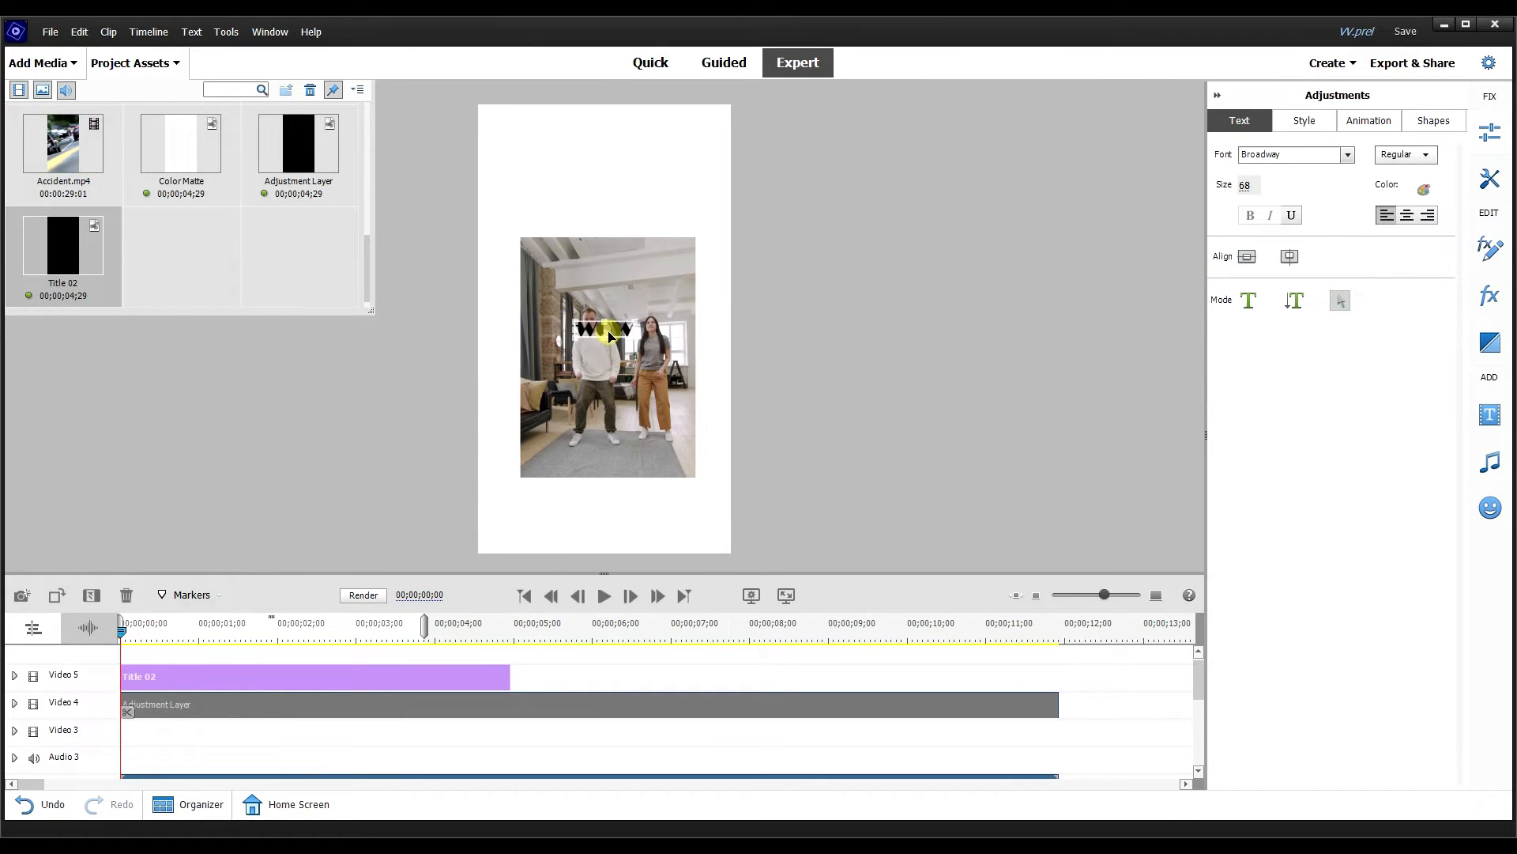
drag(603, 329, 596, 215)
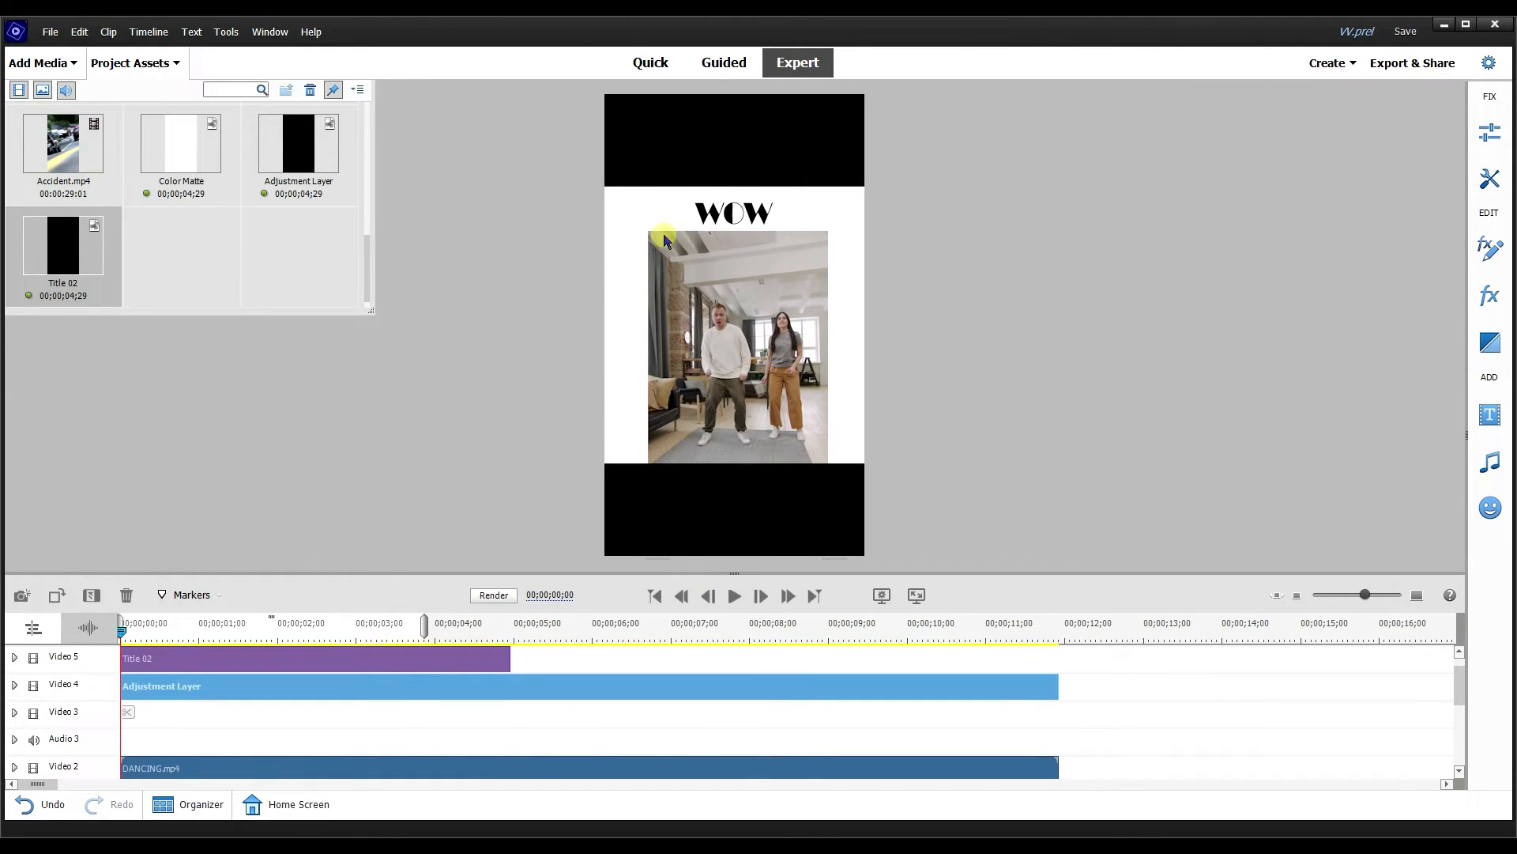
mouse_move(637, 283)
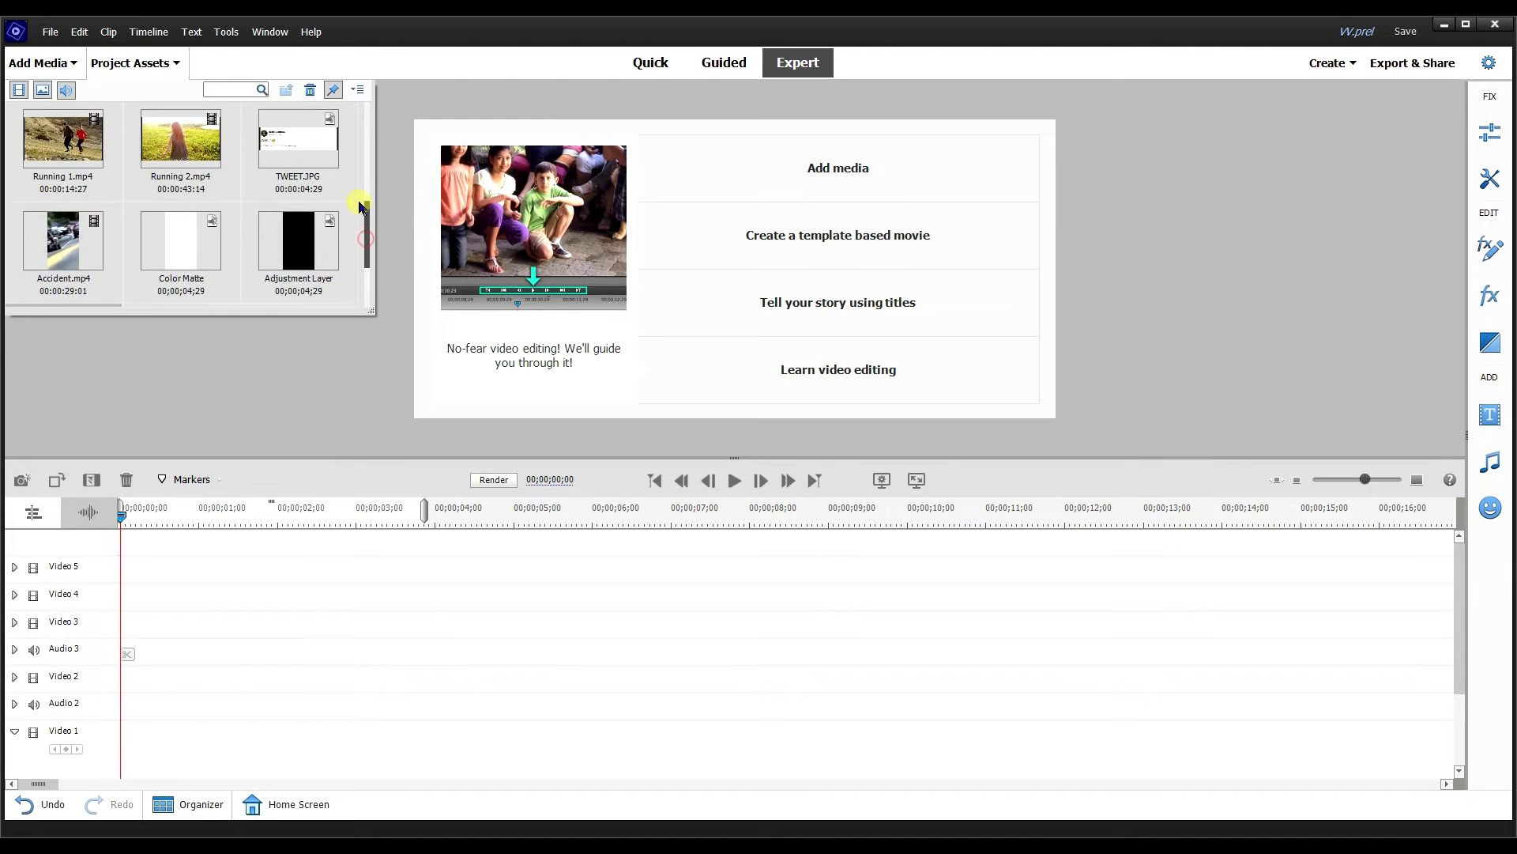
Strip effects from Interview 1 and select the woman's clip to fill the top half.
scroll(down, 3)
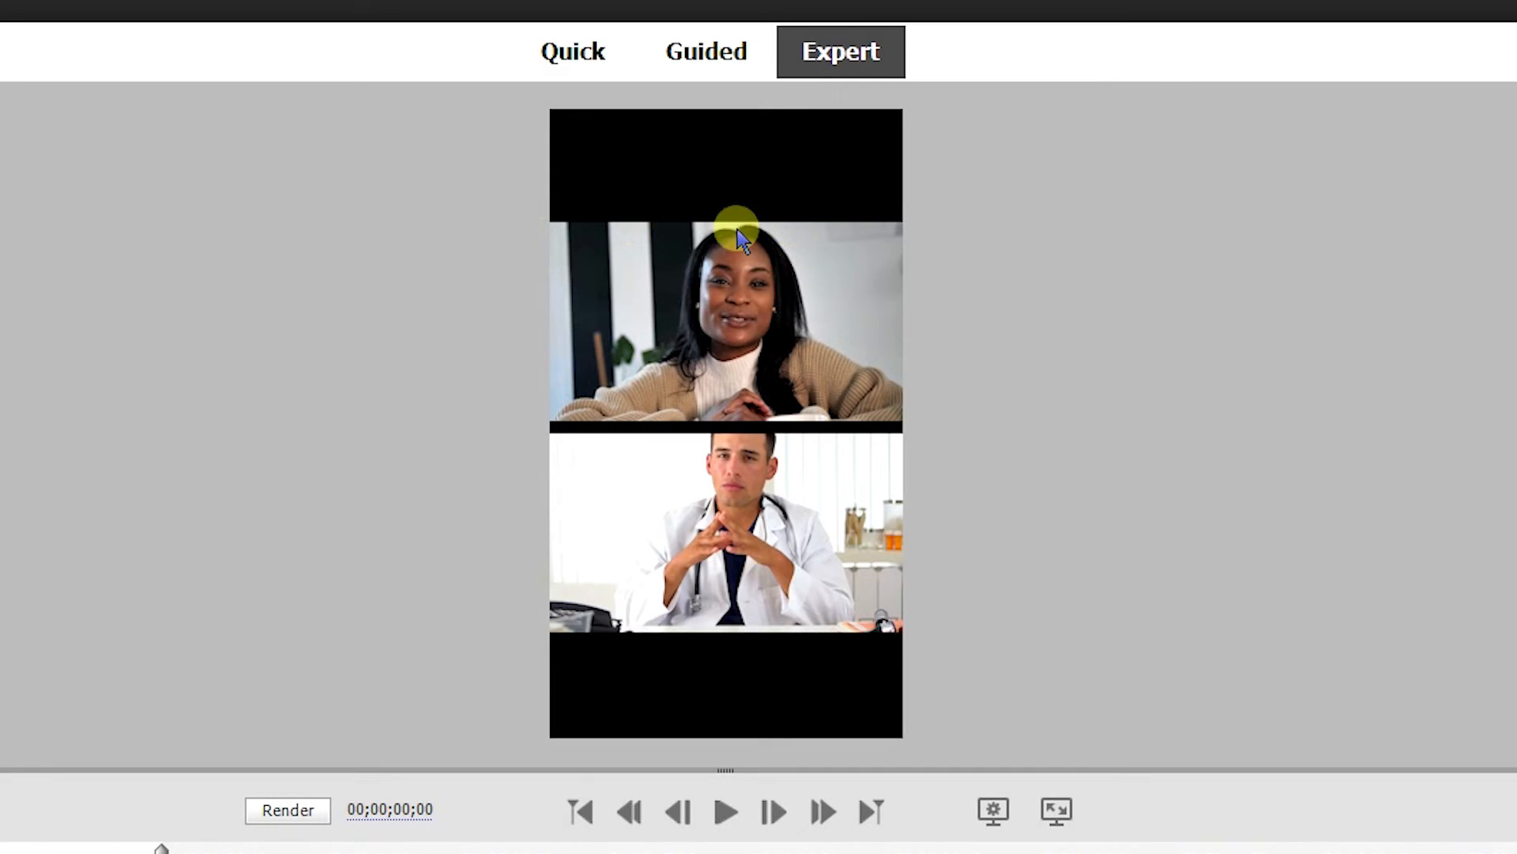
mouse_move(774, 672)
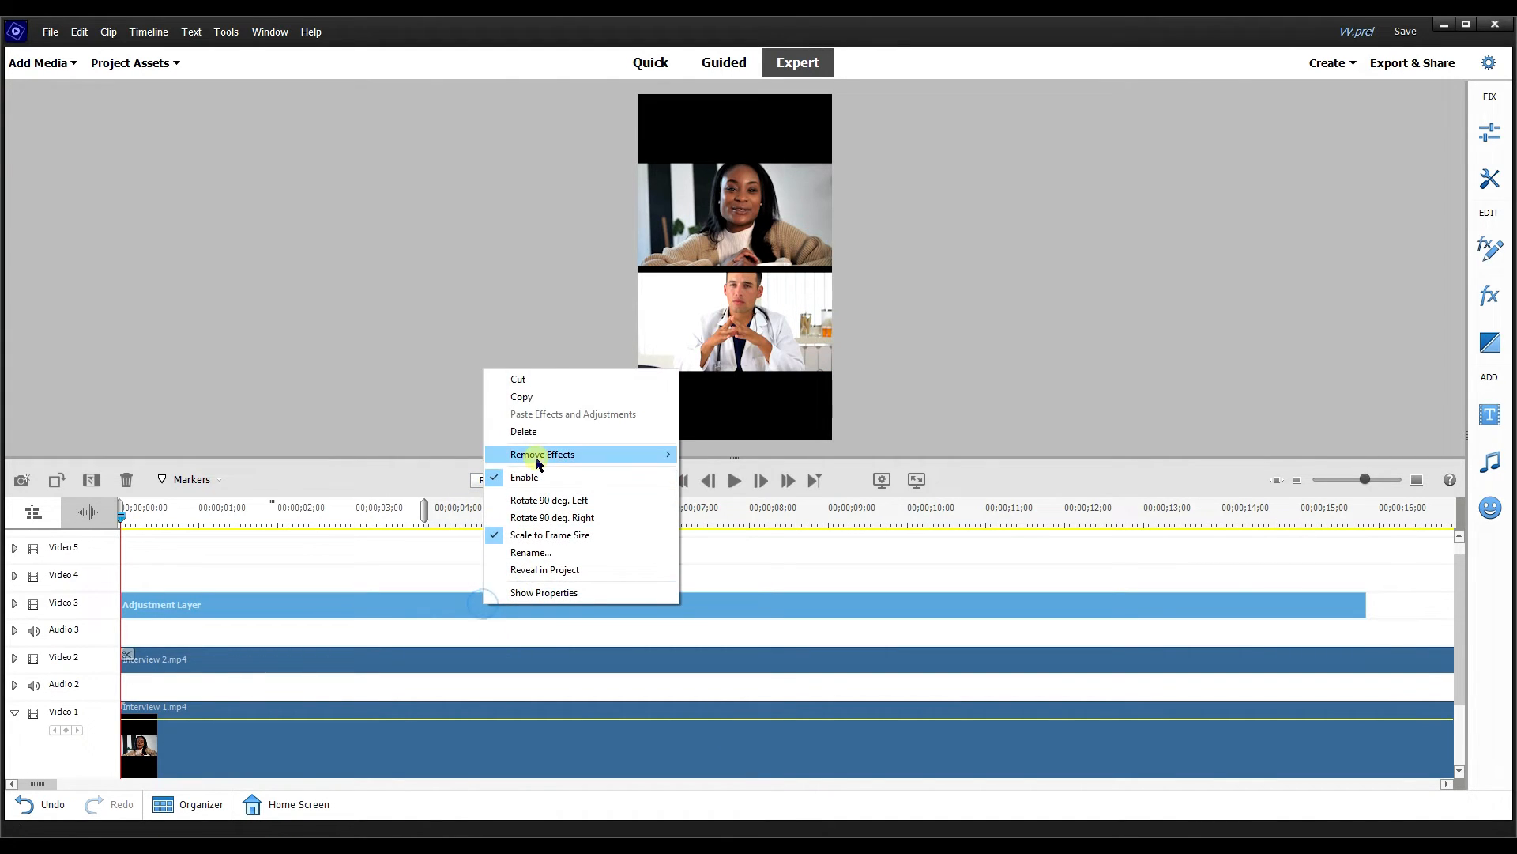
click(541, 454)
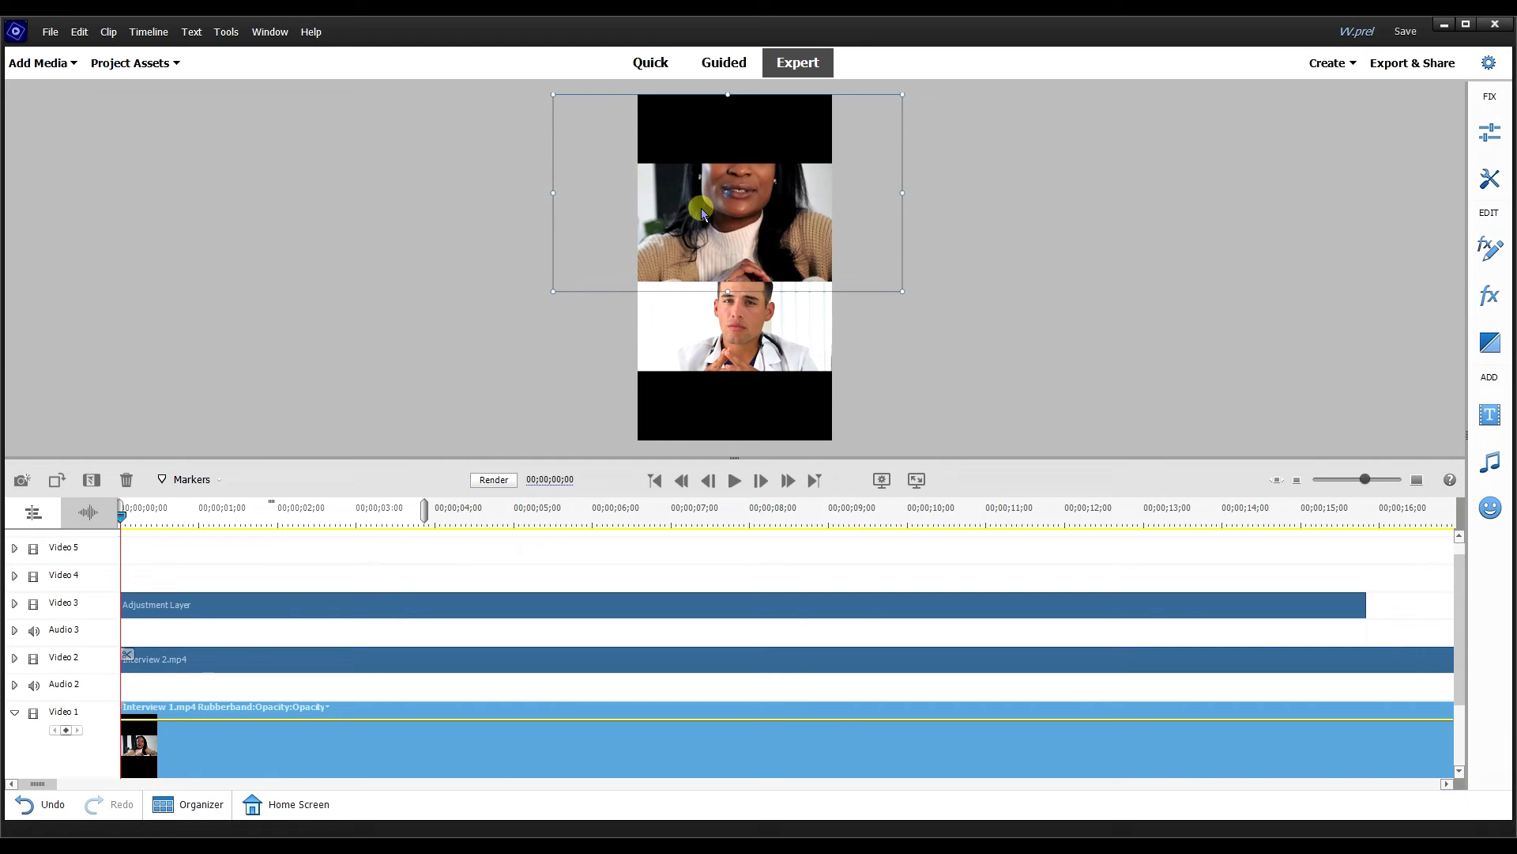
click(914, 479)
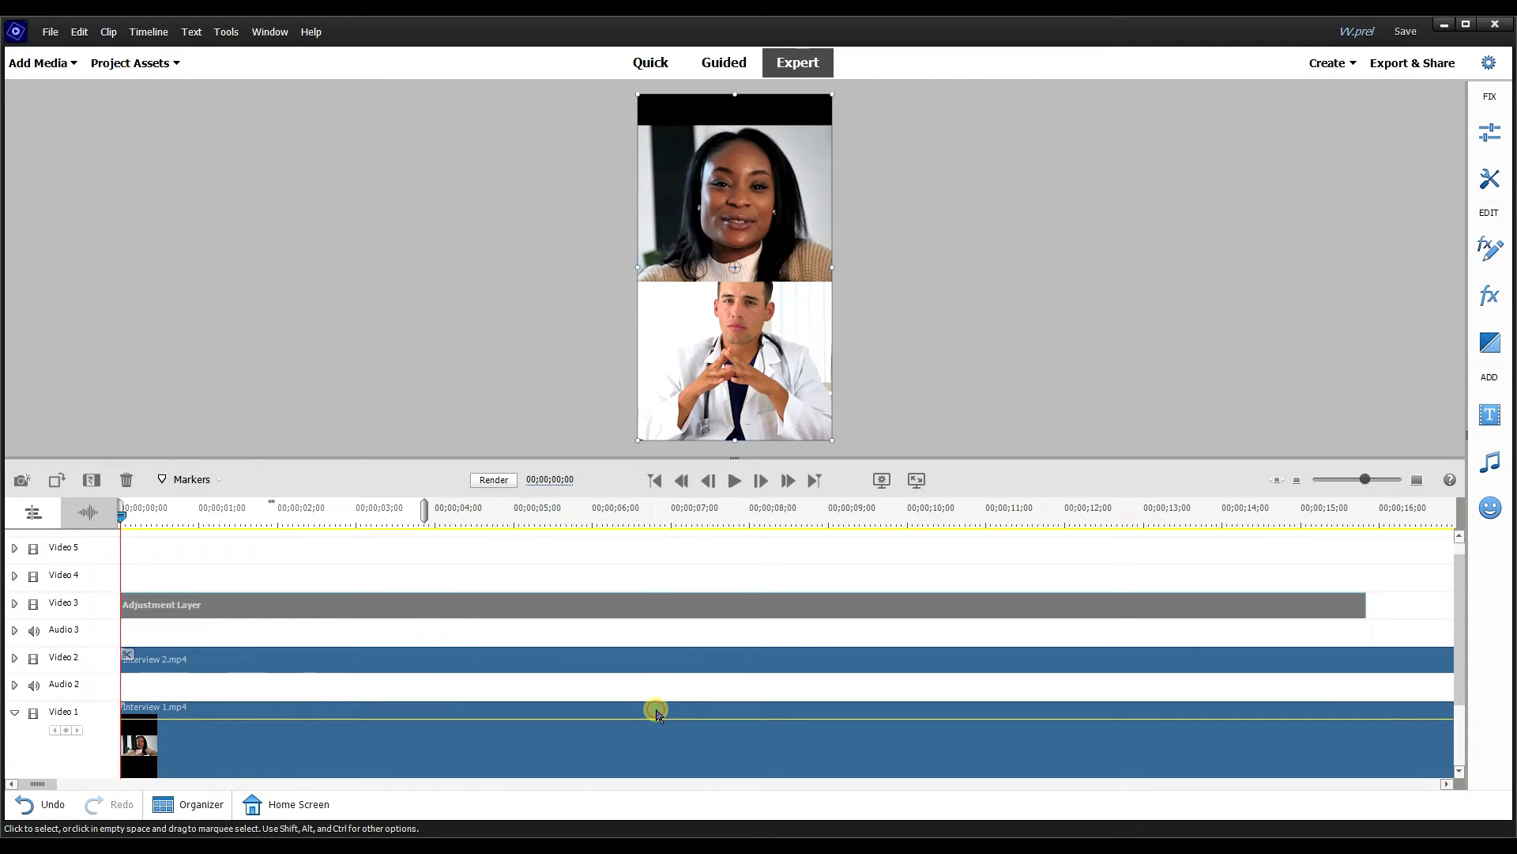
click(916, 479)
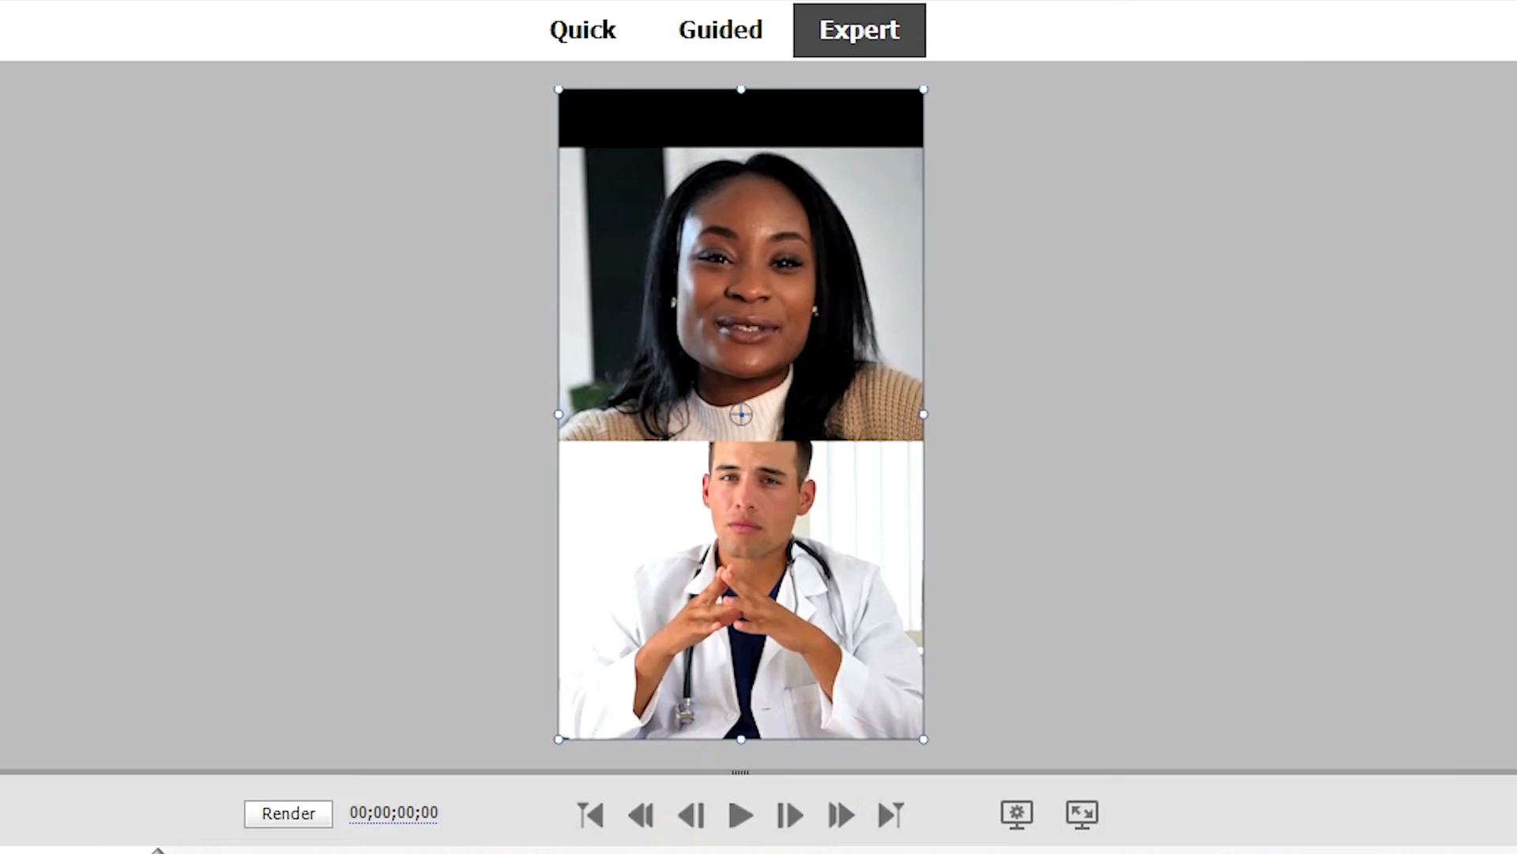
Apply the Crop effect and deselect everything in the preview.
right_click(387, 605)
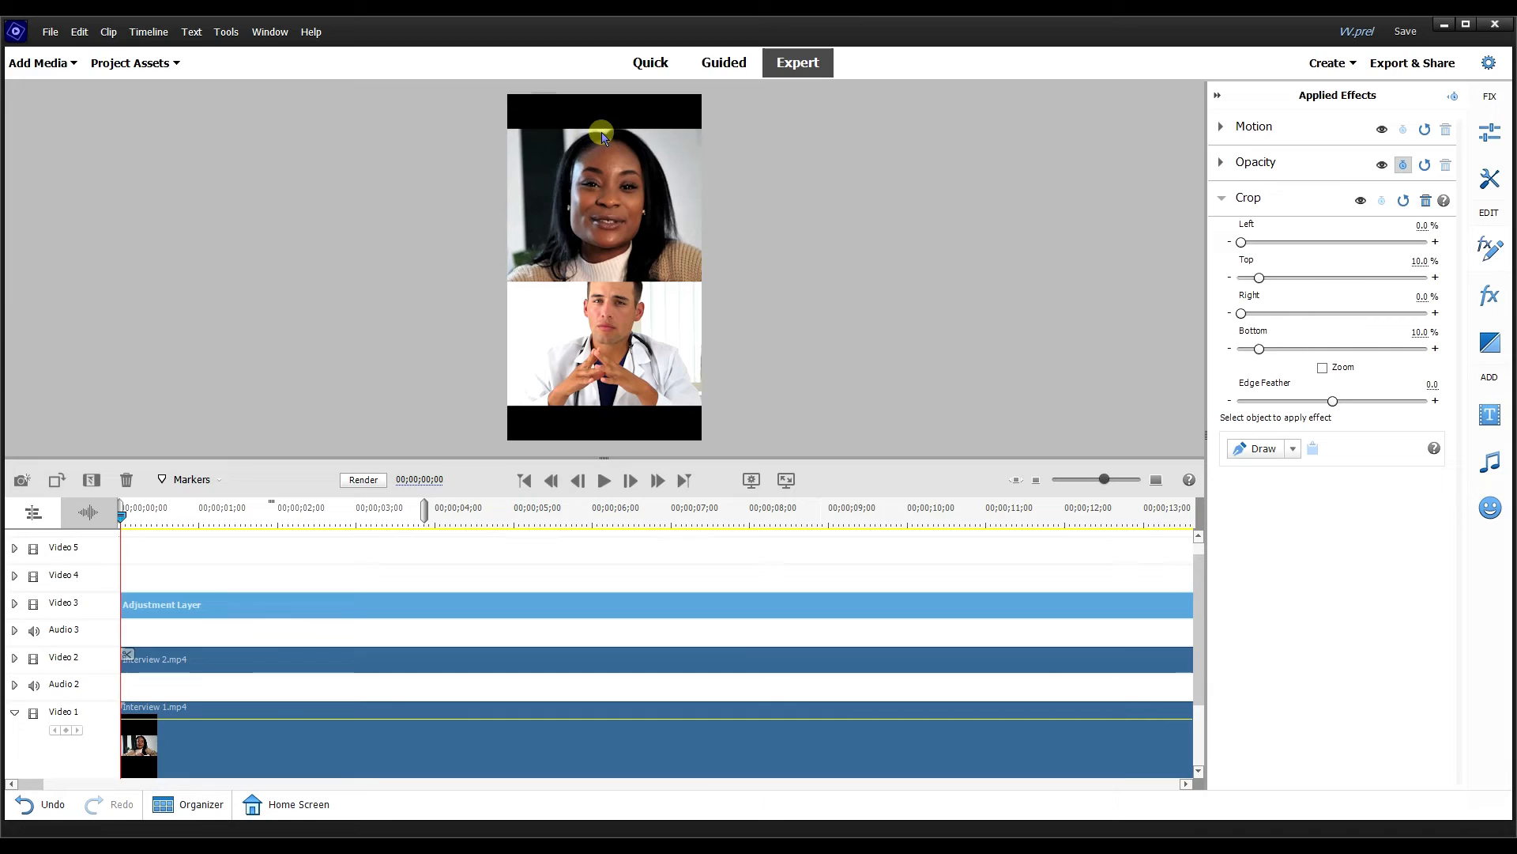
mouse_move(447, 382)
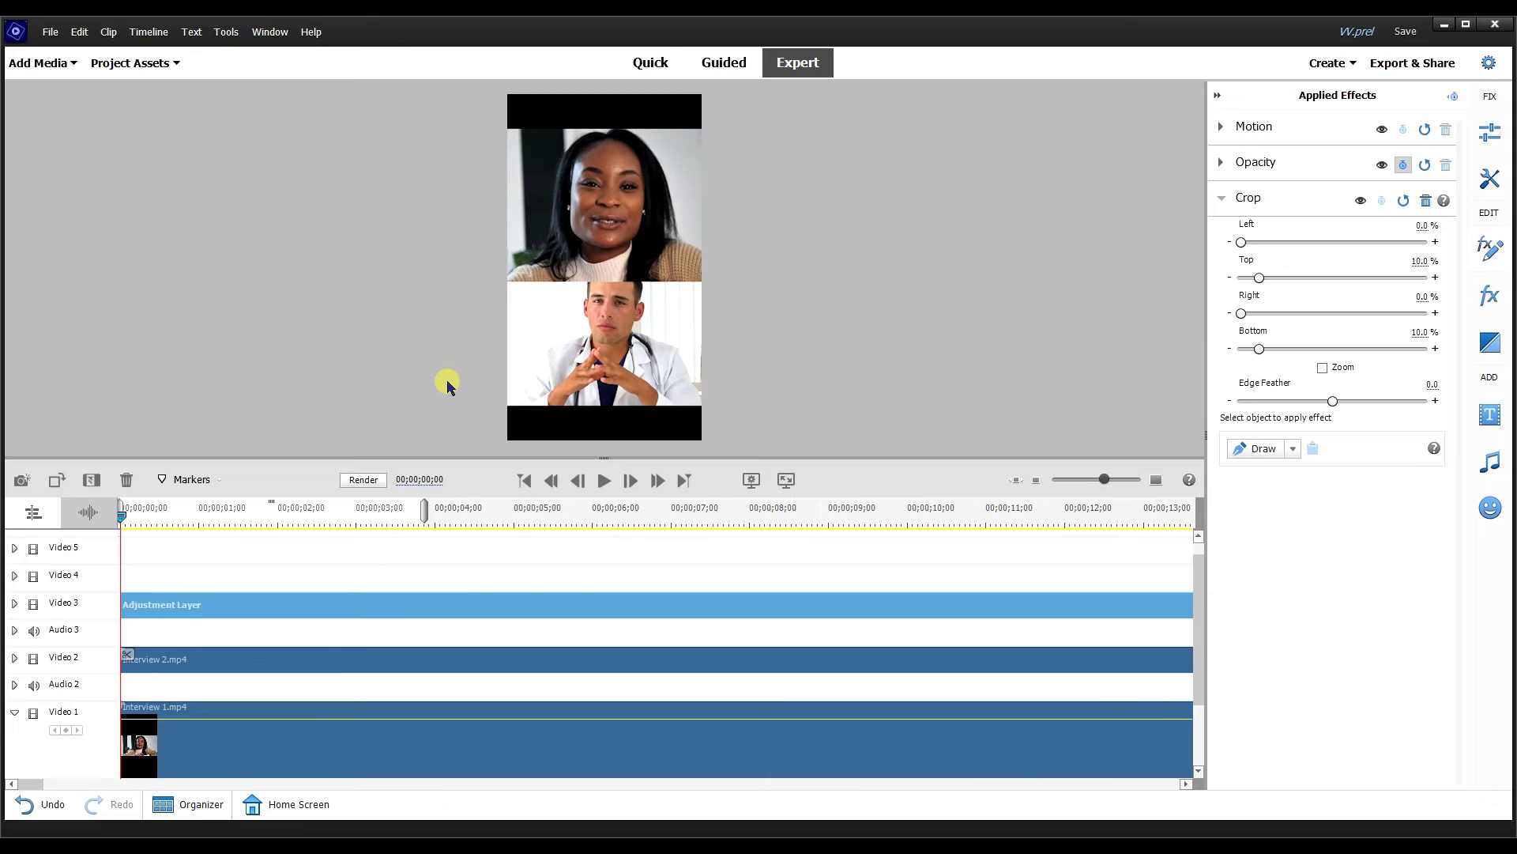
click(134, 63)
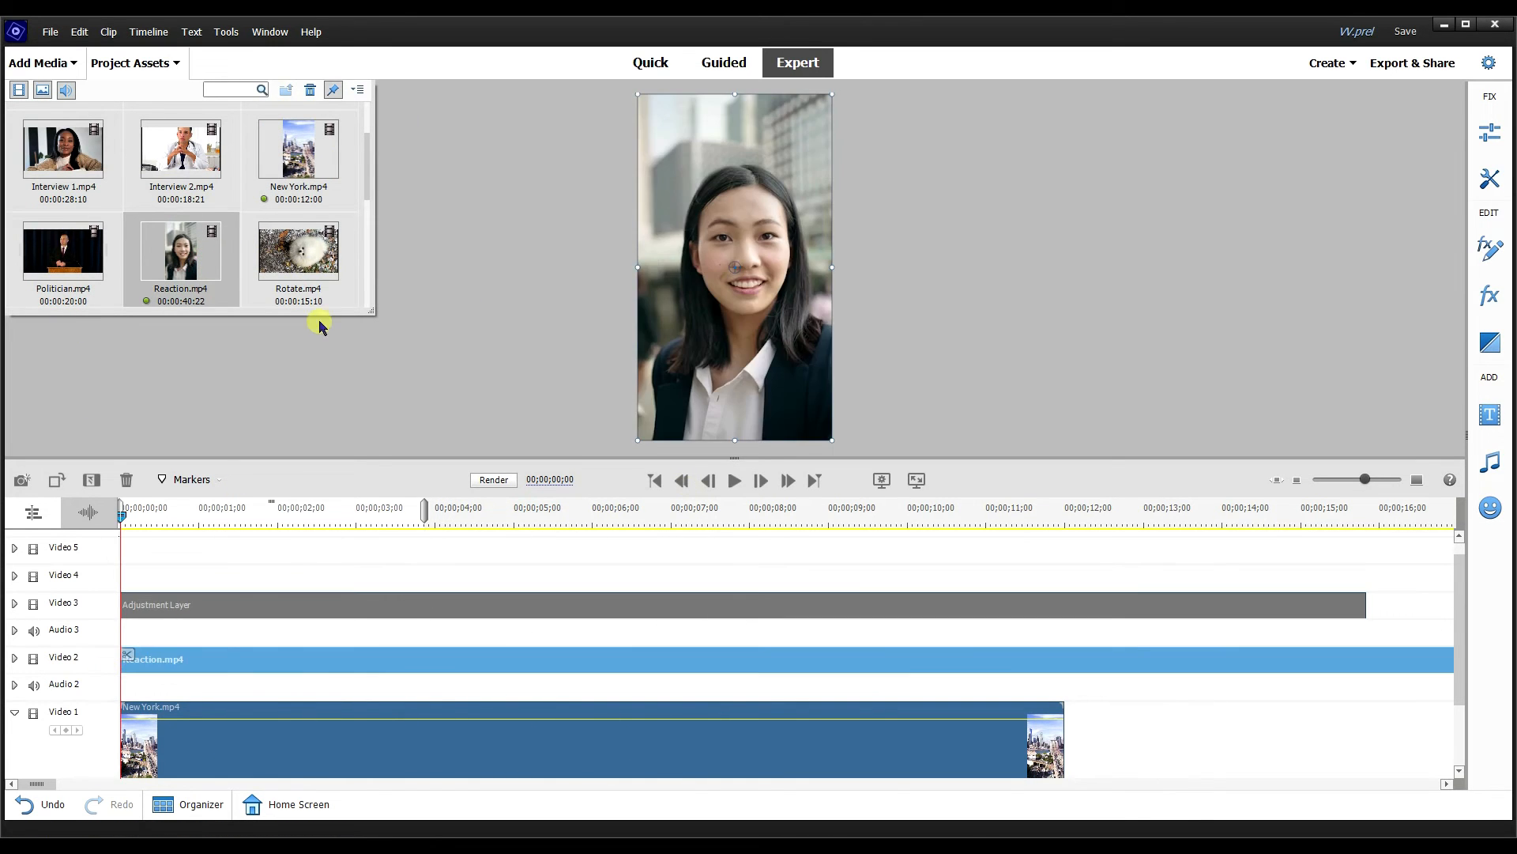
mouse_move(723, 203)
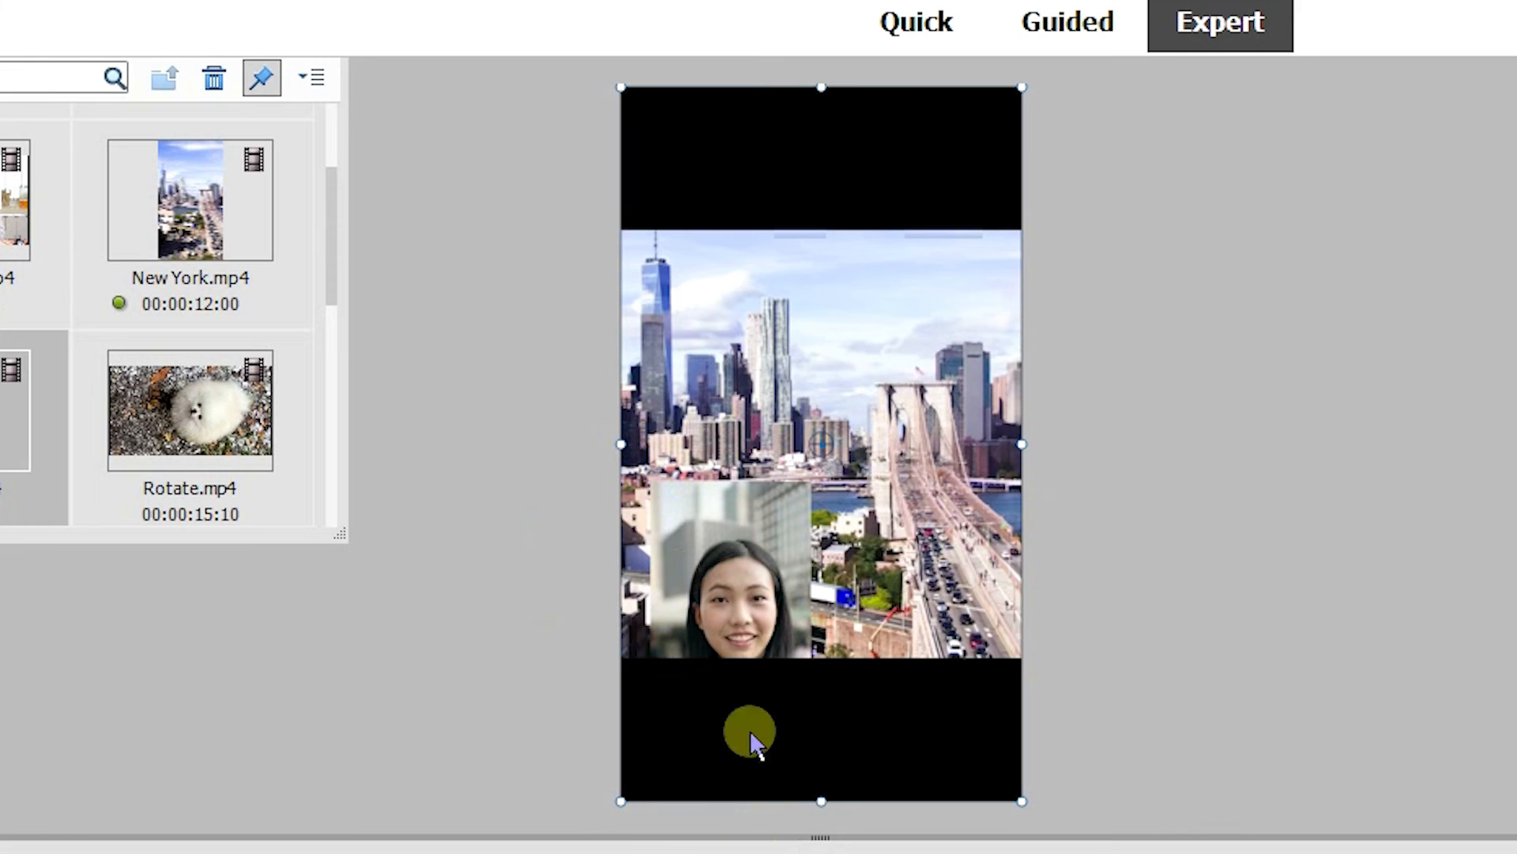
Shrink the Reaction clip into a small inset over the New York skyline.
right_click(750, 730)
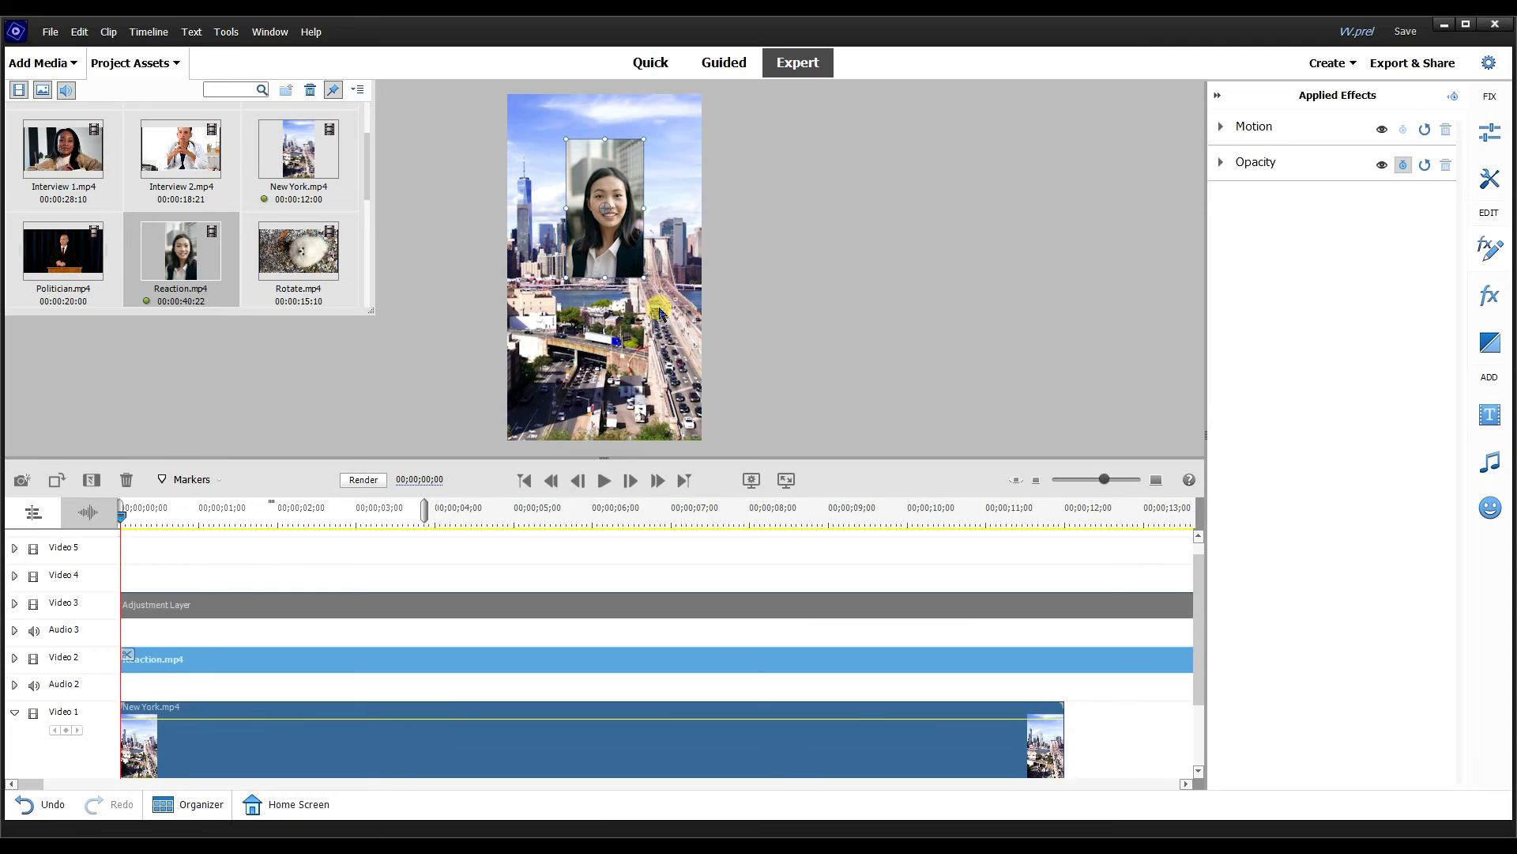
mouse_move(643, 222)
text(cro)
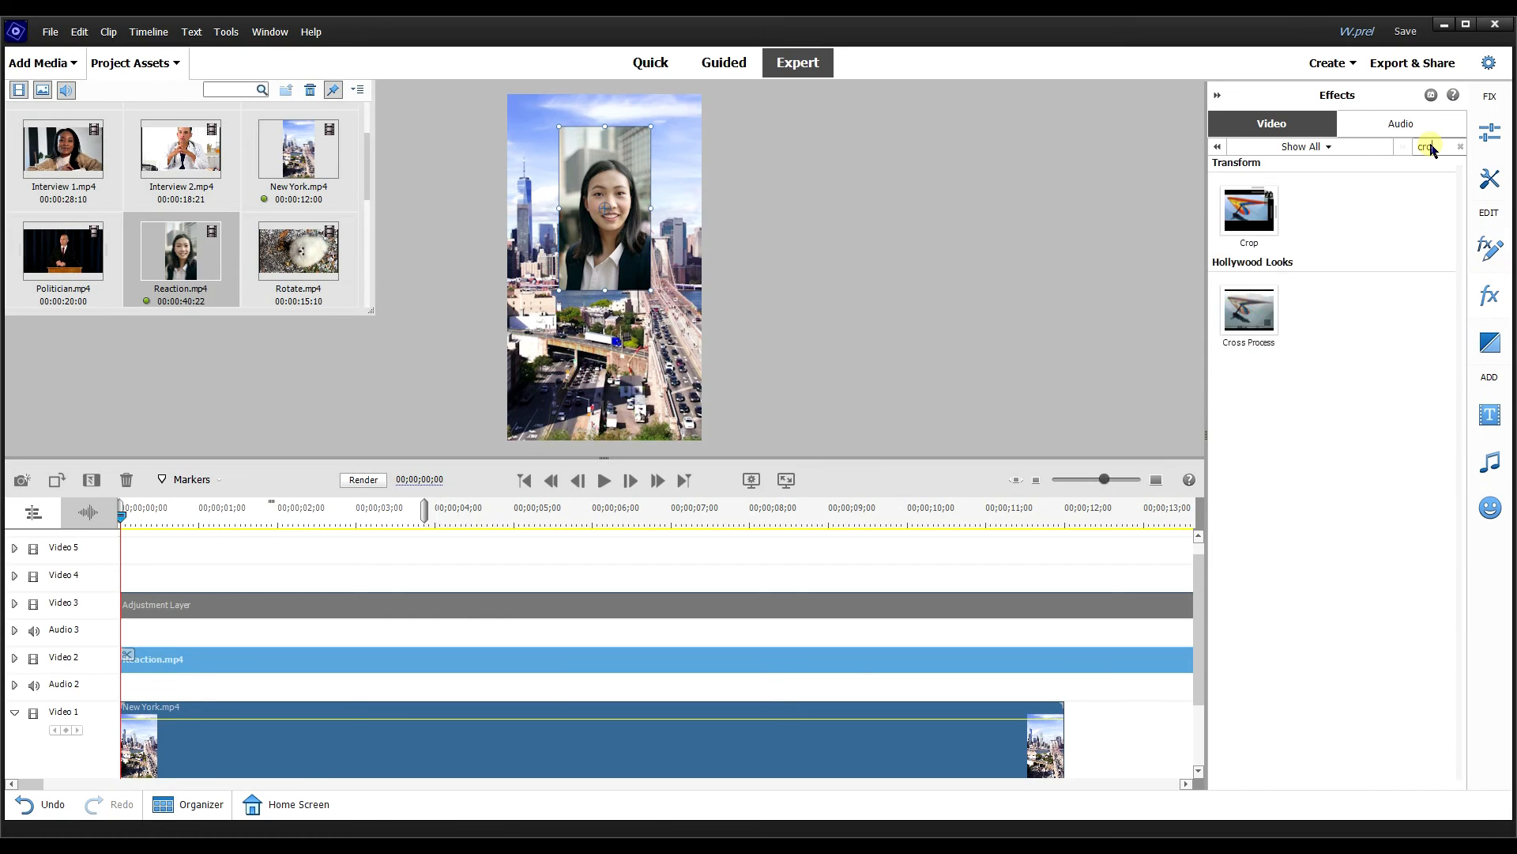
Apply Crop with 20% top and bottom to the Reaction inset and clear the search.
double_click(1247, 207)
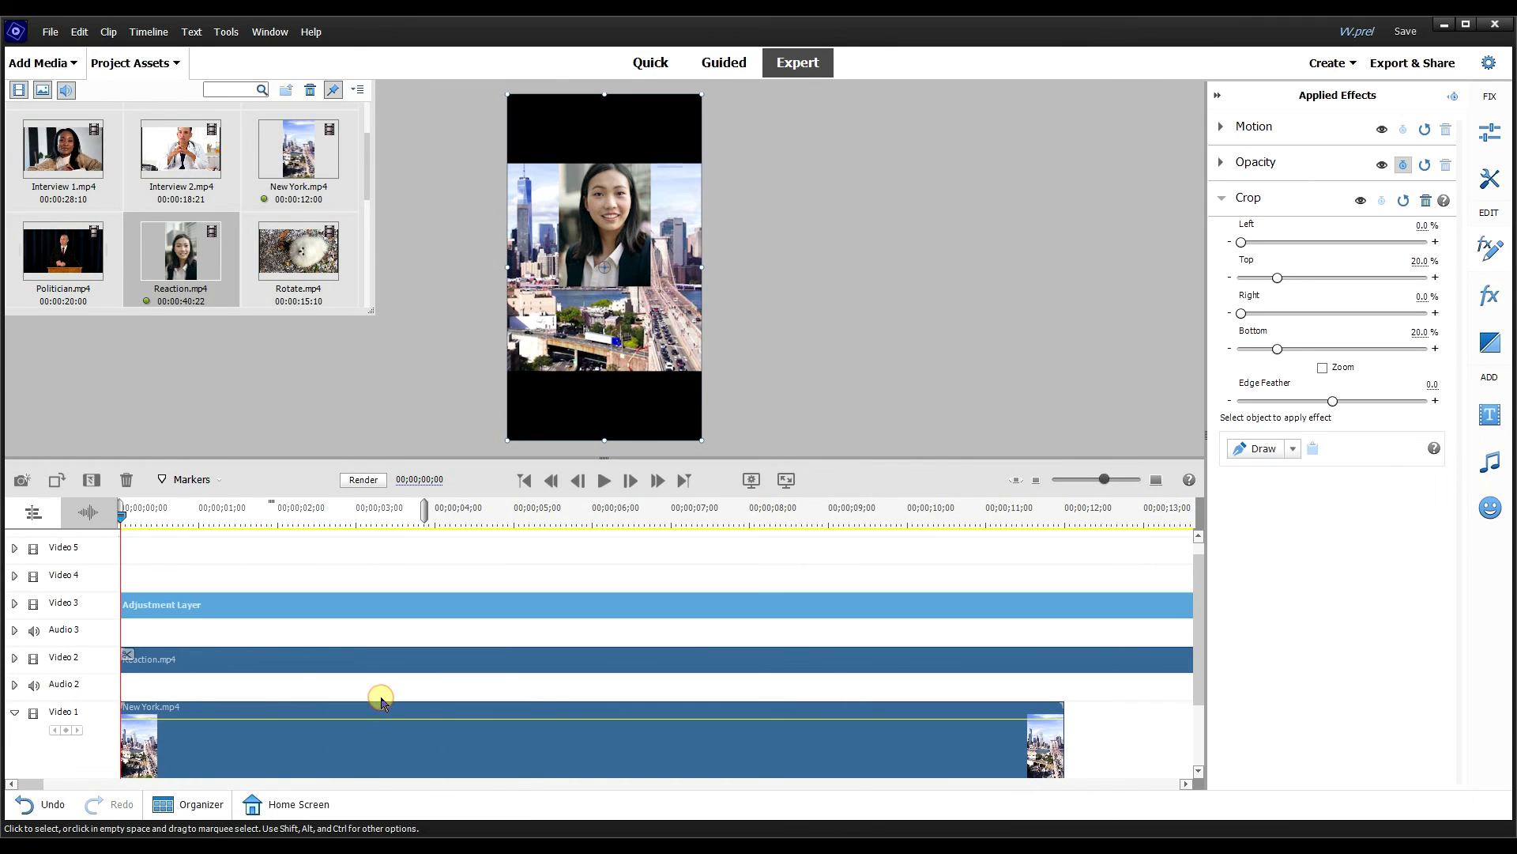
mouse_move(616, 284)
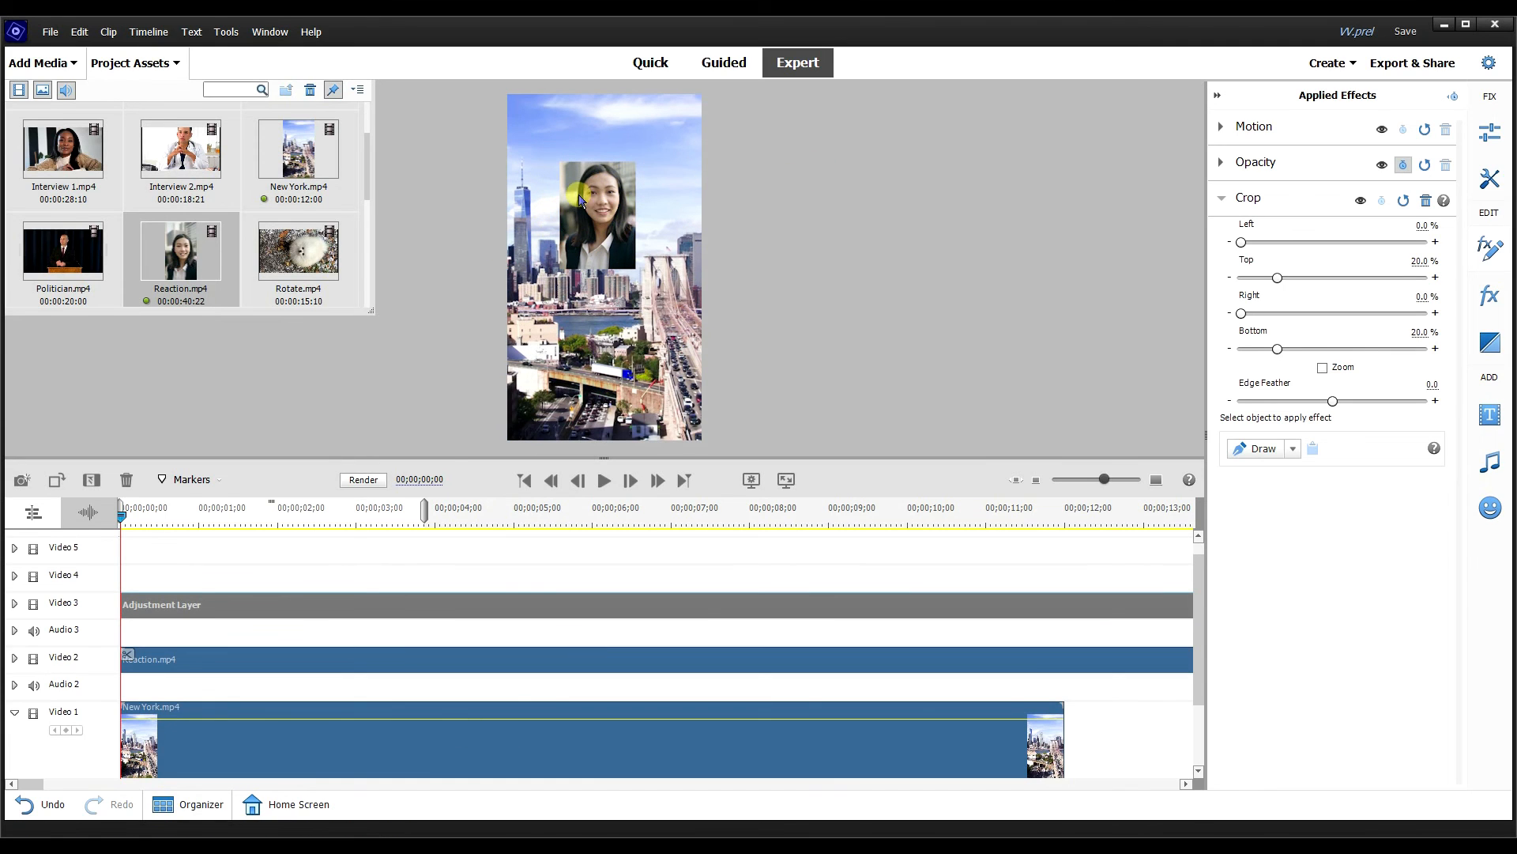
click(1488, 395)
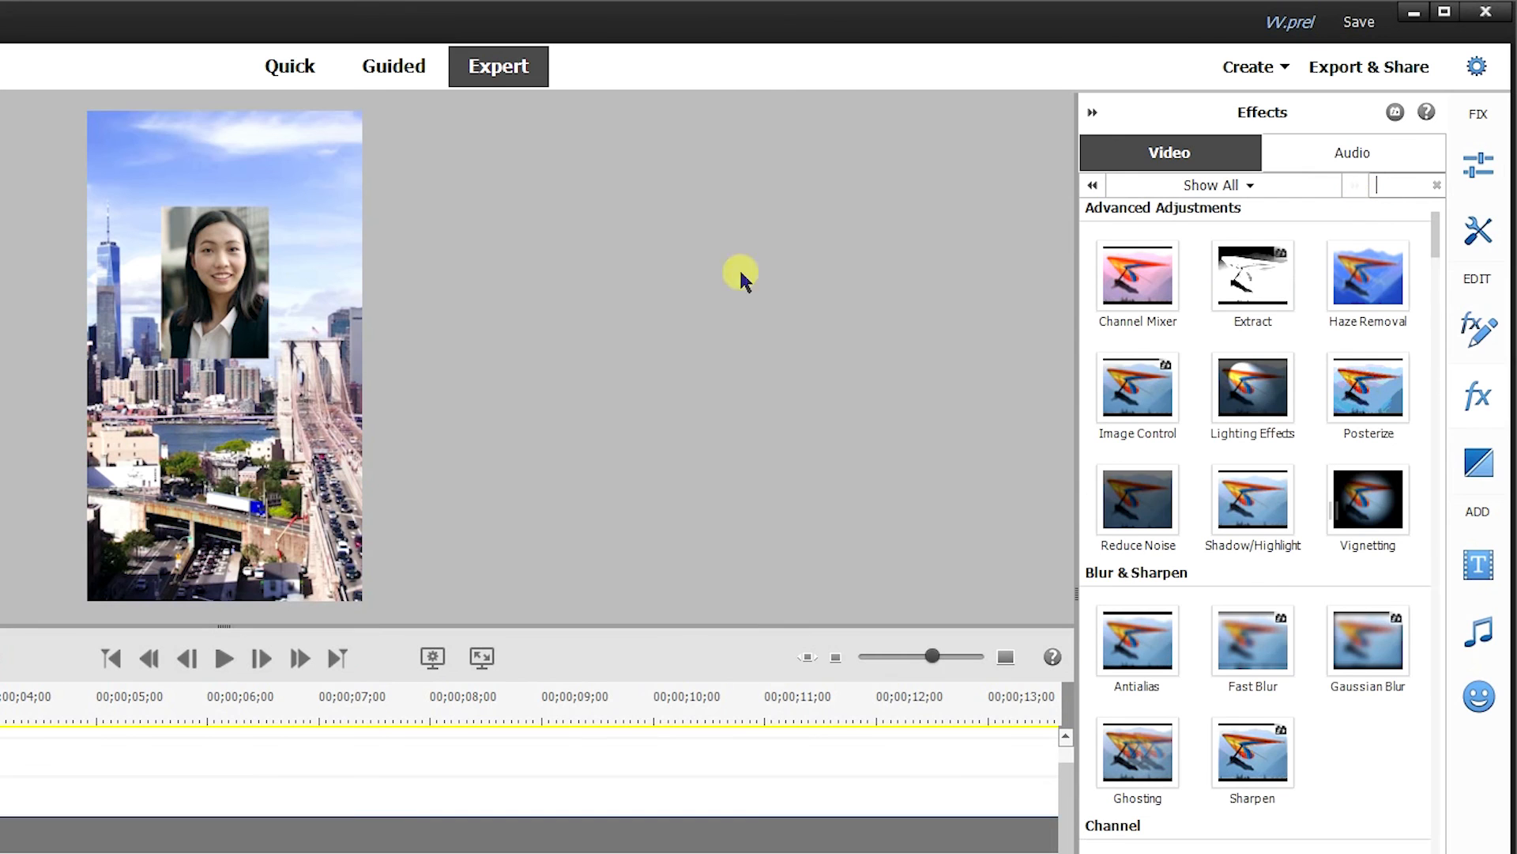
Search 'be' and apply the Bevel Edges Thick preset to the Reaction clip.
text(be)
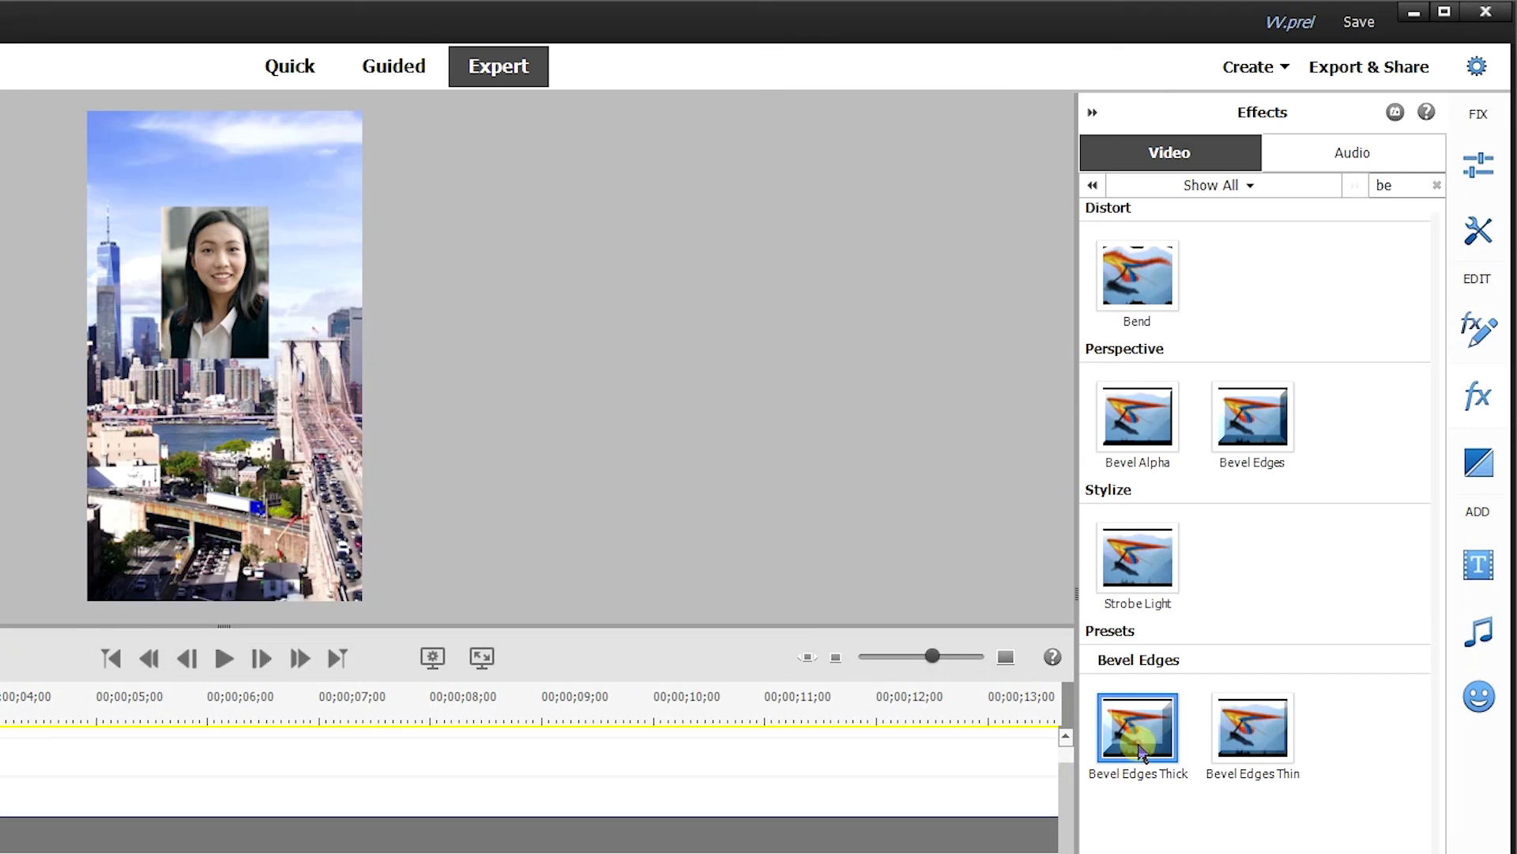
double_click(1137, 725)
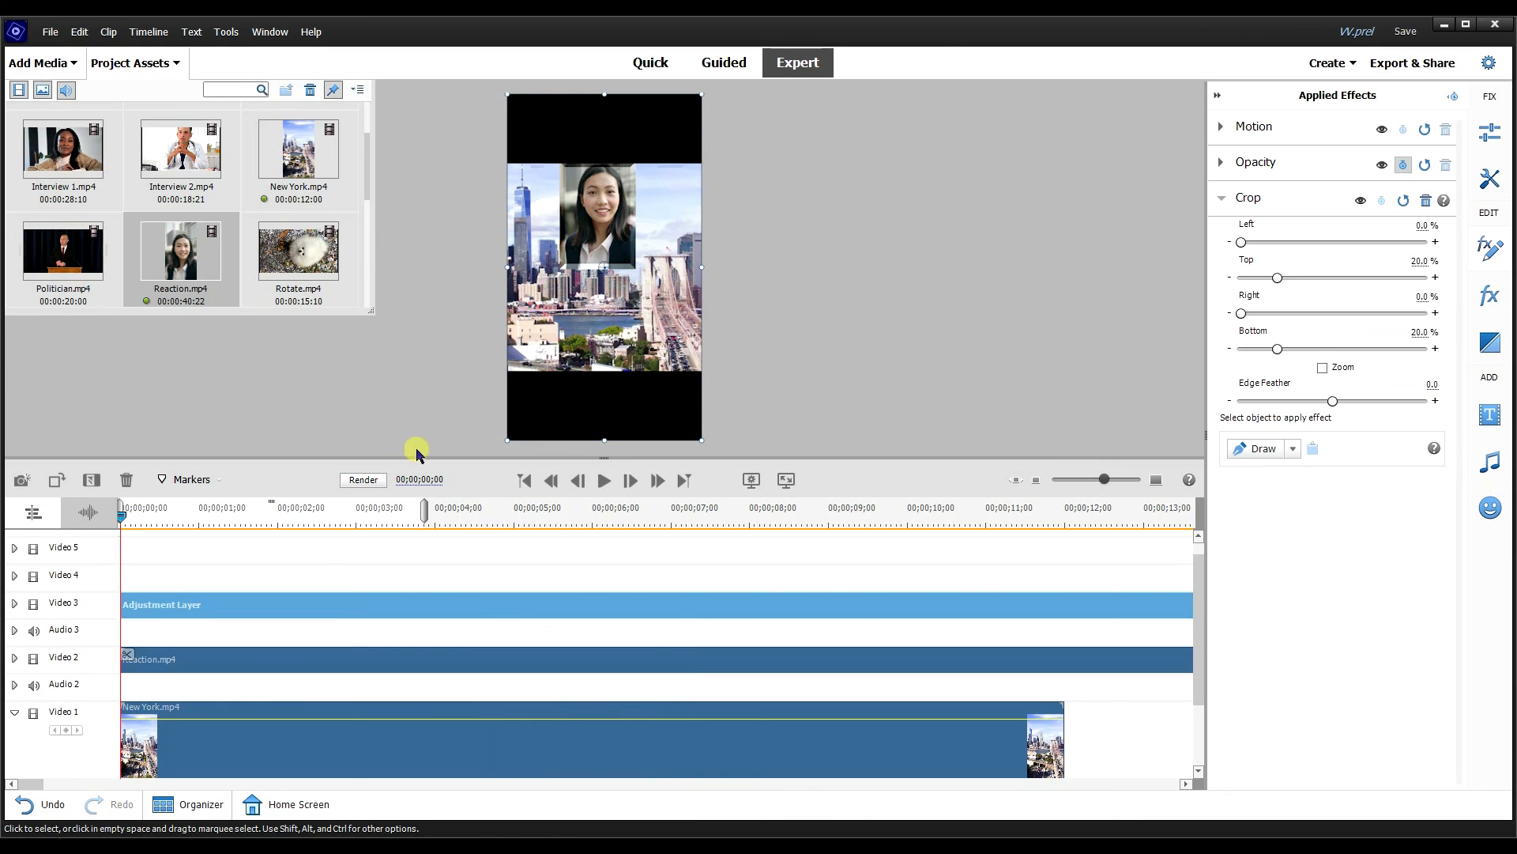
right_click(547, 616)
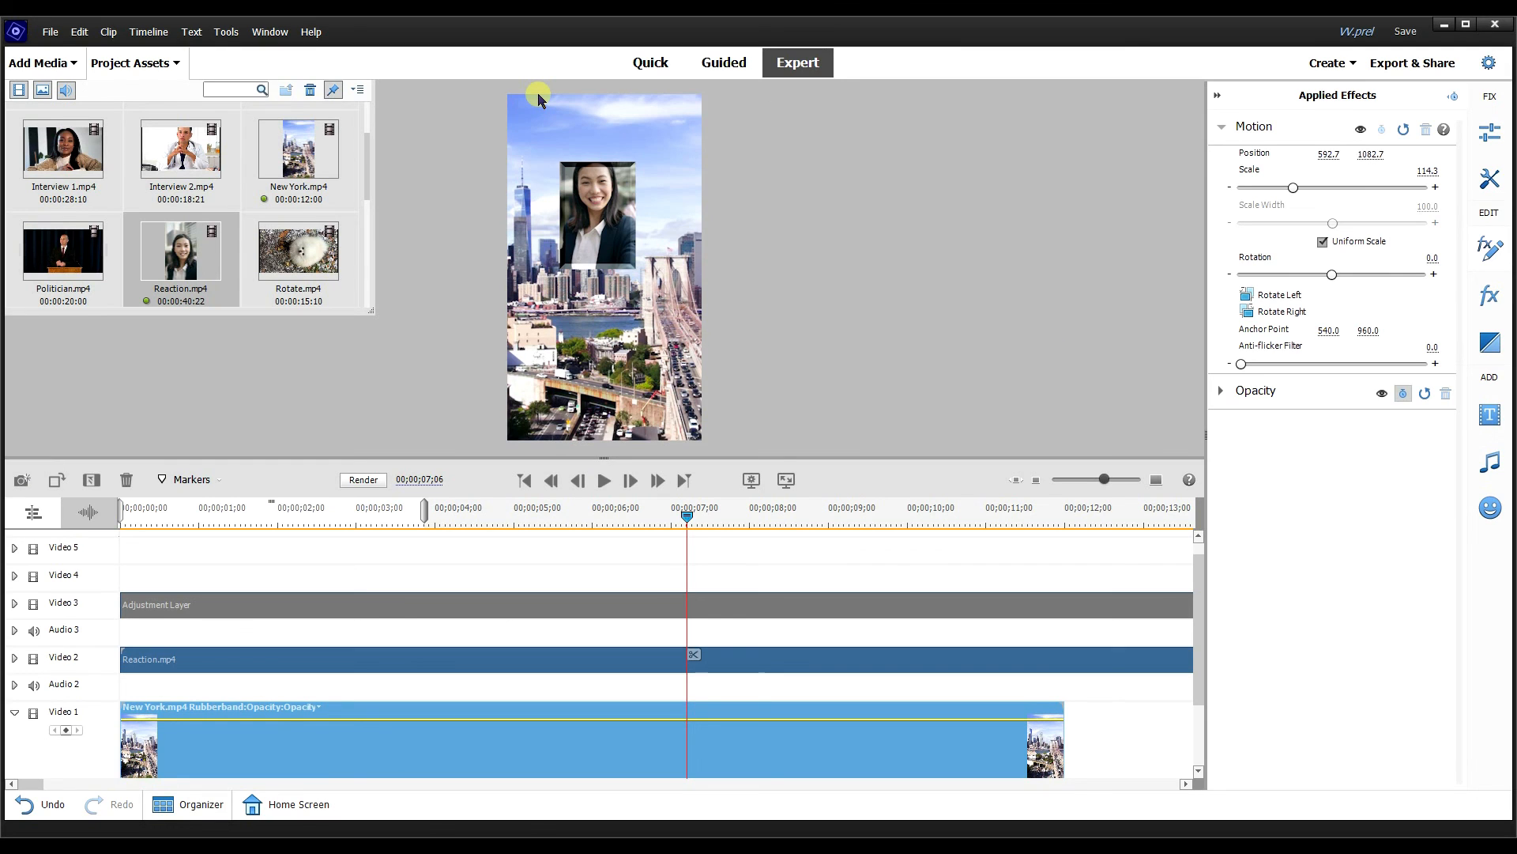
mouse_move(665, 145)
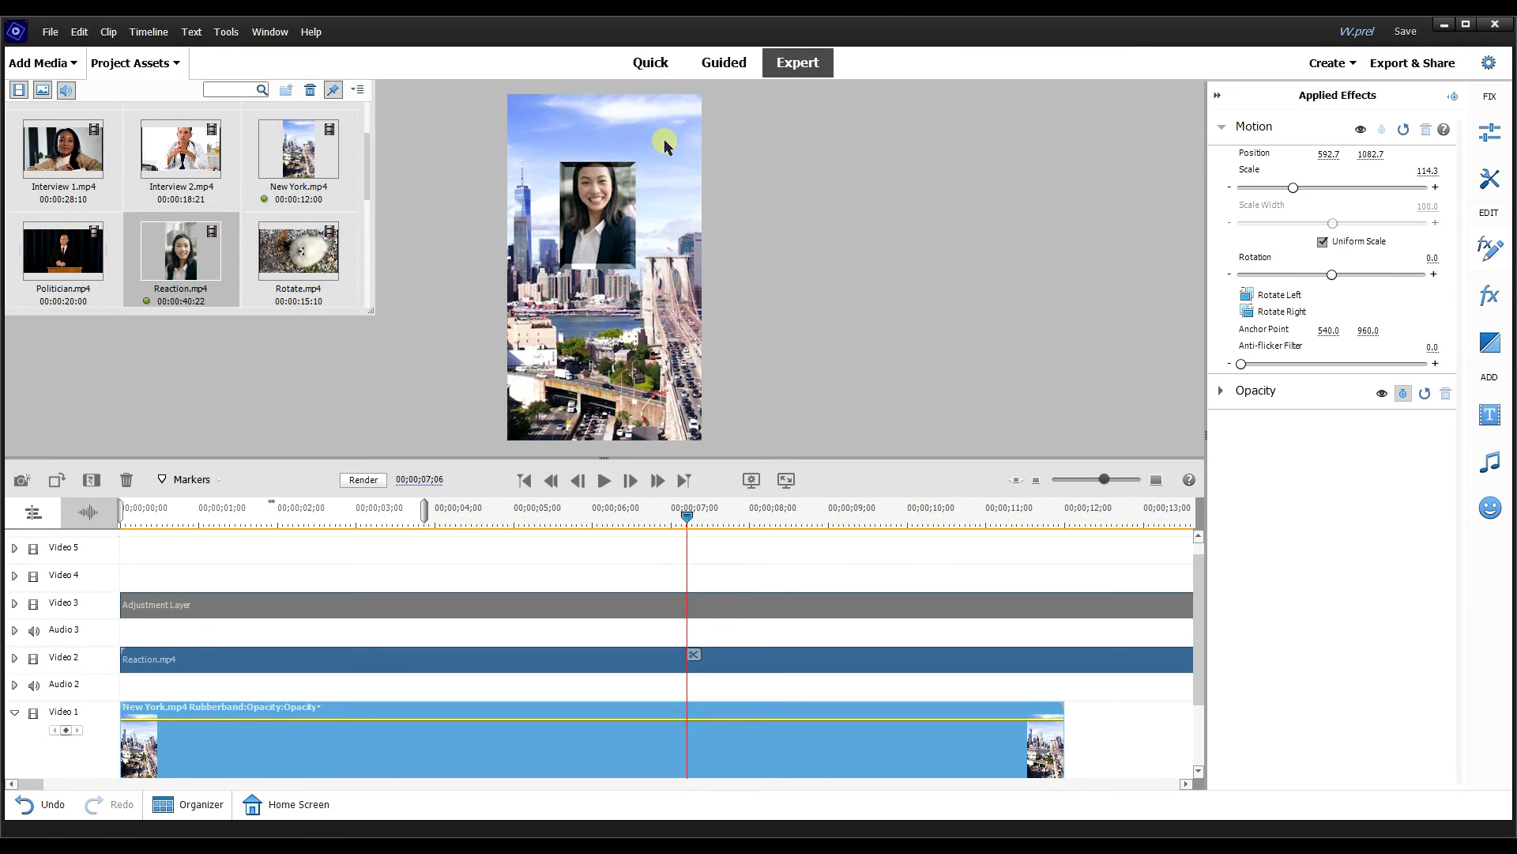
mouse_move(1184, 87)
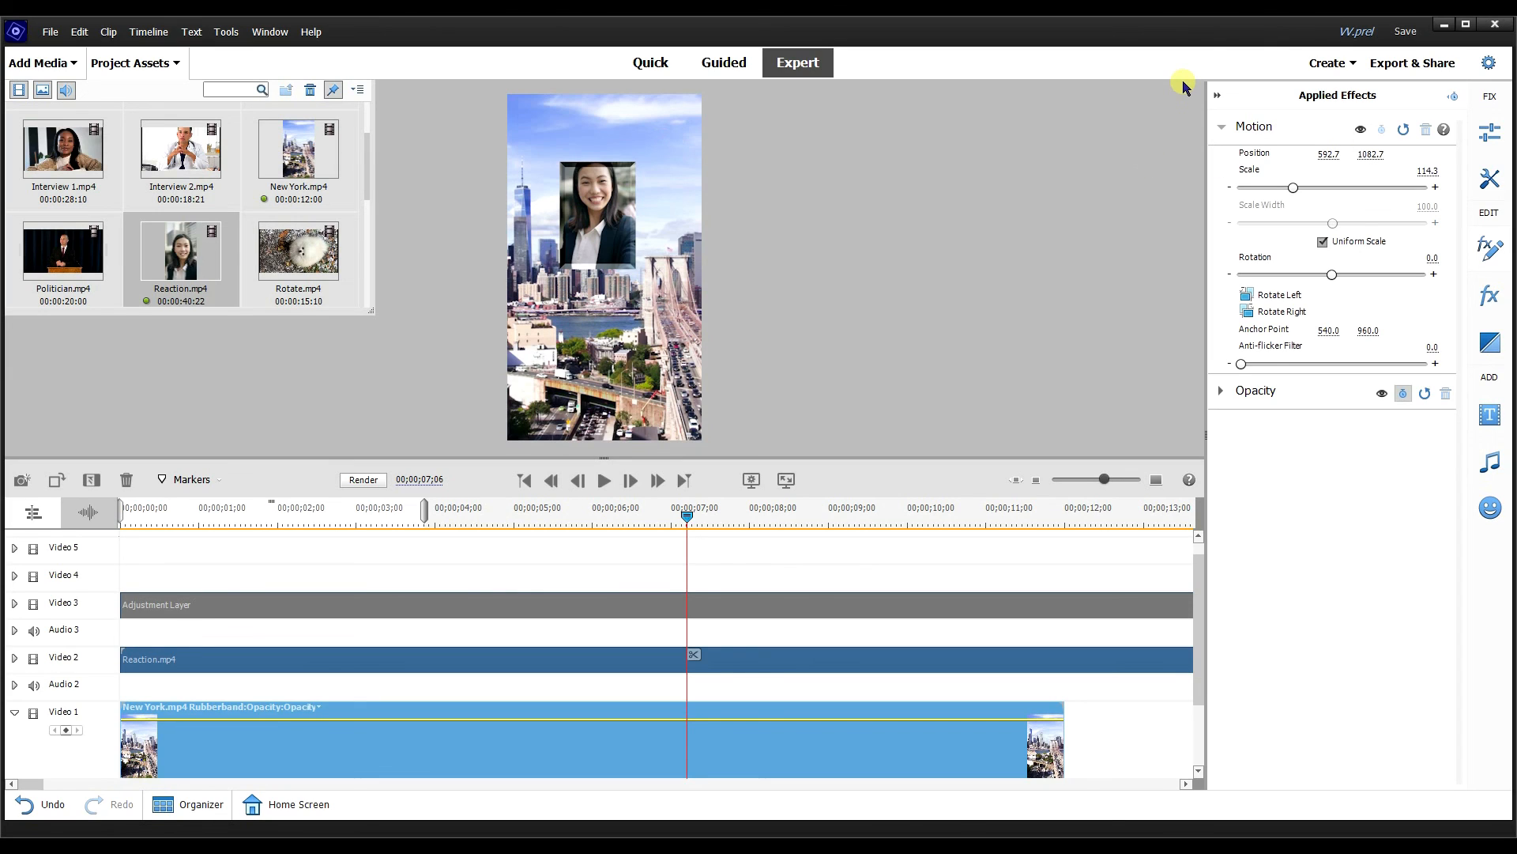